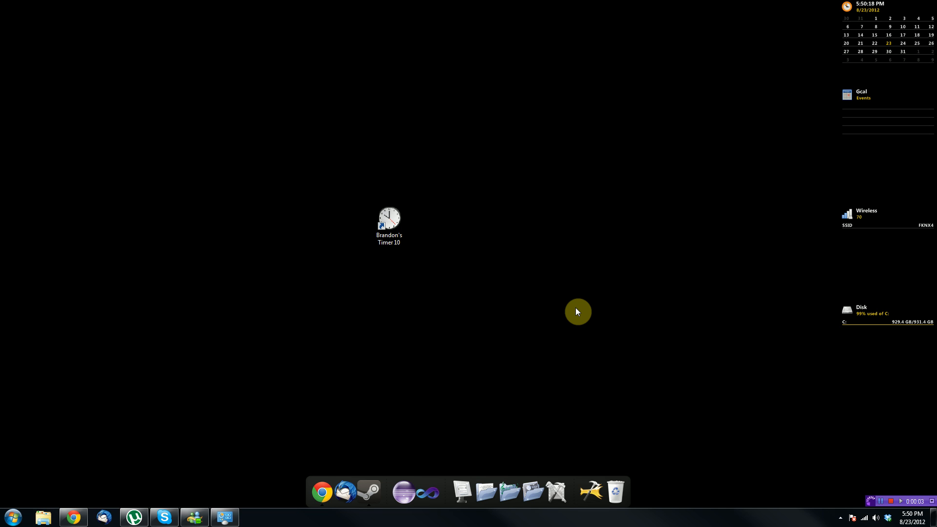
Launch Brandon's Timer 10 from its desktop shortcut
double_click(388, 217)
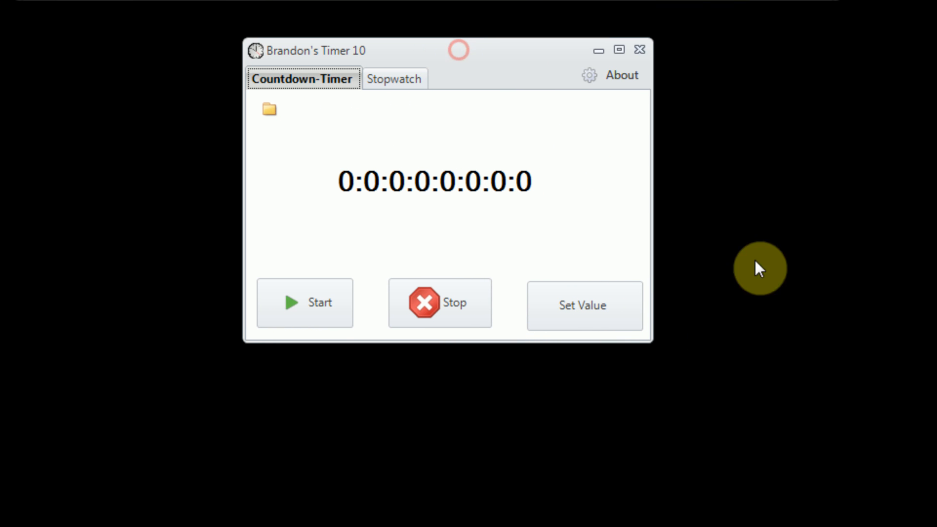
mouse_move(780, 290)
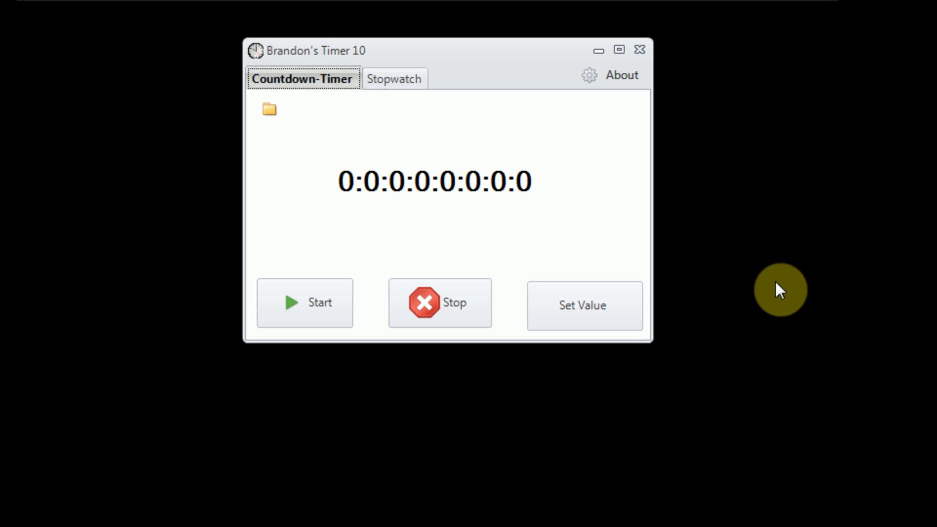
mouse_move(889, 432)
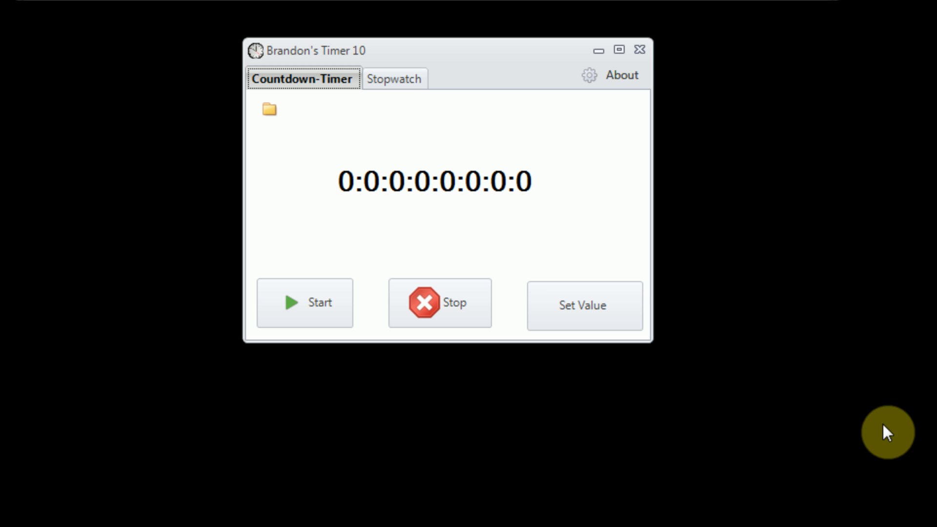
mouse_move(720, 358)
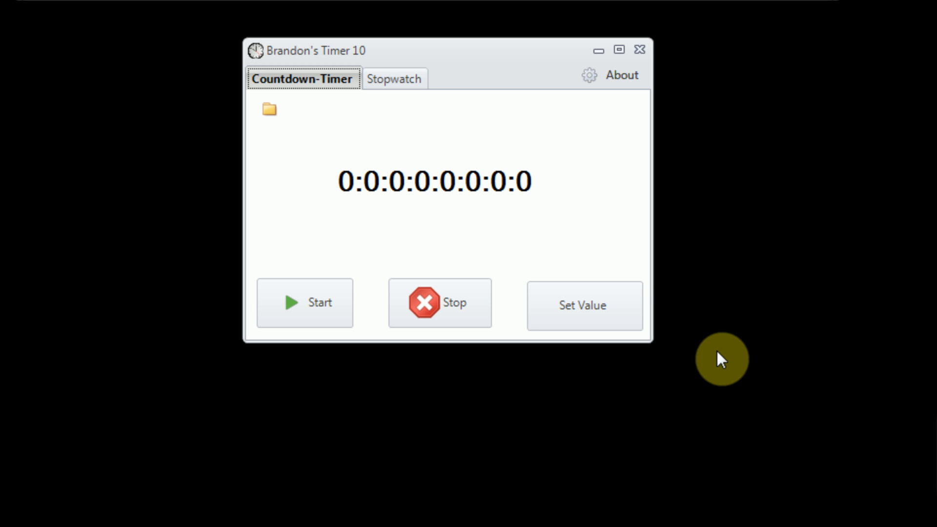
mouse_move(470, 118)
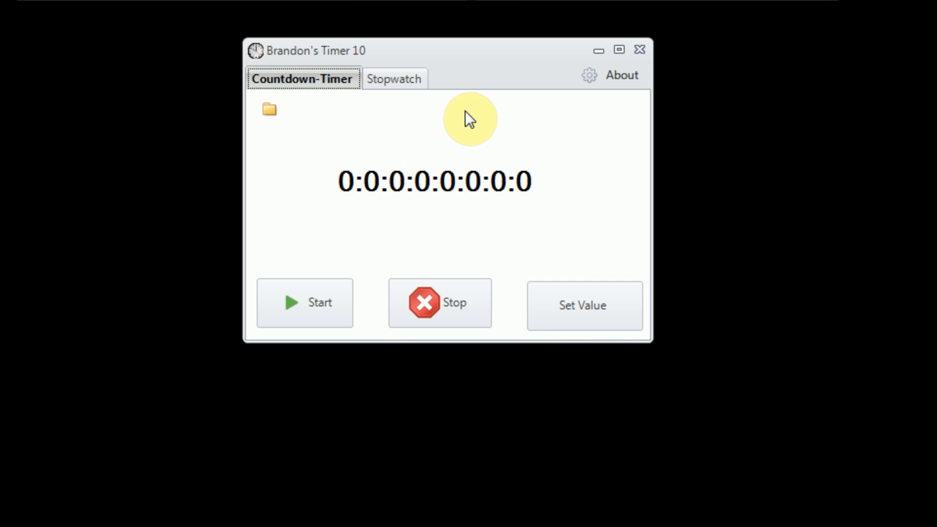
mouse_move(484, 158)
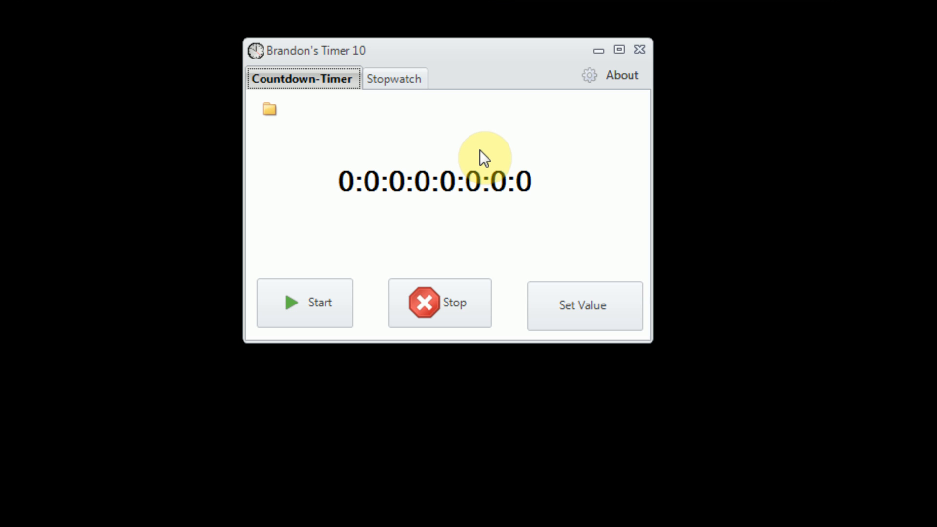
mouse_move(471, 192)
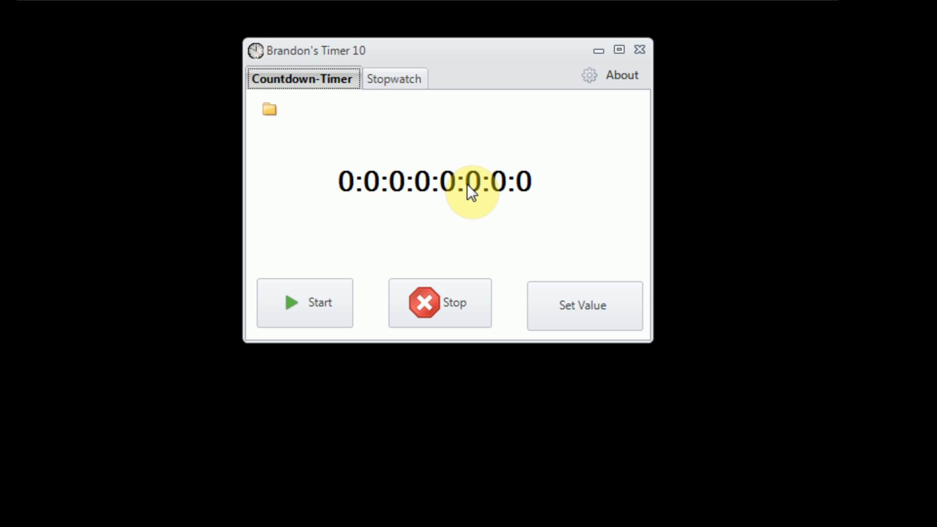
mouse_move(315, 232)
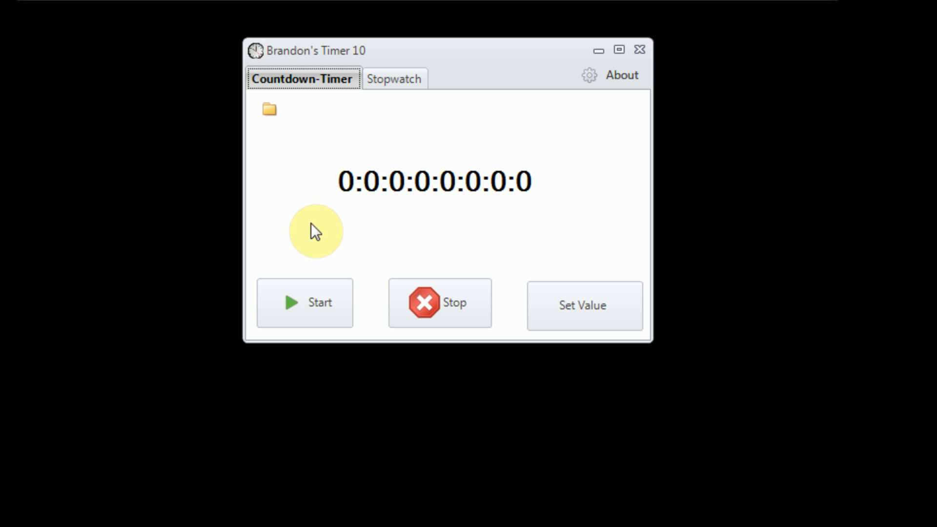
mouse_move(426, 71)
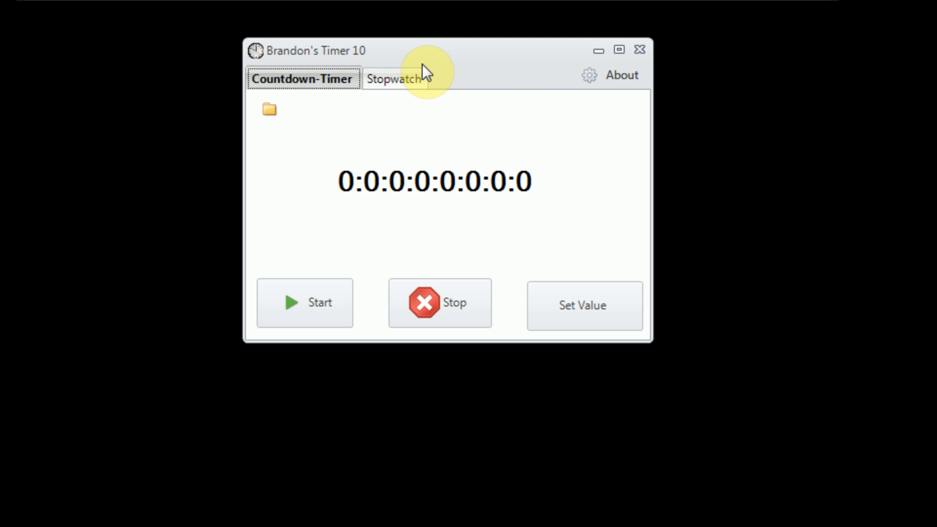
Switch to the stopwatch, which holds a stopped time of 45.320 seconds
left_click(394, 78)
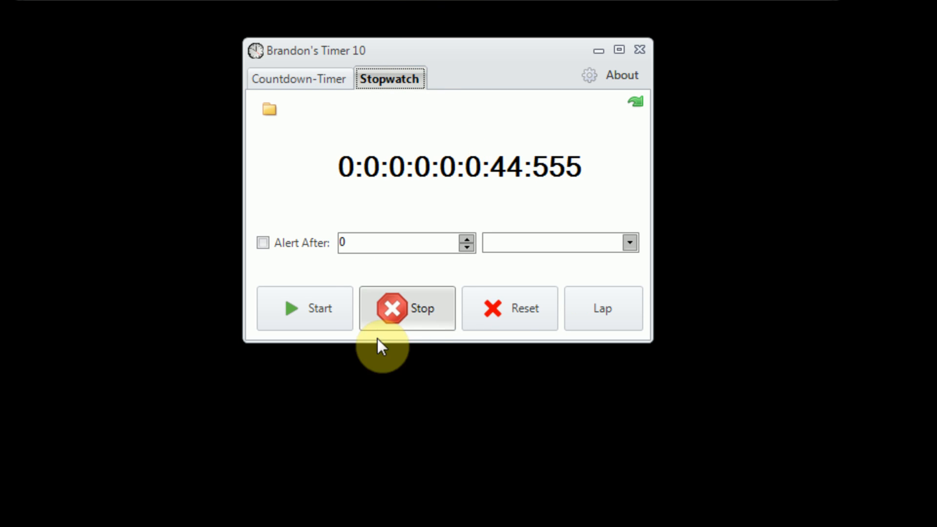
mouse_move(326, 90)
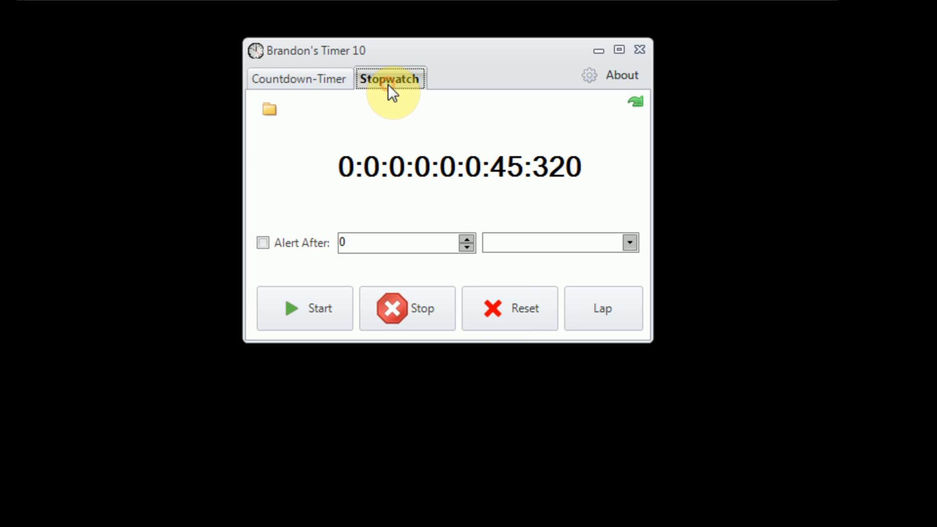
mouse_move(597, 81)
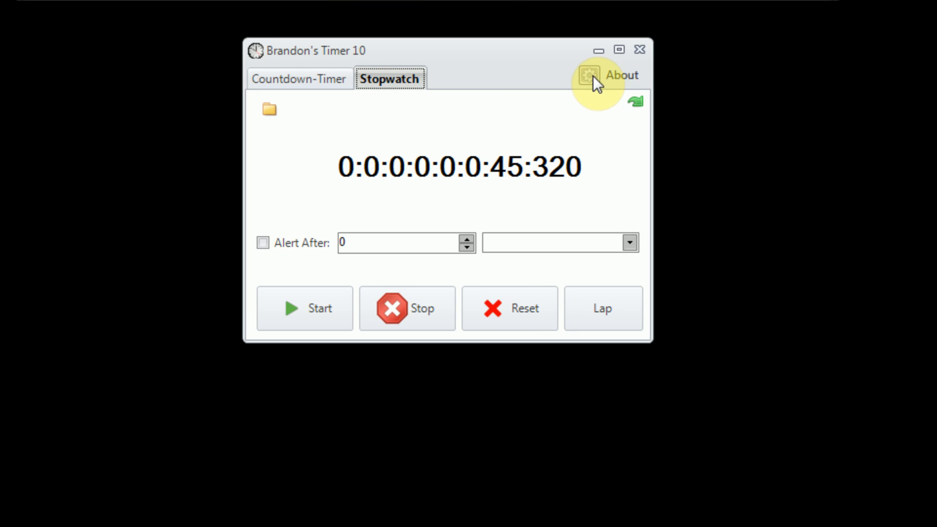
mouse_move(623, 75)
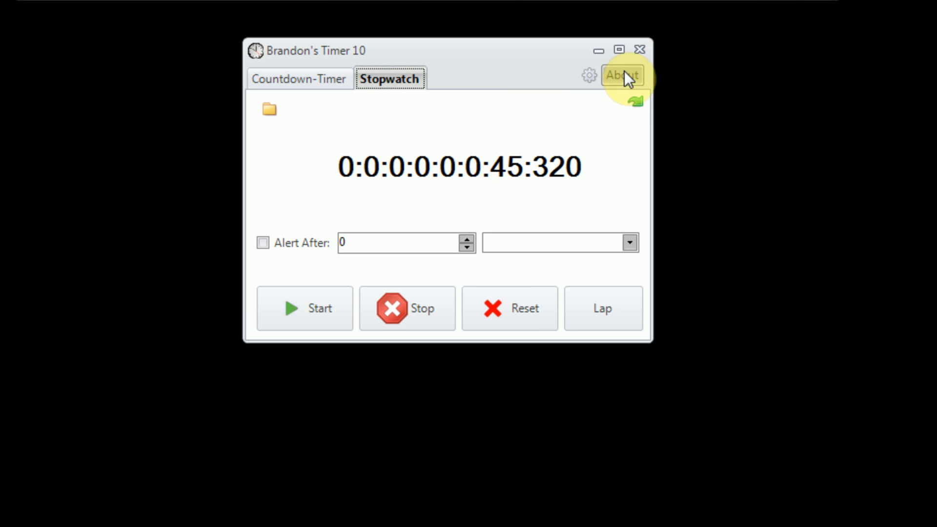
mouse_move(630, 93)
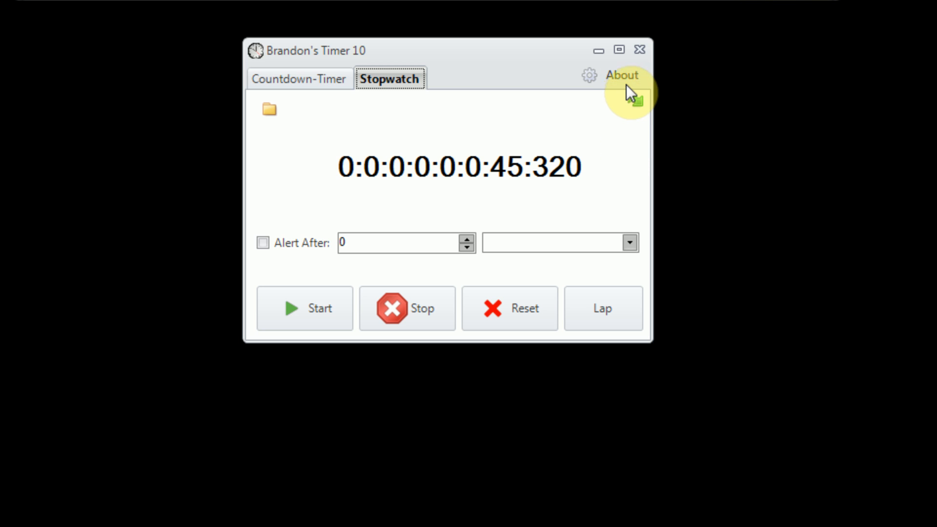
Show the About window with version 10.0.5 and the day-count conventions
left_click(622, 75)
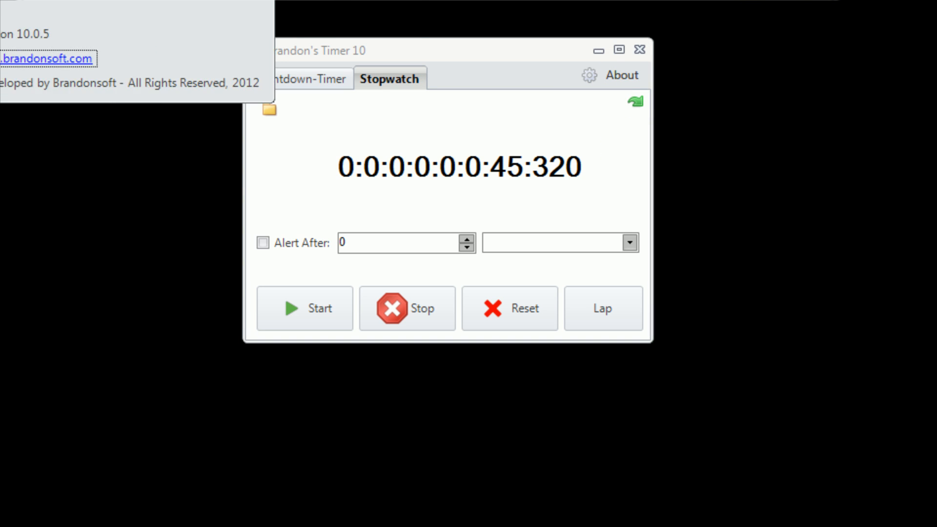
left_click(622, 75)
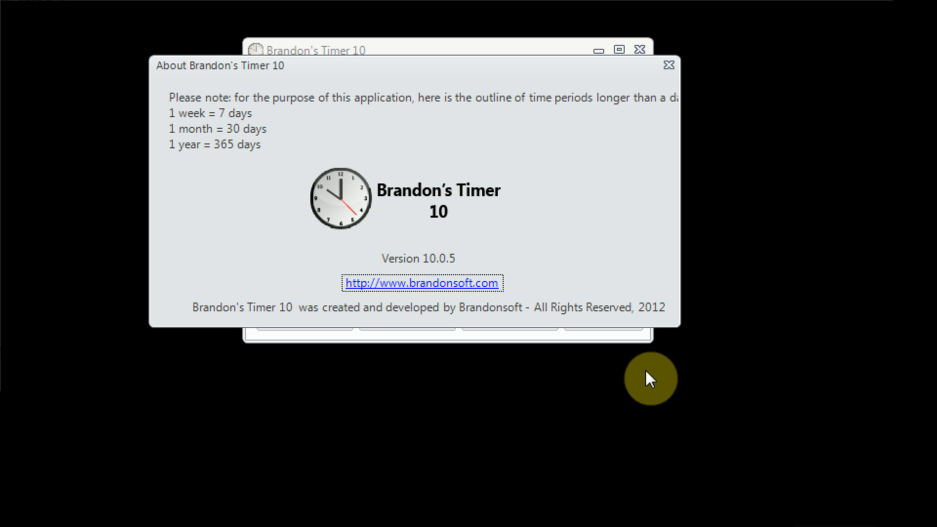
mouse_move(638, 224)
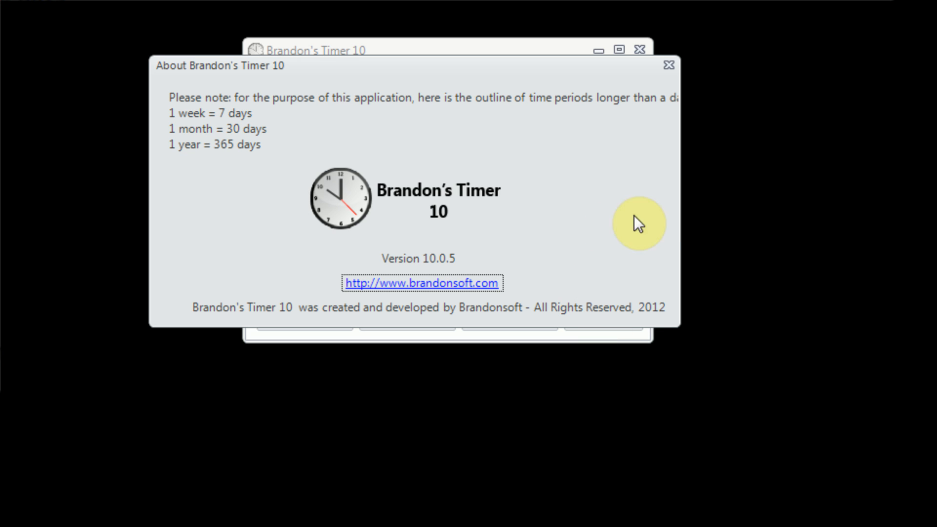
mouse_move(583, 410)
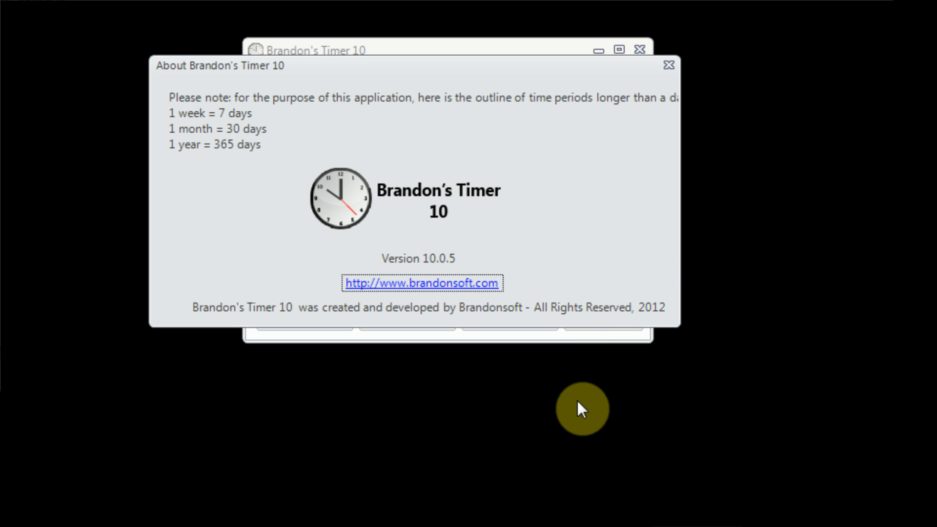
mouse_move(571, 459)
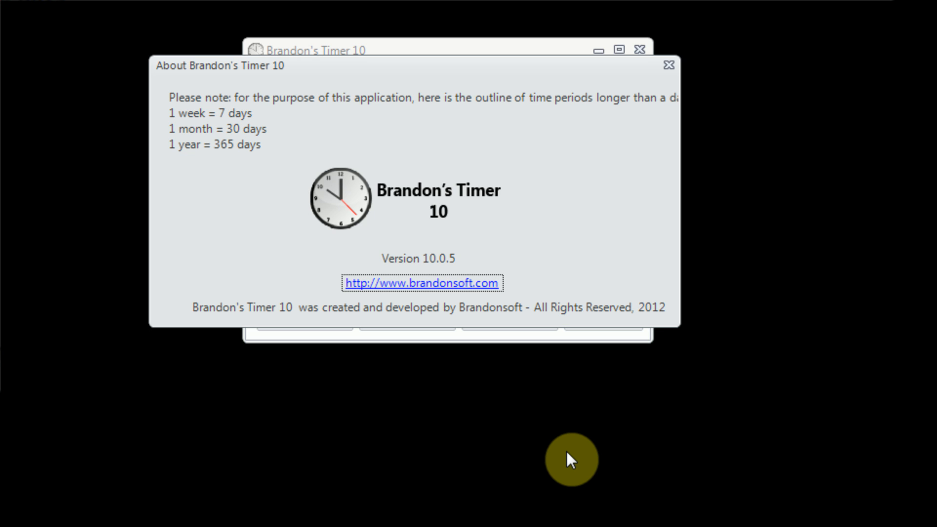
mouse_move(668, 65)
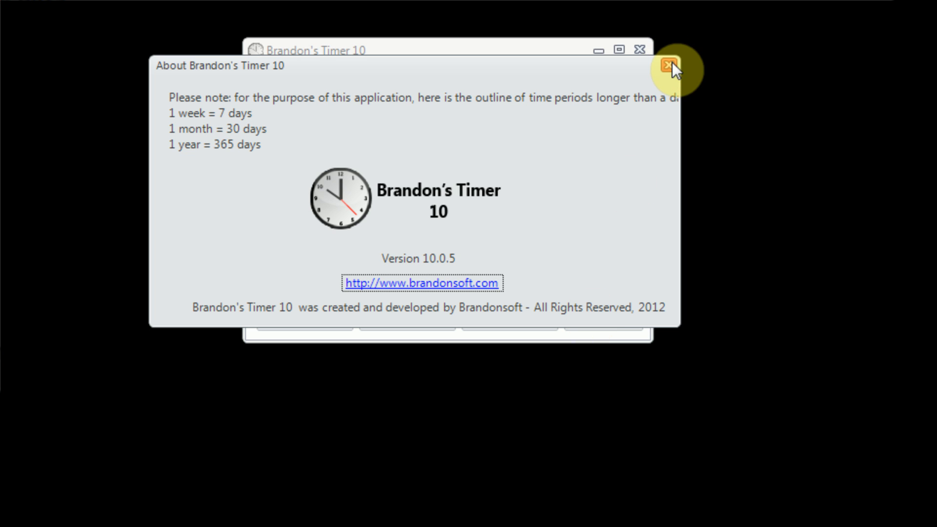
mouse_move(561, 101)
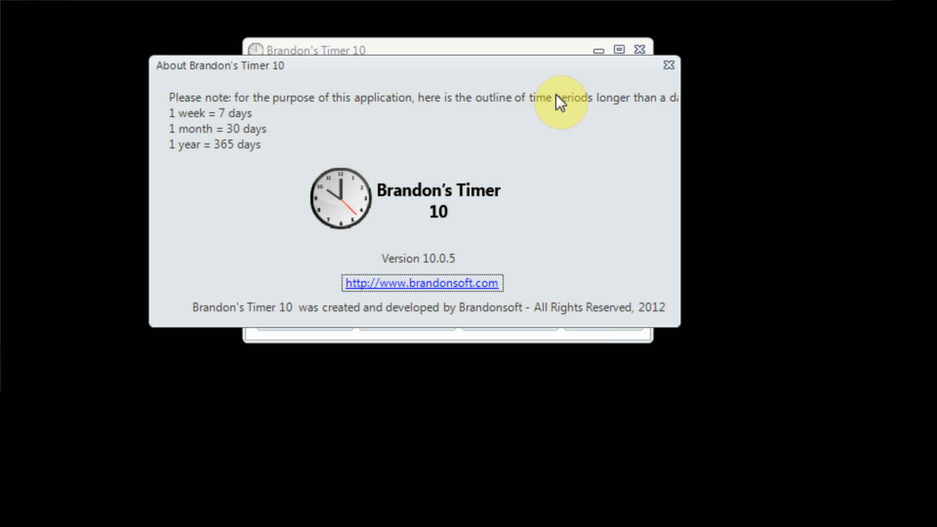
mouse_move(605, 212)
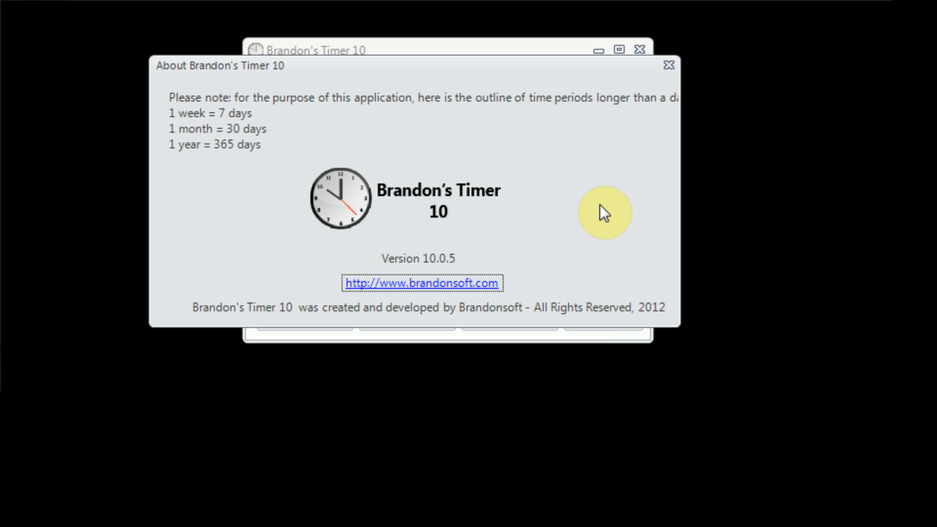
mouse_move(668, 65)
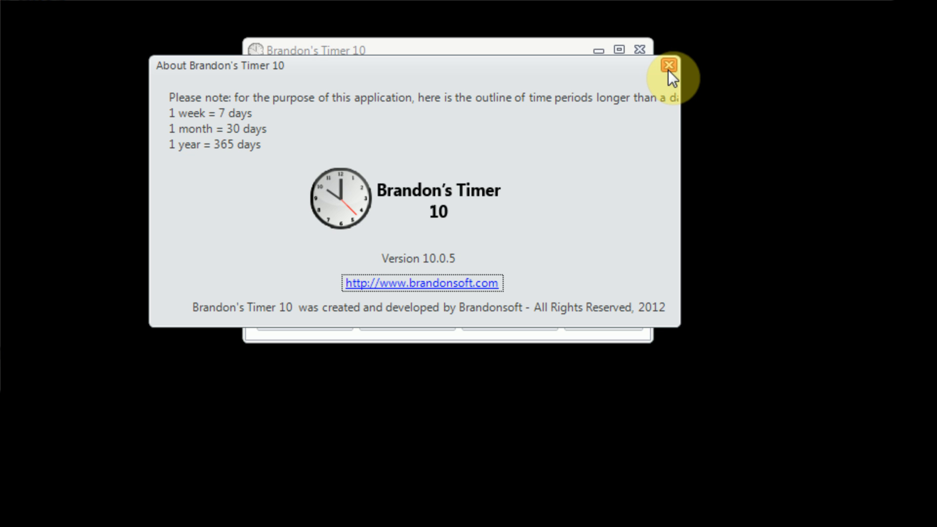
Close the About window, returning to the stopwatch at 45.320
left_click(668, 65)
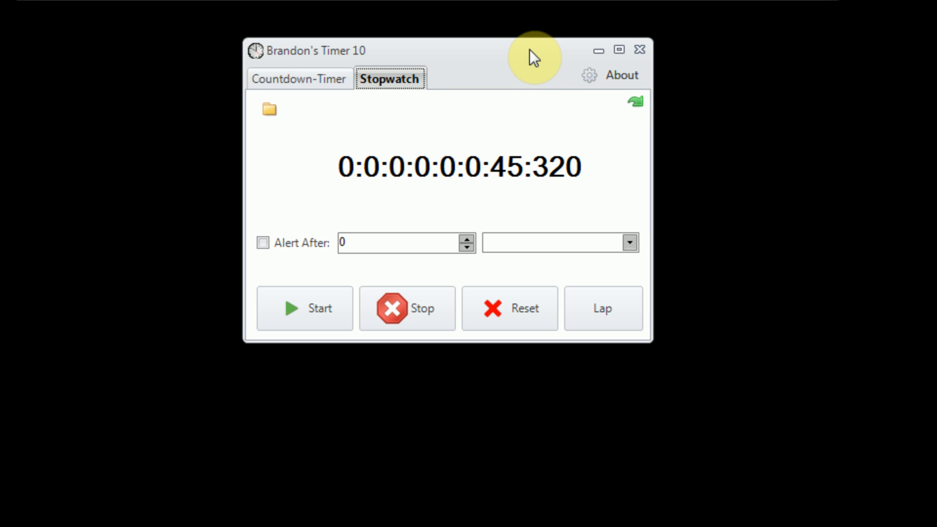
mouse_move(560, 195)
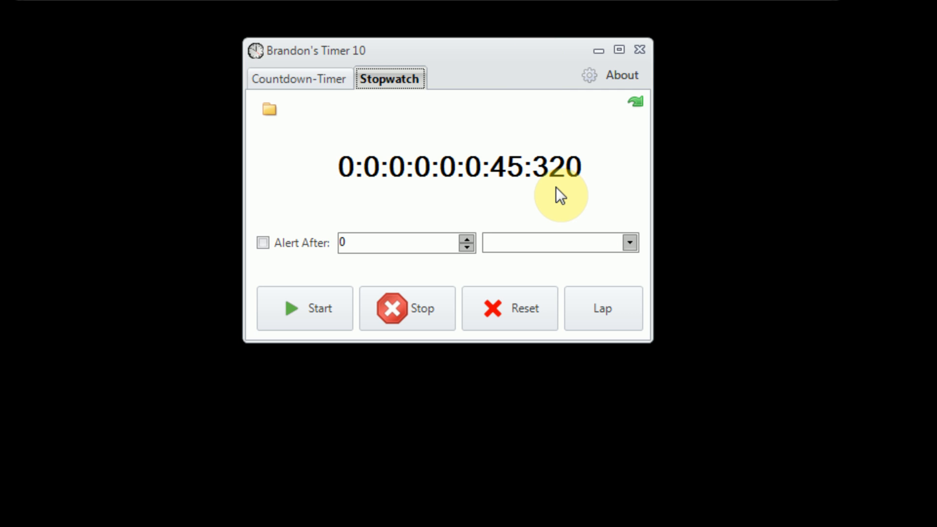
mouse_move(579, 208)
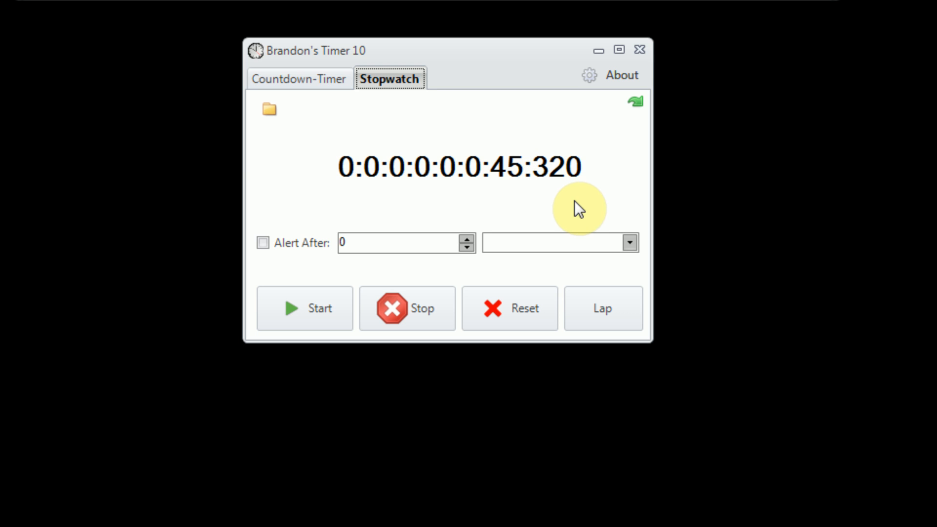
mouse_move(639, 63)
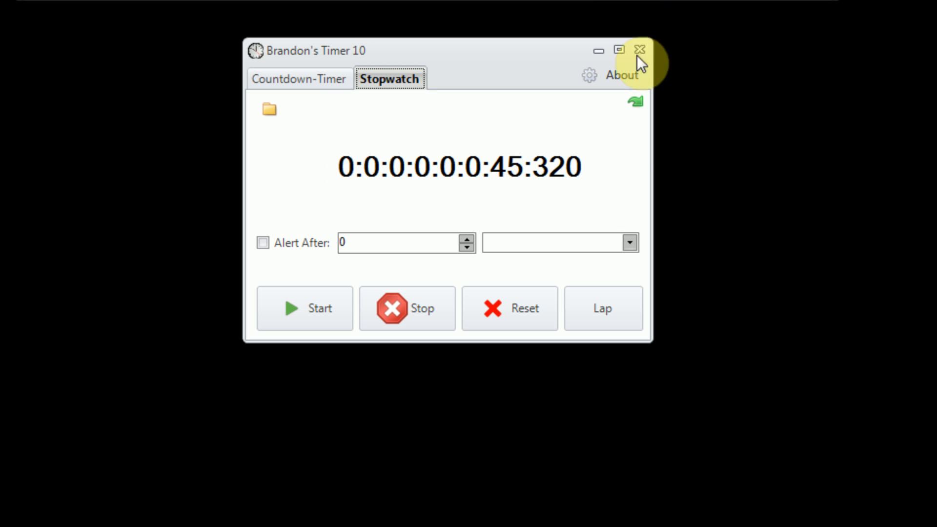
Reset the stopwatch to zero and start it running again
left_click(510, 308)
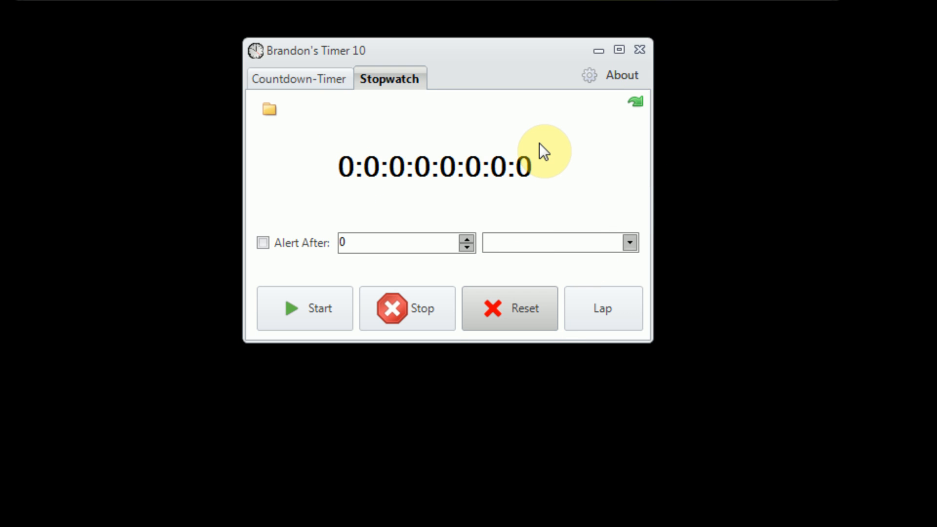
mouse_move(527, 61)
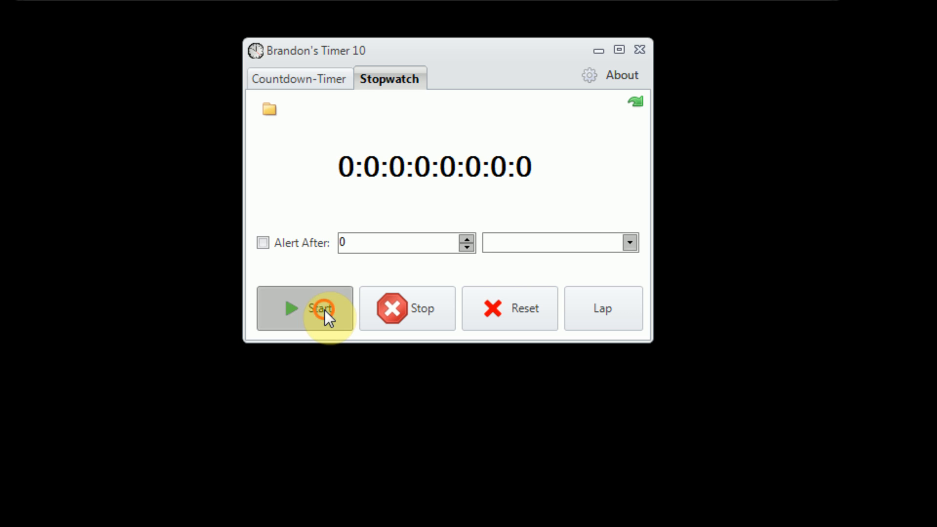
left_click(321, 309)
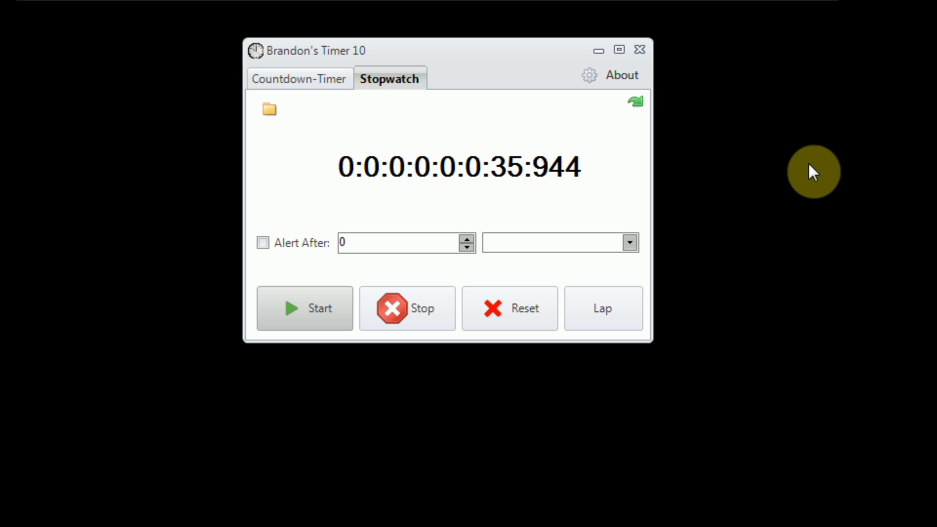
mouse_move(649, 155)
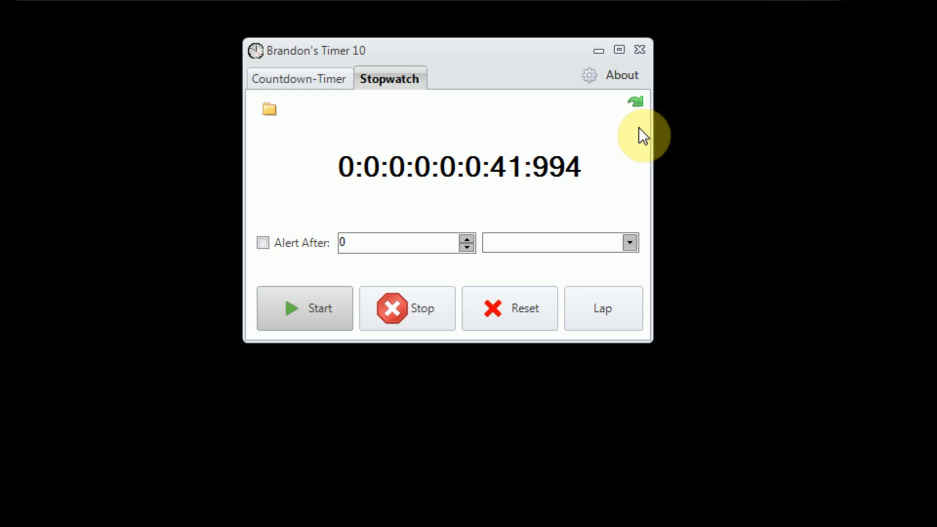
Record lap times while toggling the lap list, ending with ten laps shown
left_click(635, 101)
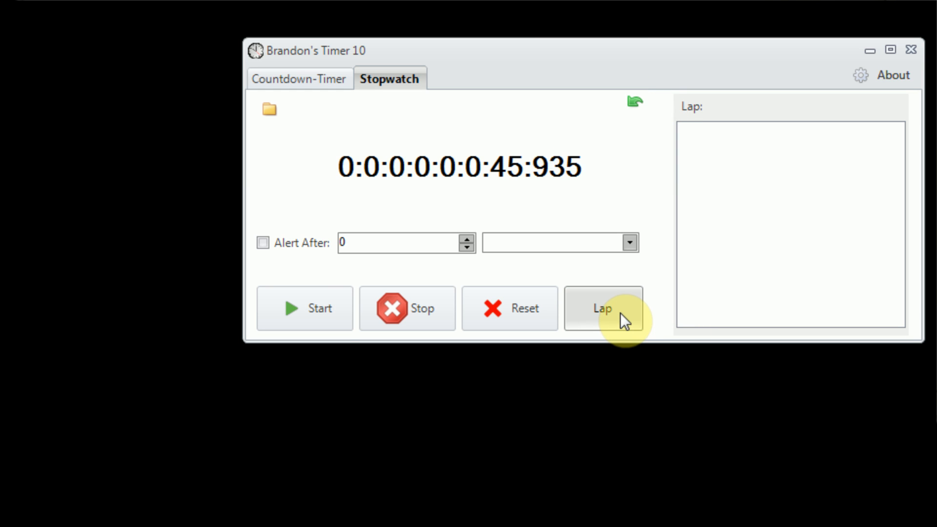
left_click(603, 308)
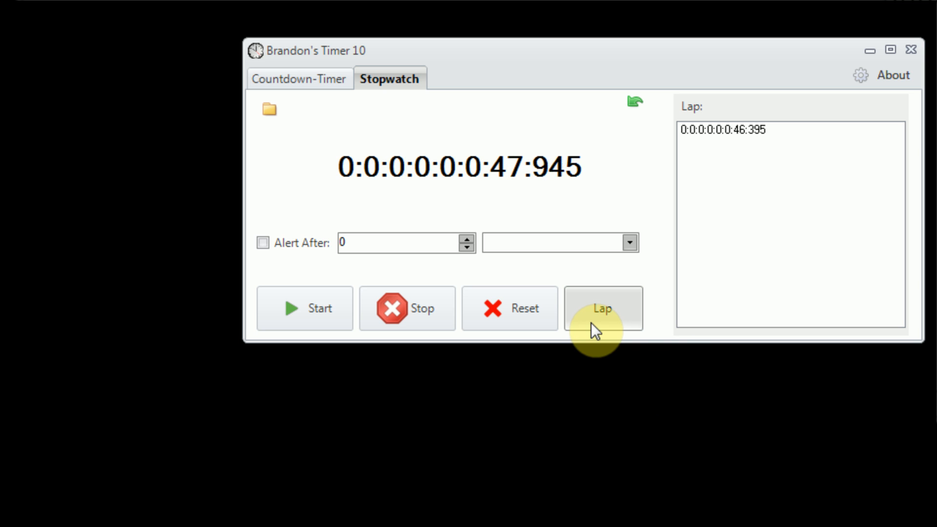
left_click(602, 309)
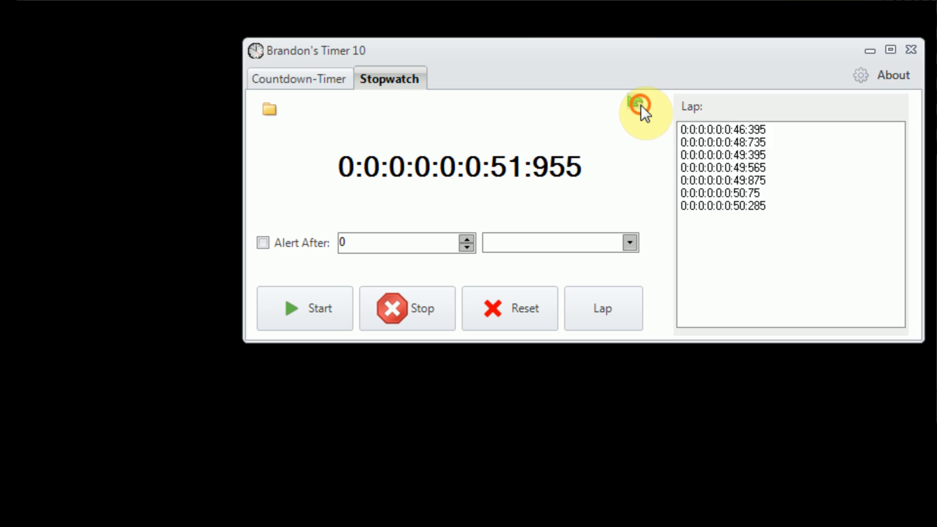
left_click(633, 101)
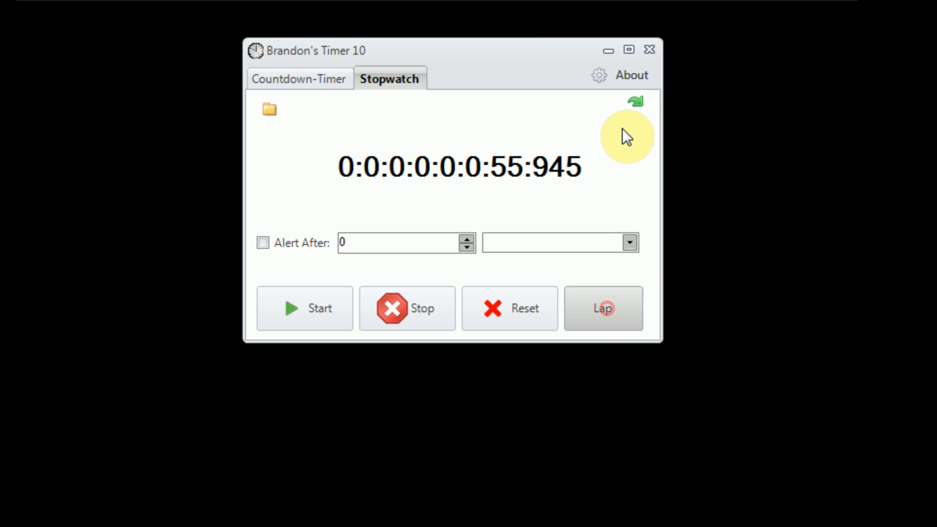
left_click(635, 101)
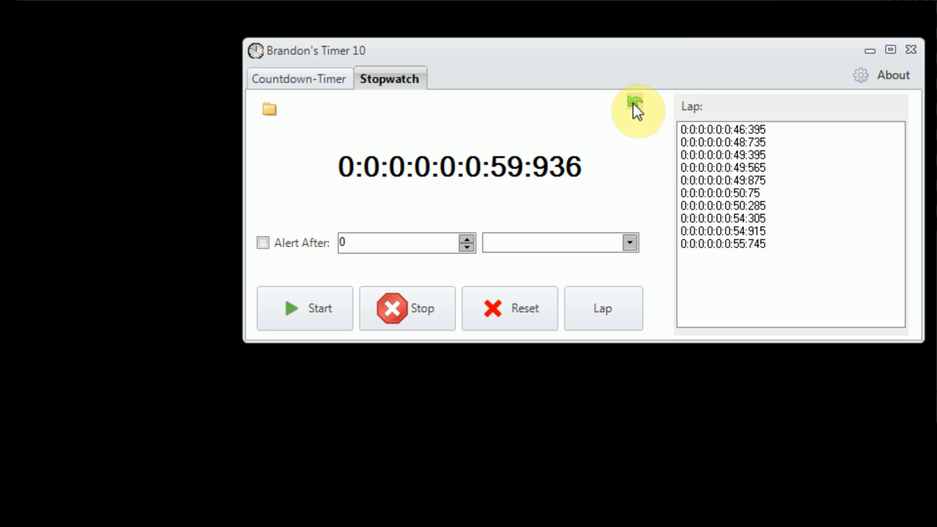
left_click(635, 102)
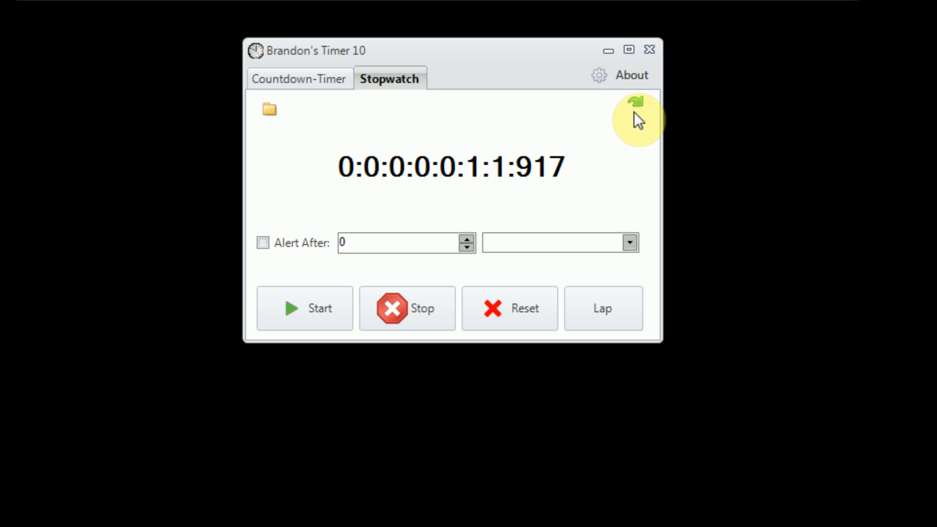
mouse_move(645, 218)
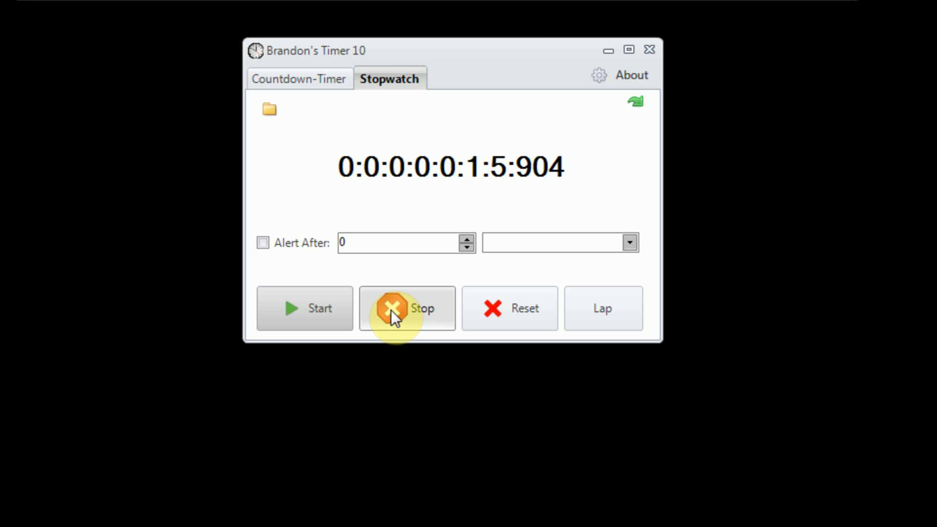
mouse_move(636, 100)
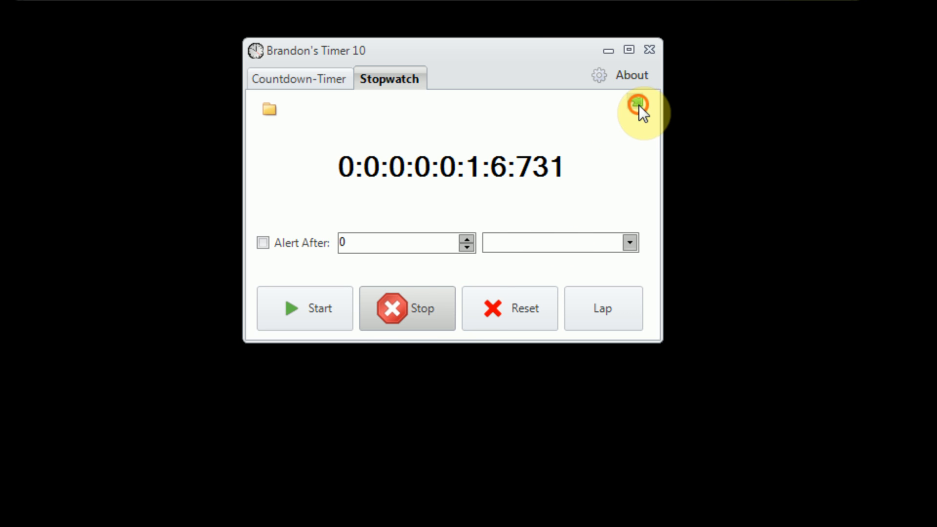
left_click(636, 105)
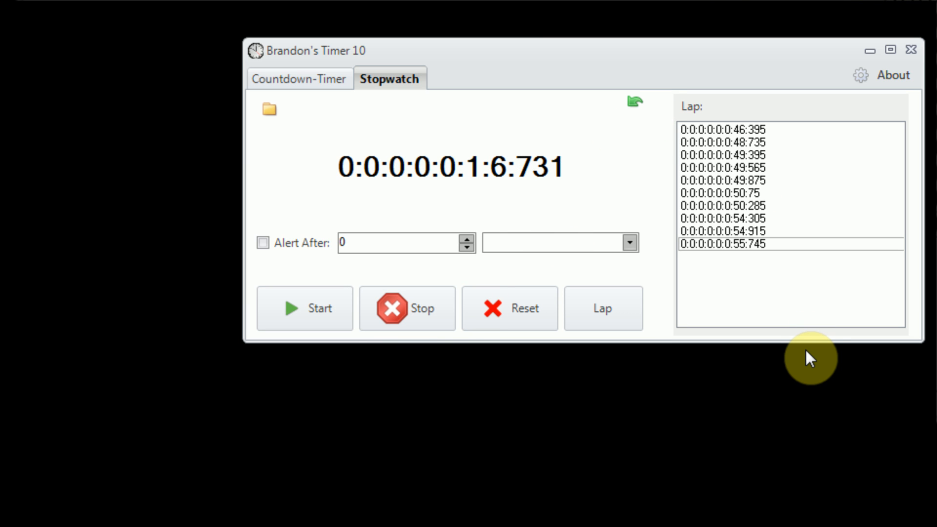
mouse_move(798, 356)
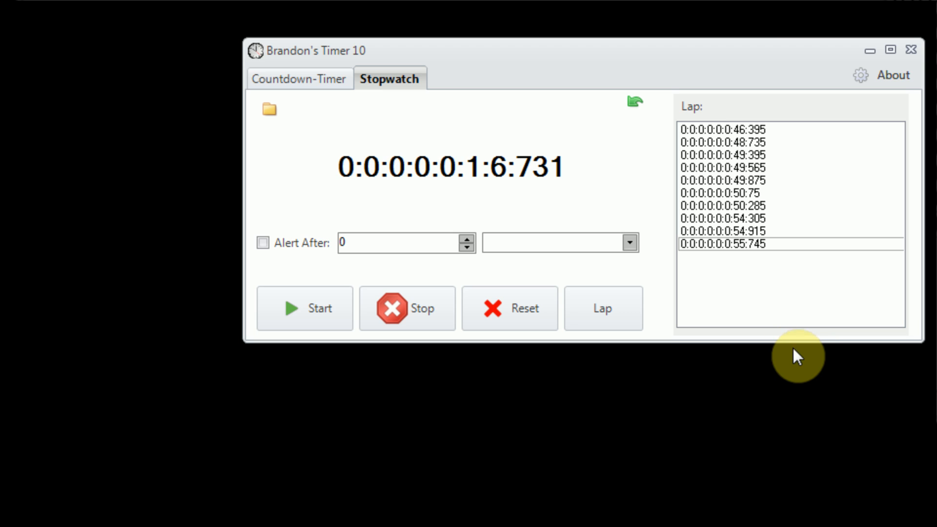
mouse_move(770, 315)
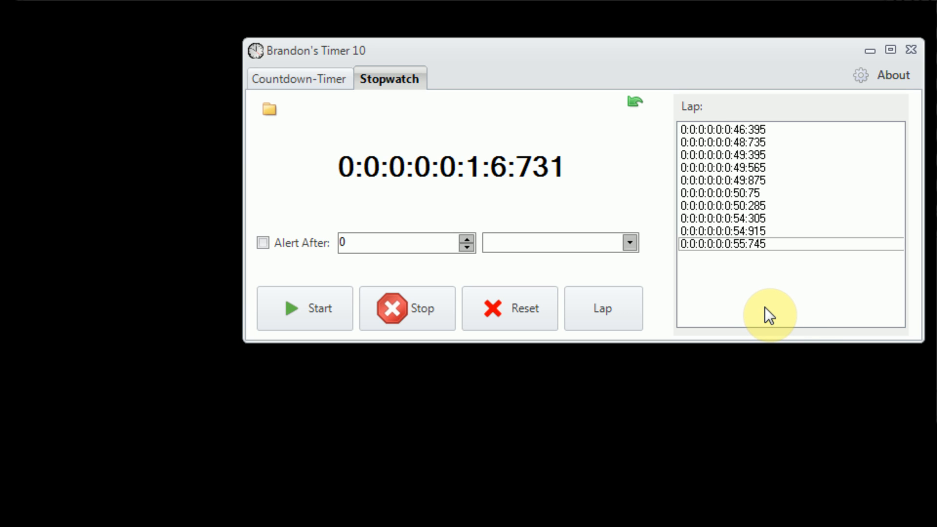
mouse_move(754, 315)
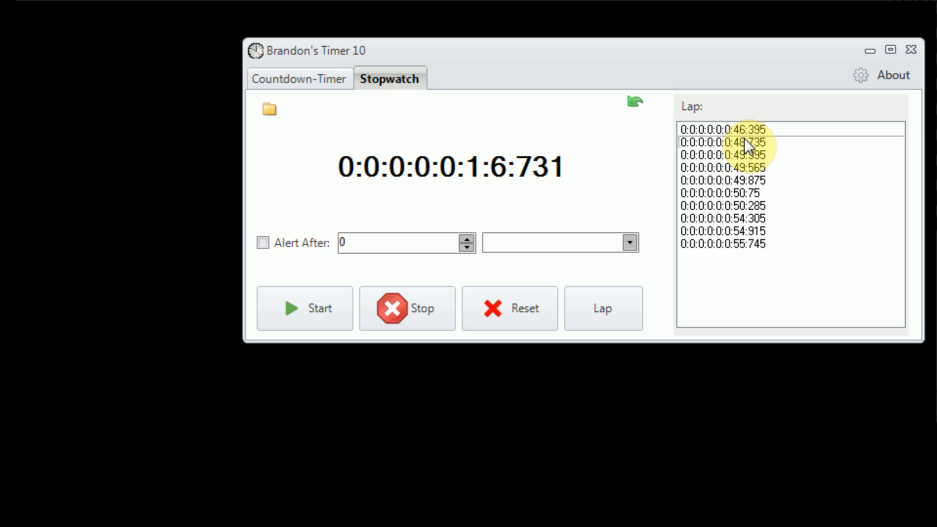
Add the current 1:06.731 as a lap and remove the 48.735 lap
right_click(744, 142)
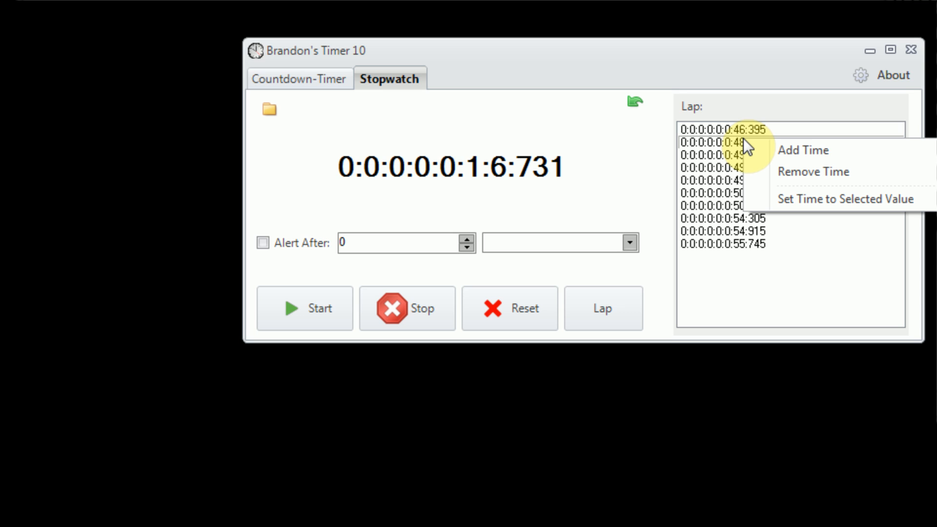
mouse_move(789, 150)
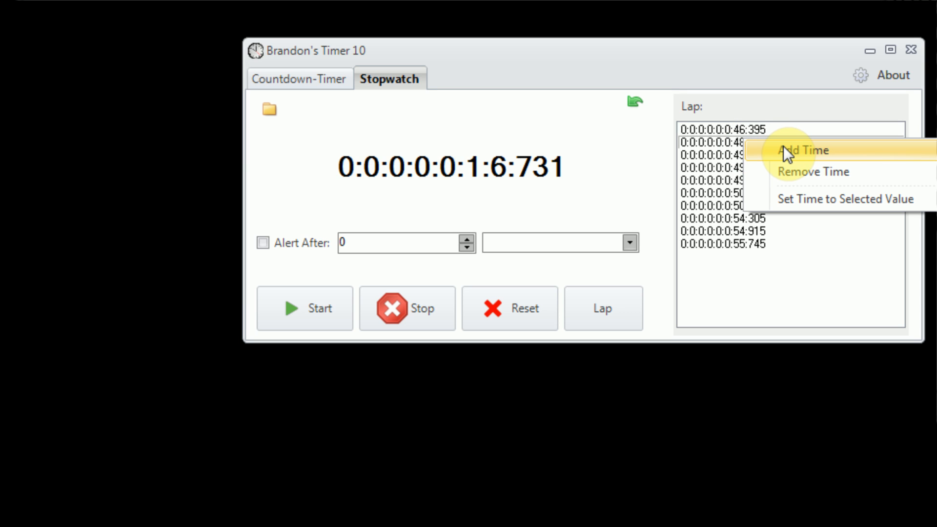
left_click(804, 151)
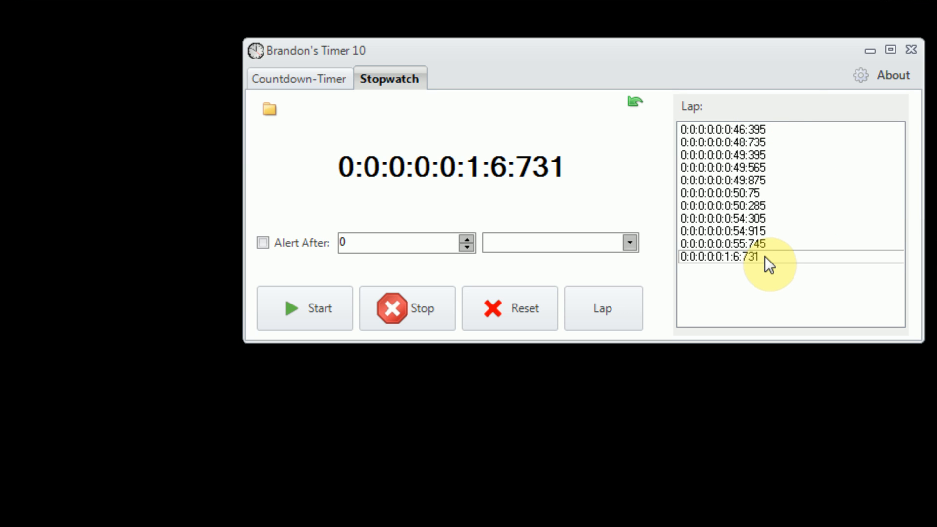
right_click(760, 148)
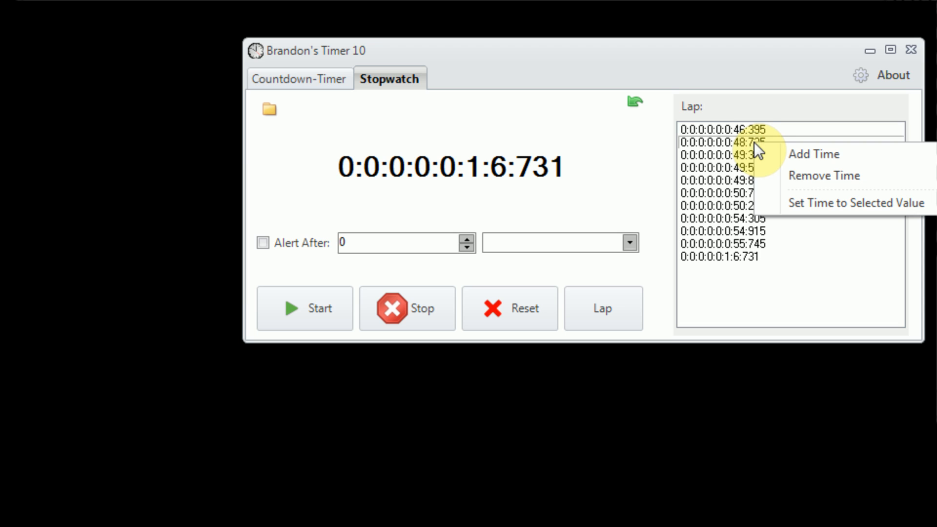
mouse_move(798, 182)
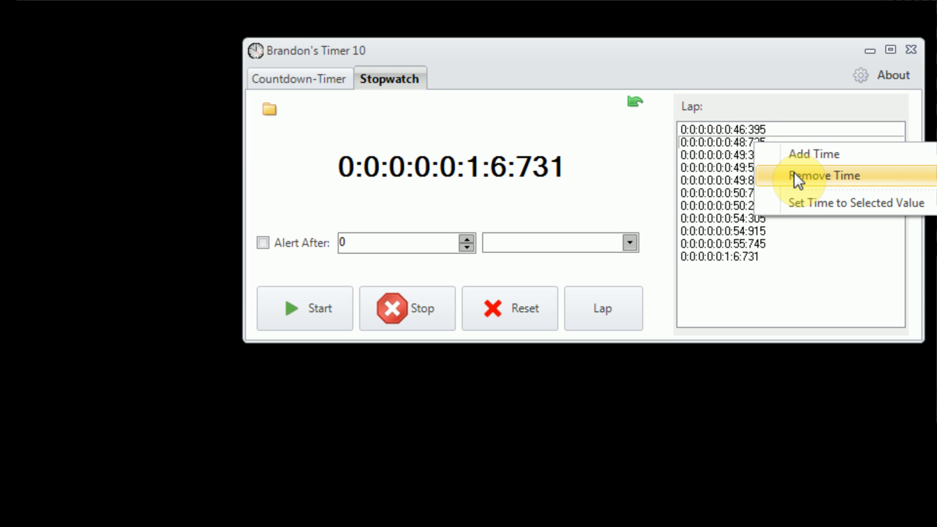
left_click(825, 175)
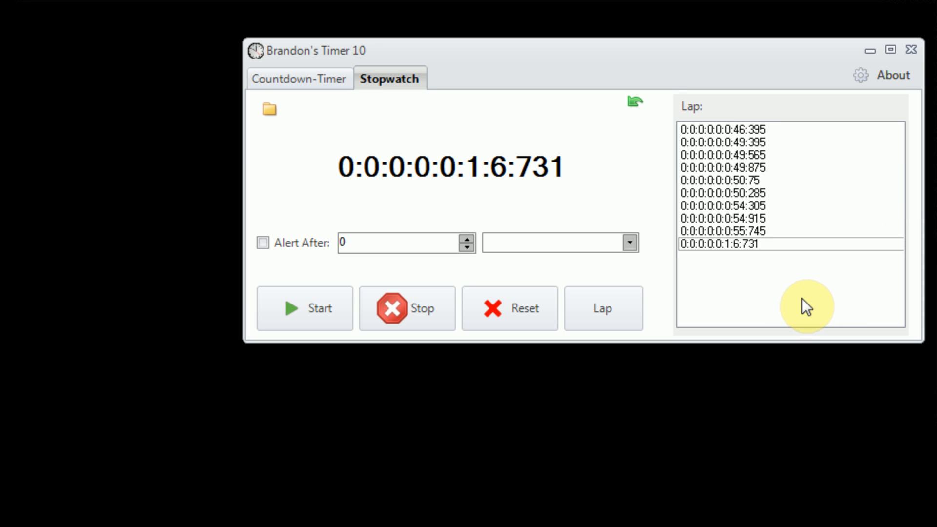
mouse_move(759, 183)
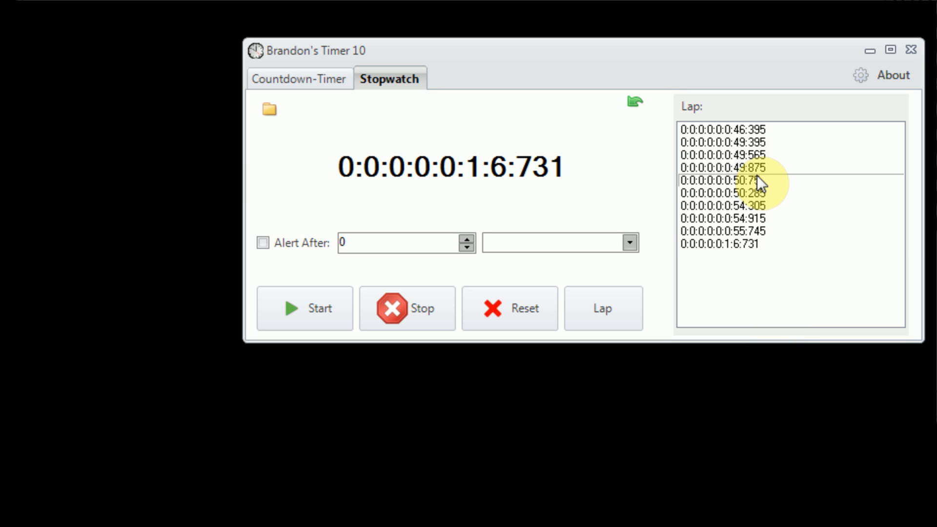
Set the stopwatch to the 50.75 lap value and run it again
right_click(760, 180)
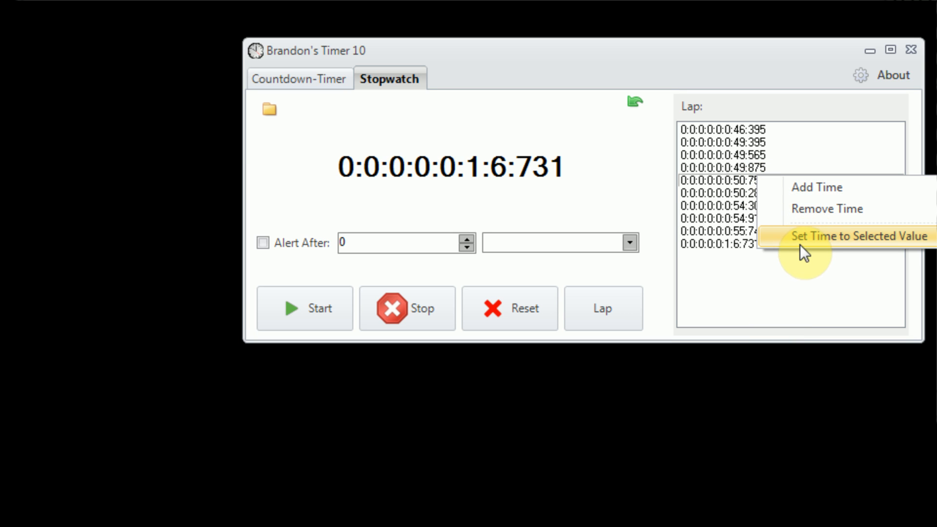
left_click(858, 236)
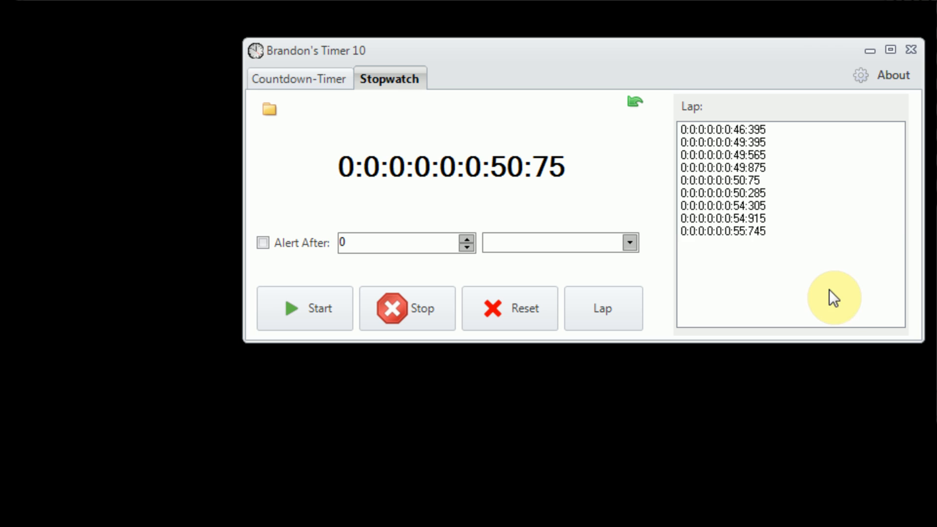
left_click(603, 308)
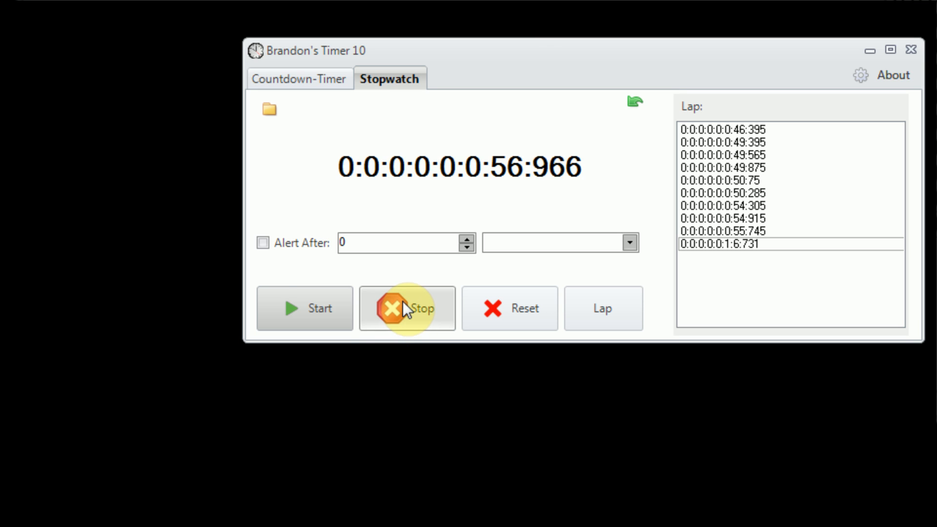
Stop the running stopwatch
left_click(510, 308)
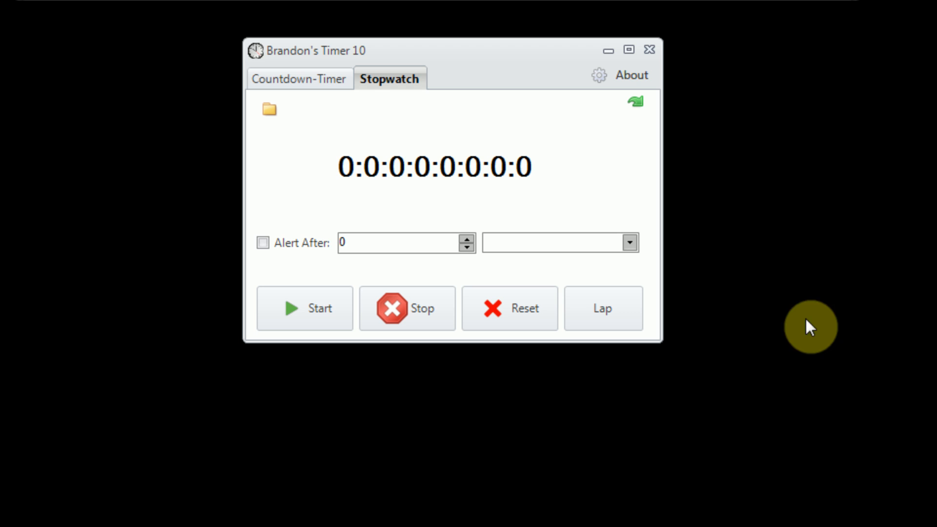
mouse_move(753, 517)
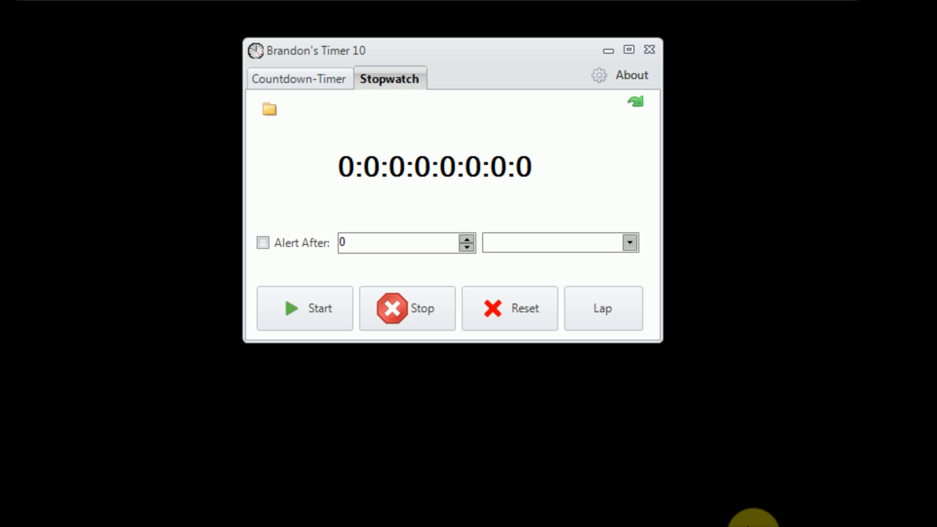
mouse_move(501, 517)
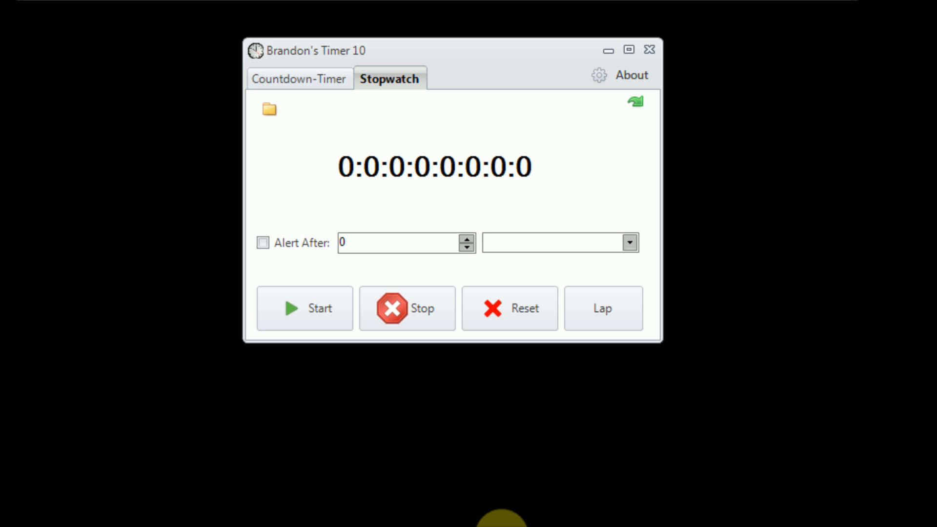
mouse_move(428, 494)
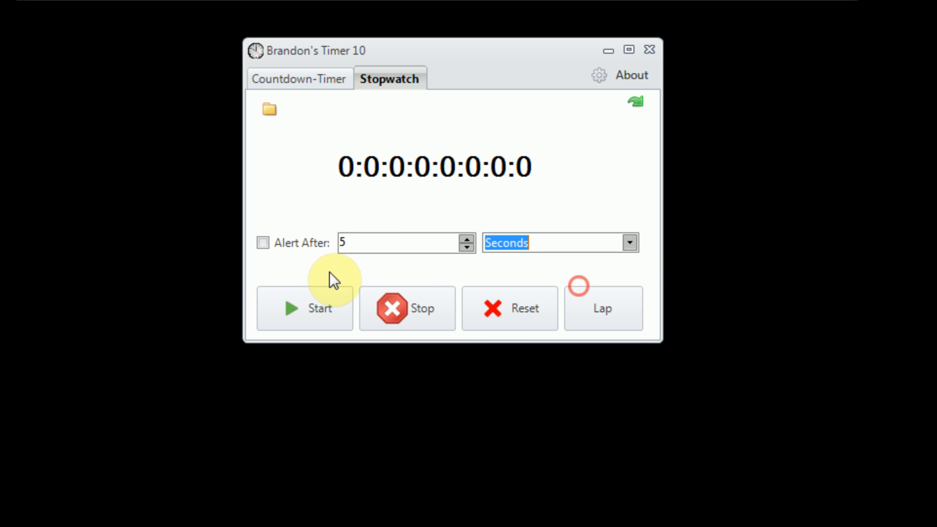
Start the stopwatch with the 5-second alert until the time-limit notice appears
left_click(304, 308)
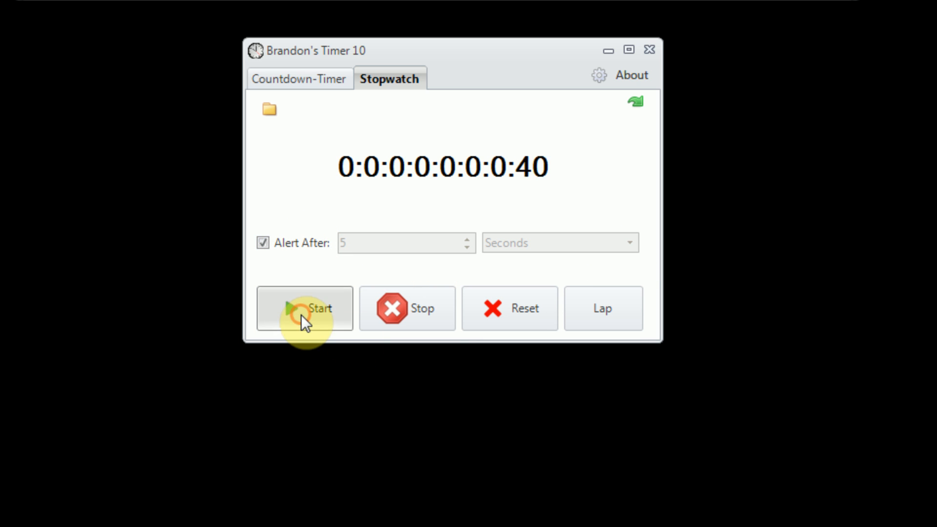
left_click(304, 309)
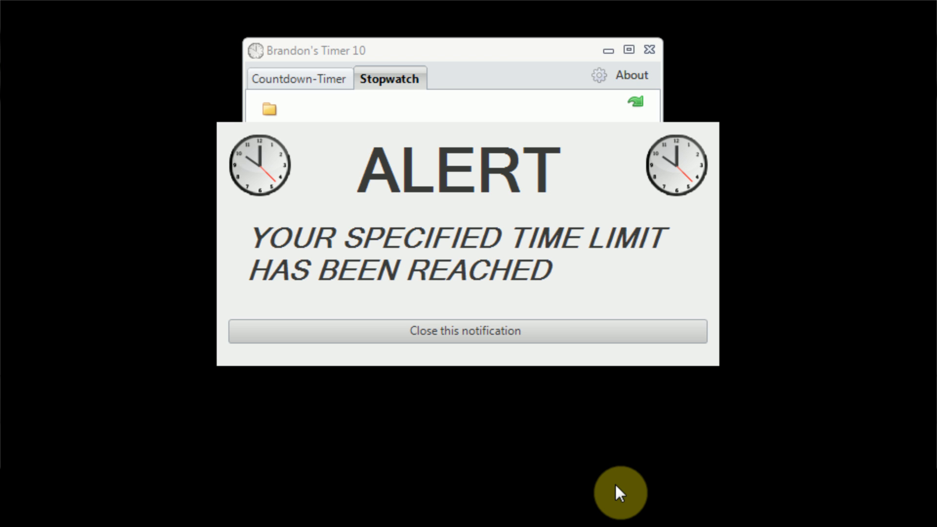
mouse_move(547, 514)
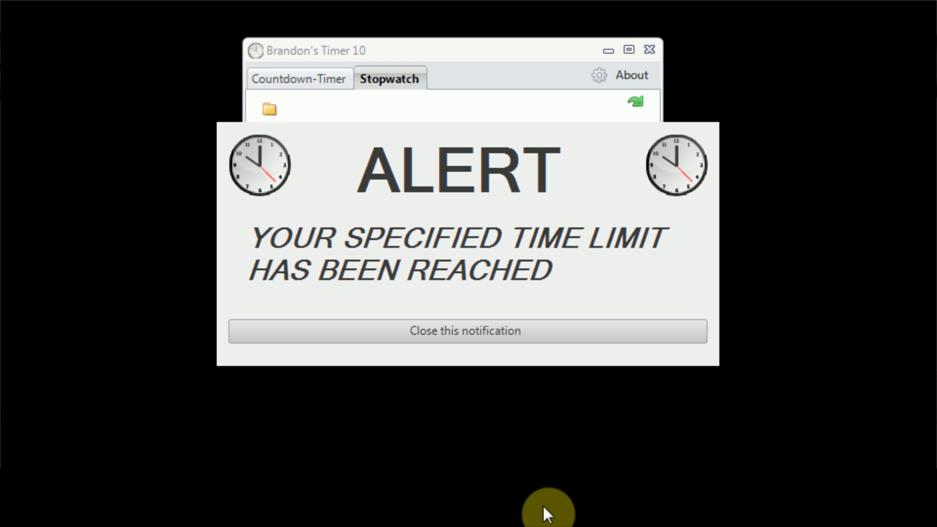
mouse_move(587, 492)
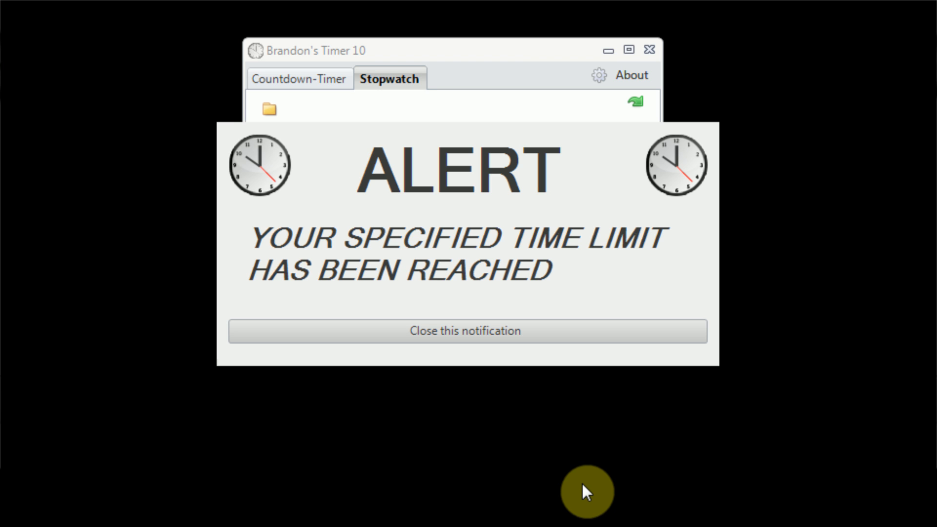
mouse_move(580, 518)
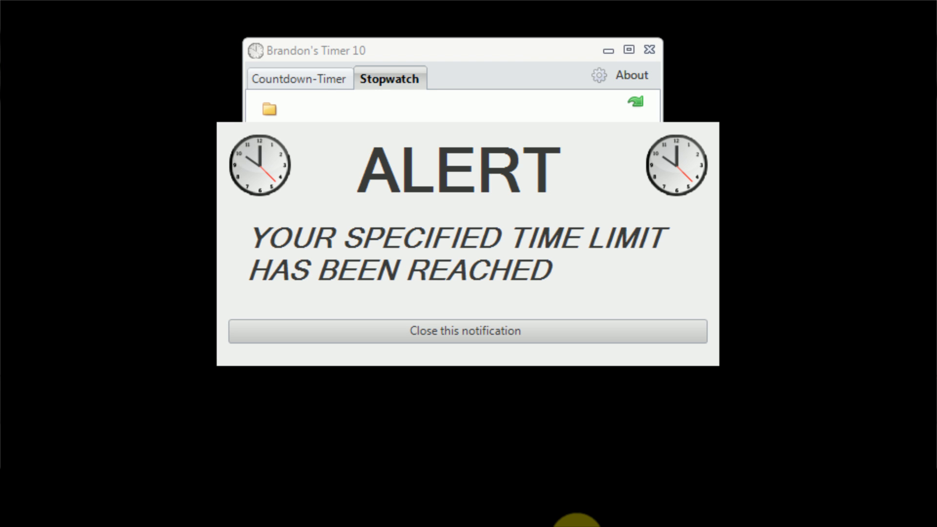
mouse_move(837, 377)
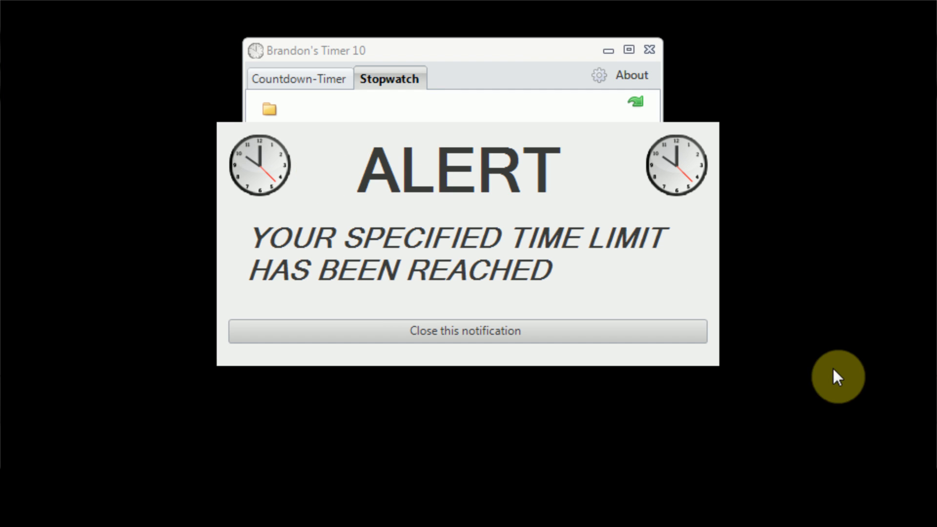
mouse_move(823, 377)
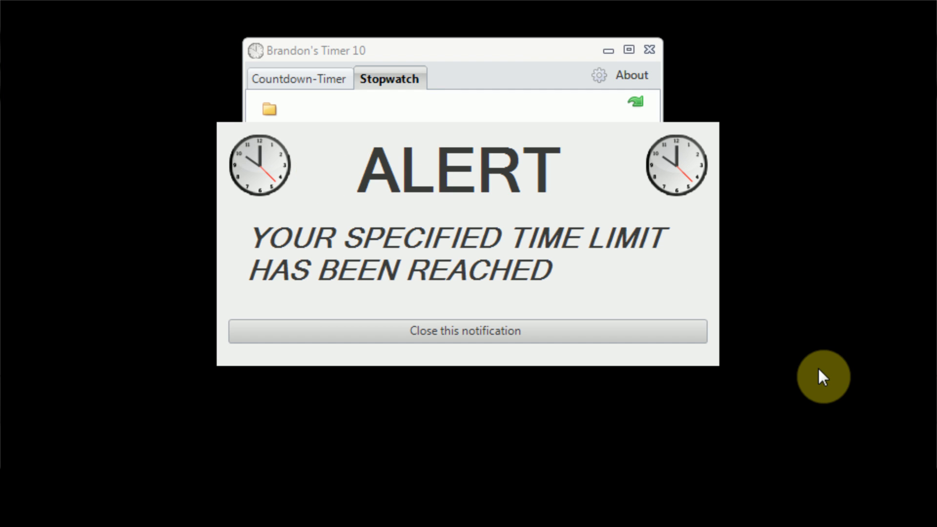
mouse_move(819, 438)
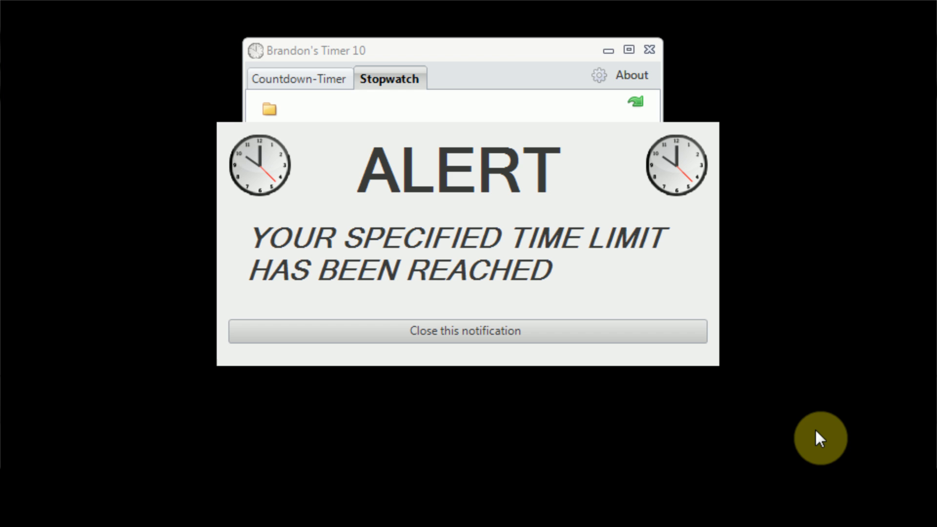
mouse_move(544, 189)
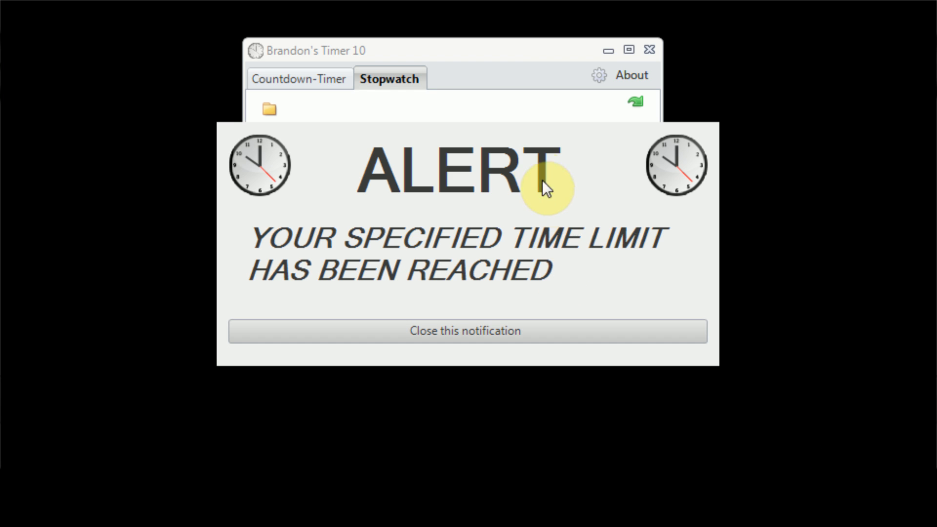
mouse_move(377, 311)
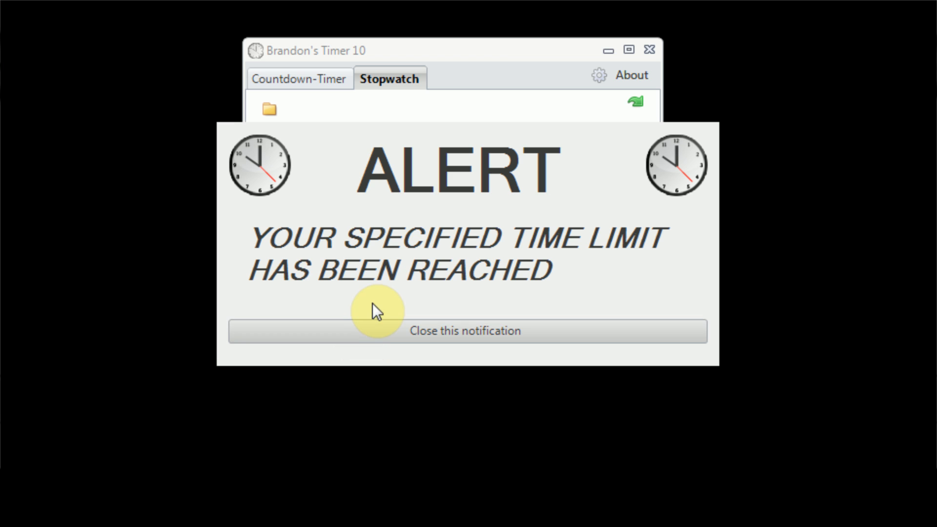
Dismiss the time-limit reached notification, leaving the stopwatch at 37.453 seconds
left_click(466, 331)
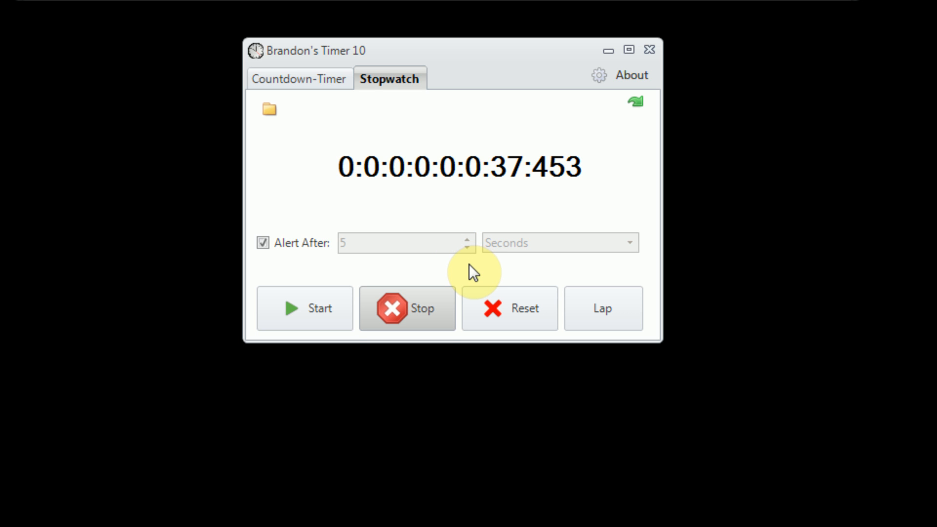
mouse_move(475, 235)
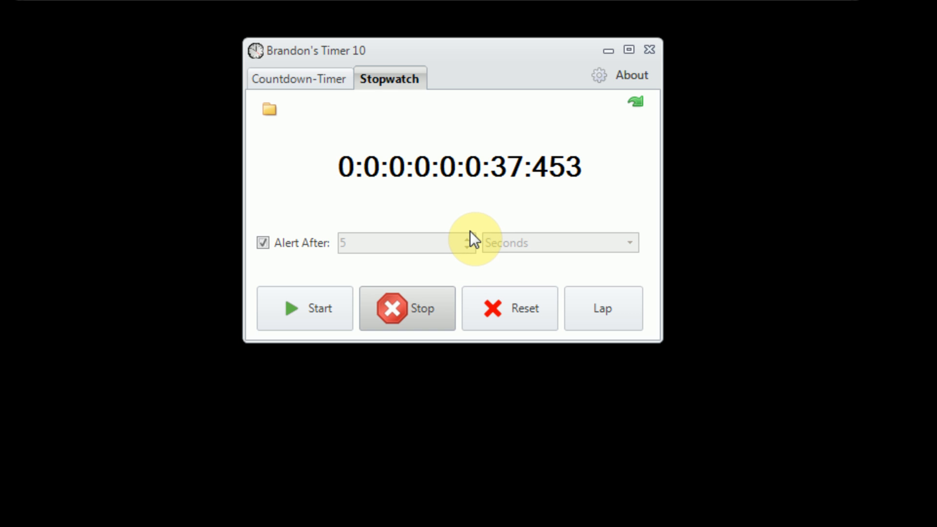
mouse_move(580, 379)
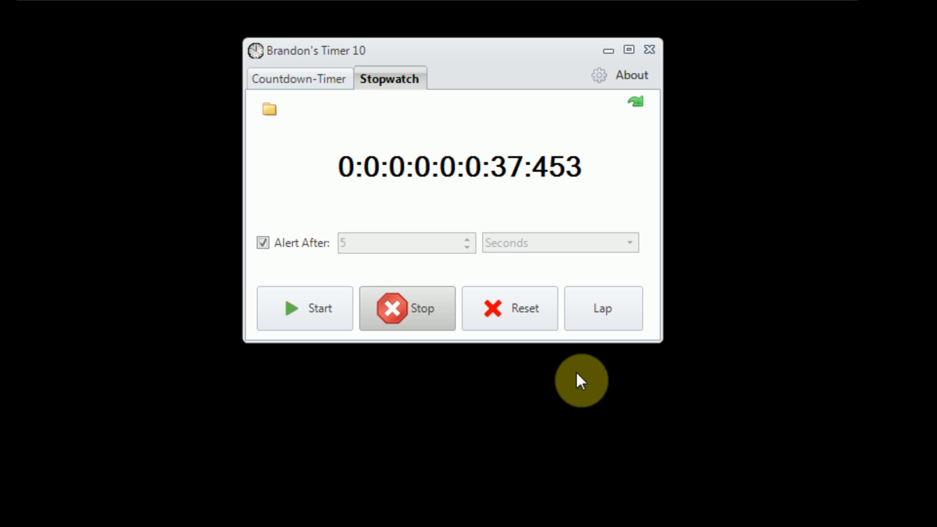
Save the 37:453 stopwatch time as a record, confirm the notice, and reset the stopwatch to zero
left_click(270, 108)
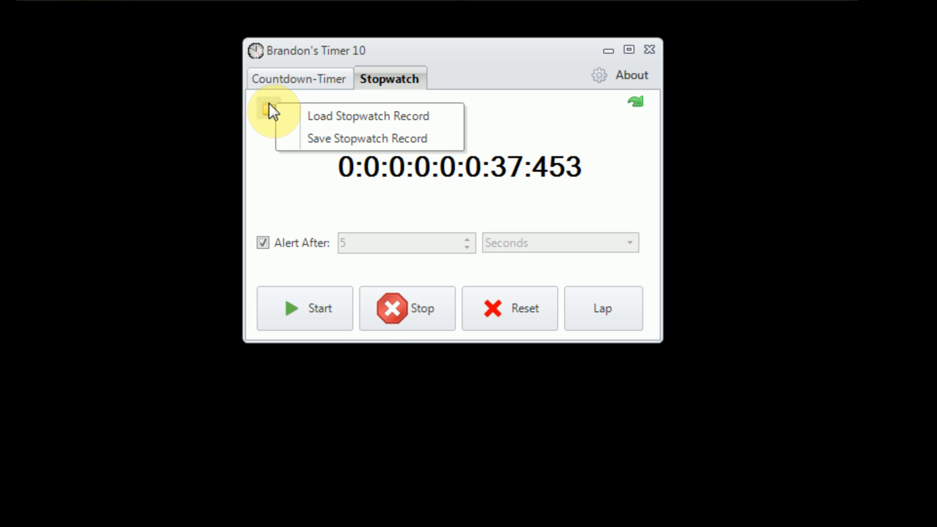
mouse_move(341, 137)
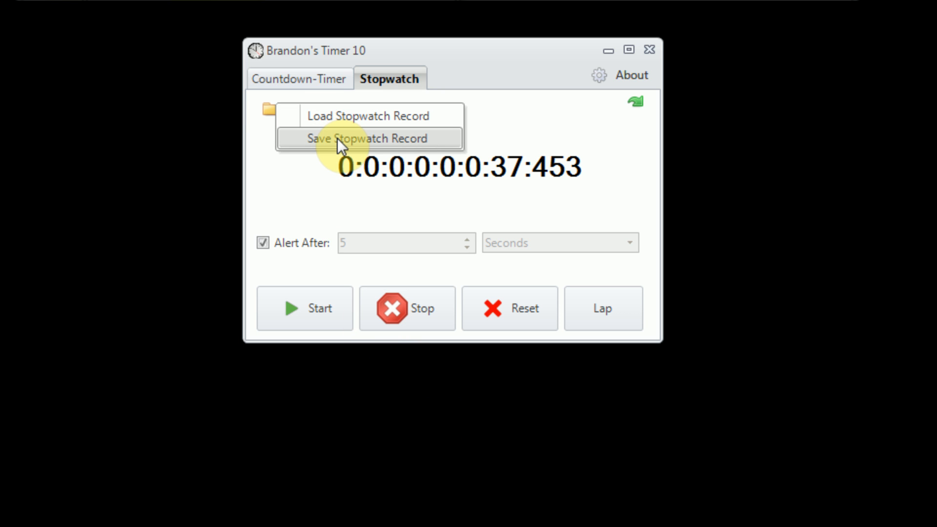
mouse_move(349, 140)
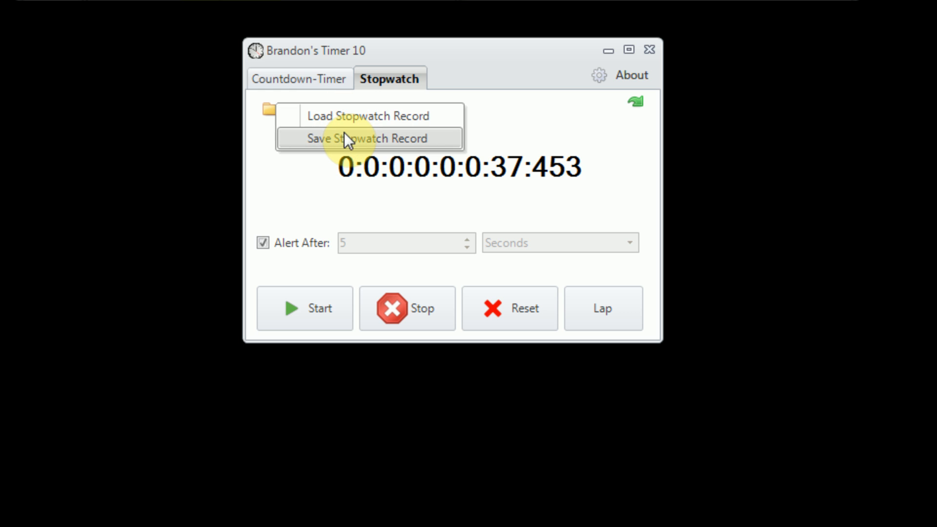
left_click(368, 138)
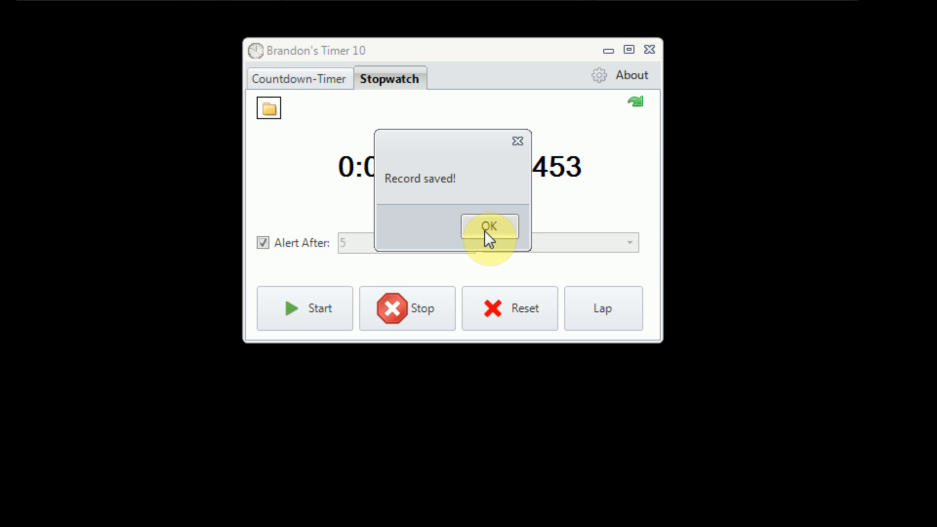
left_click(489, 226)
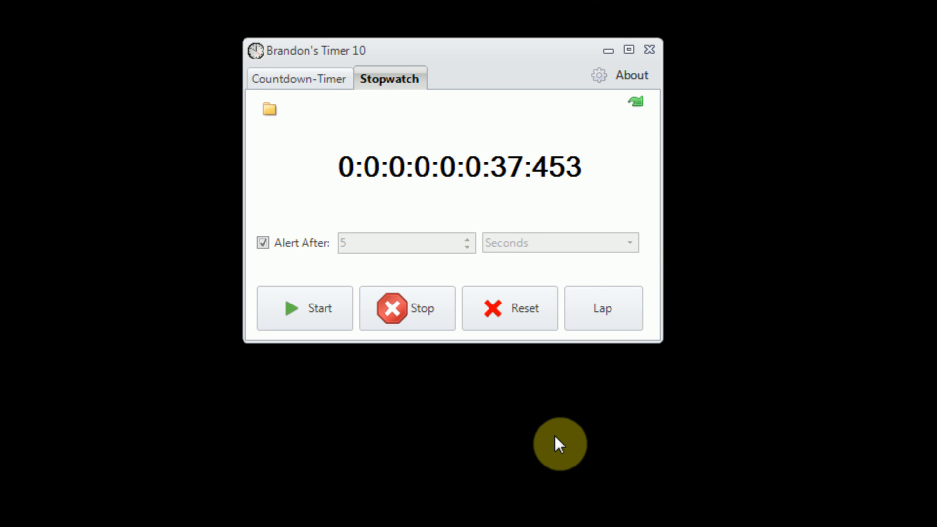
left_click(510, 309)
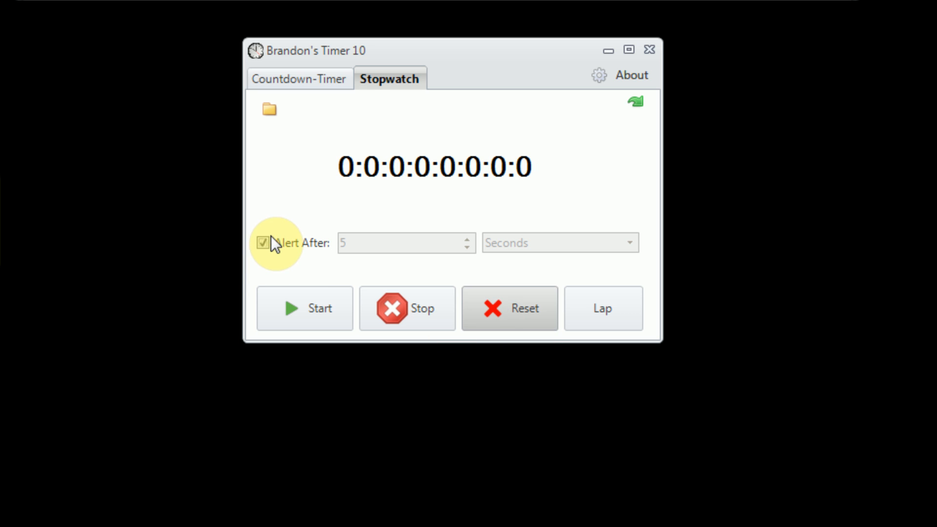
Turn off the Alert After option and bring up the Load Stopwatch Record window
left_click(263, 243)
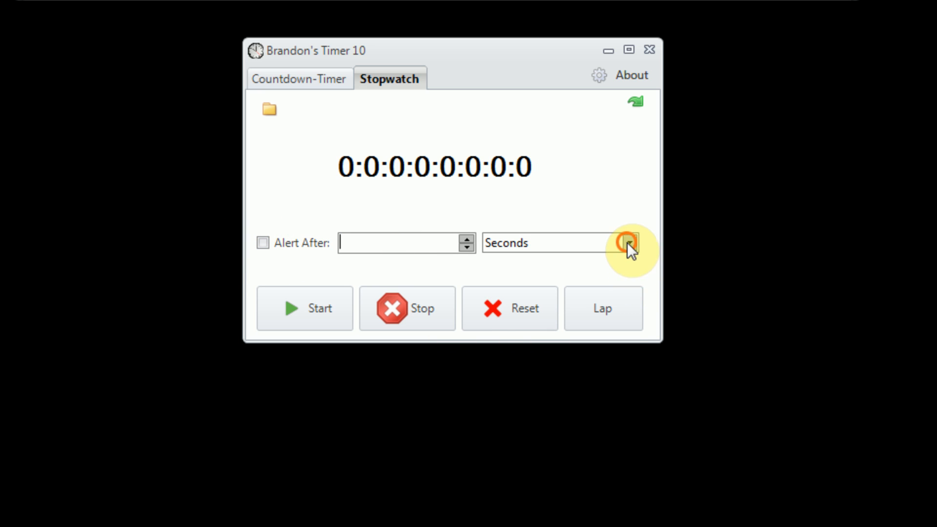
left_click(628, 244)
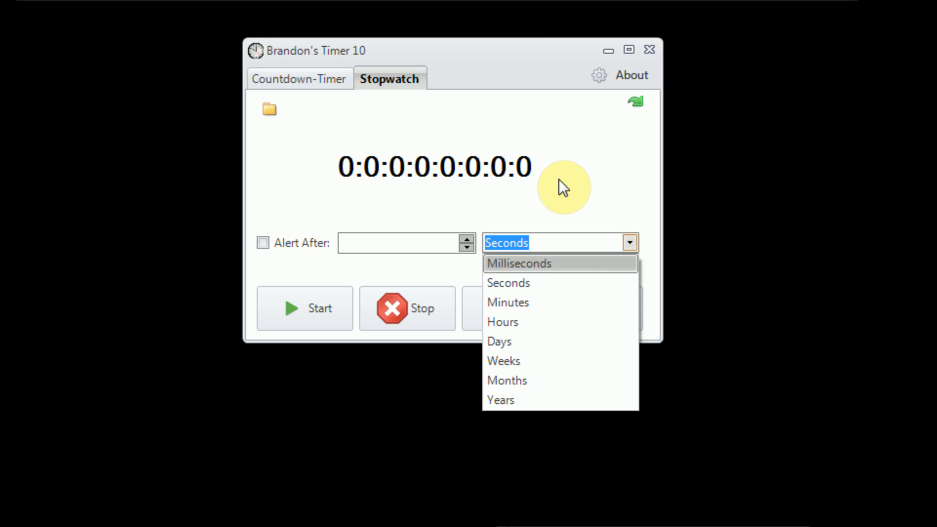
left_click(270, 108)
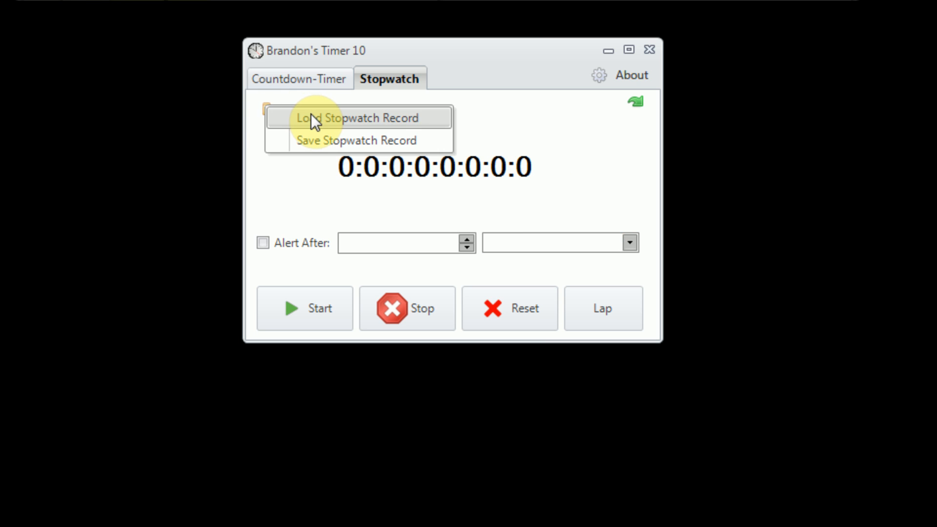
left_click(356, 118)
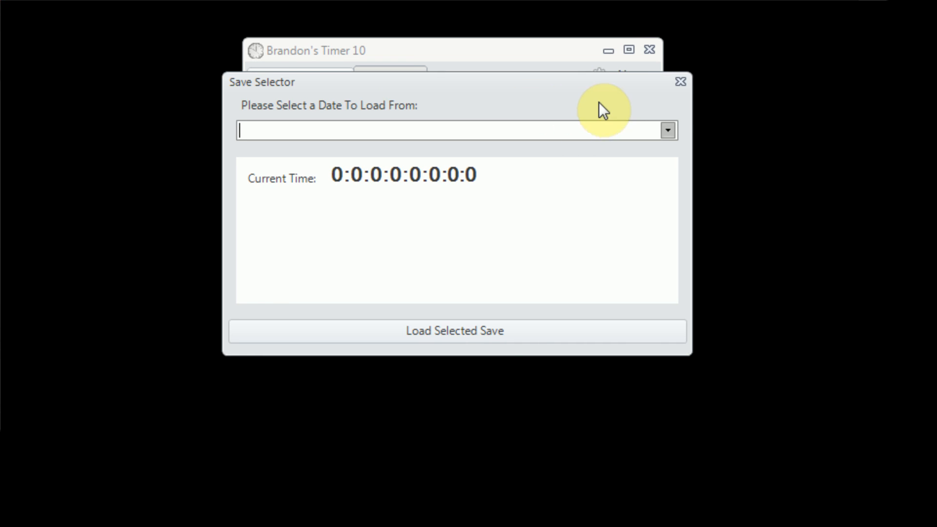
Select the 8/23/2012 5:57:04 PM save and load its 37:453 record into the stopwatch
left_click(667, 130)
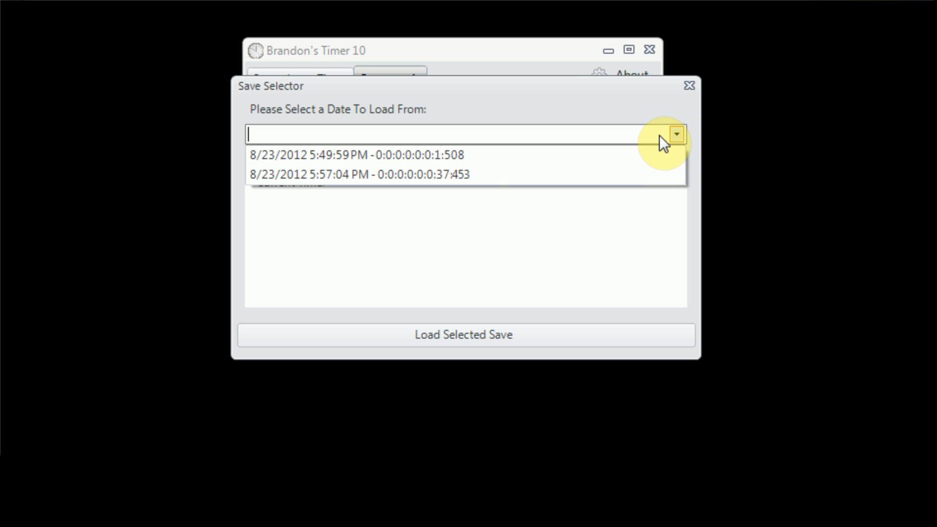
mouse_move(609, 144)
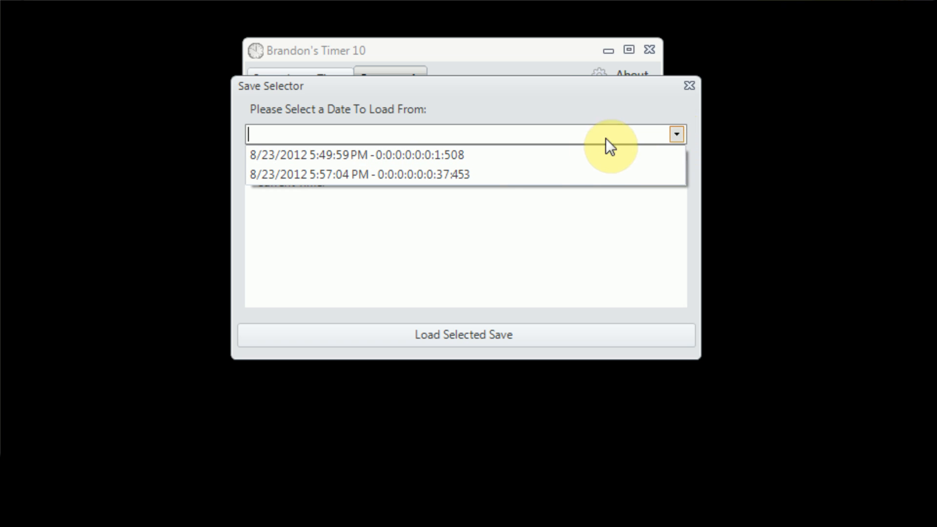
left_click(358, 173)
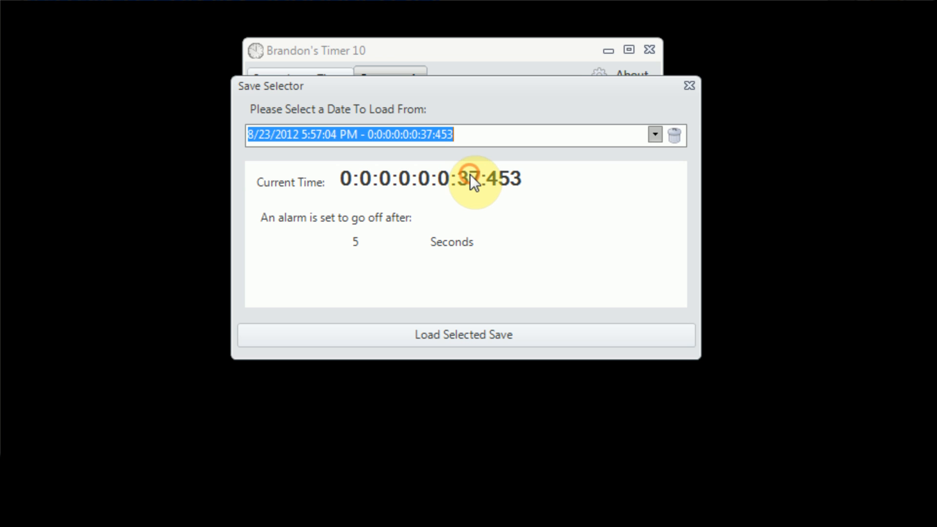
mouse_move(550, 254)
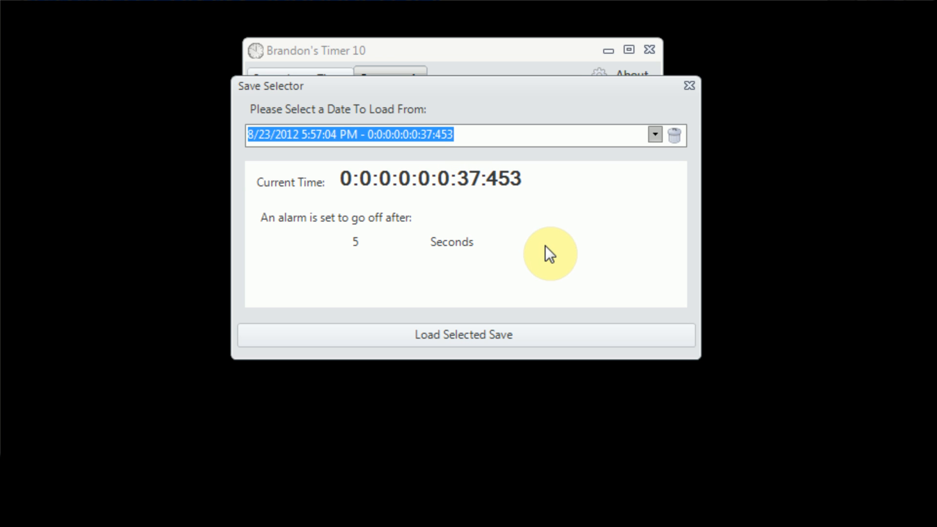
mouse_move(674, 134)
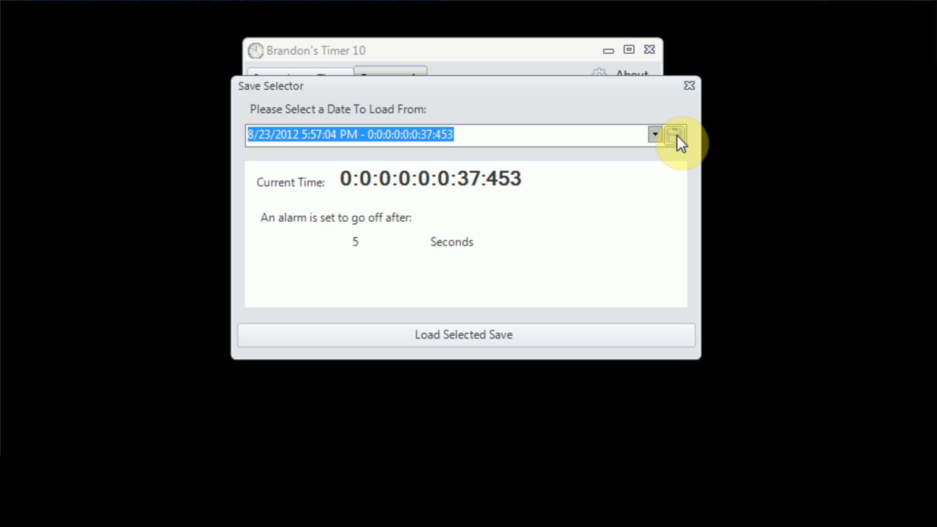
left_click(654, 135)
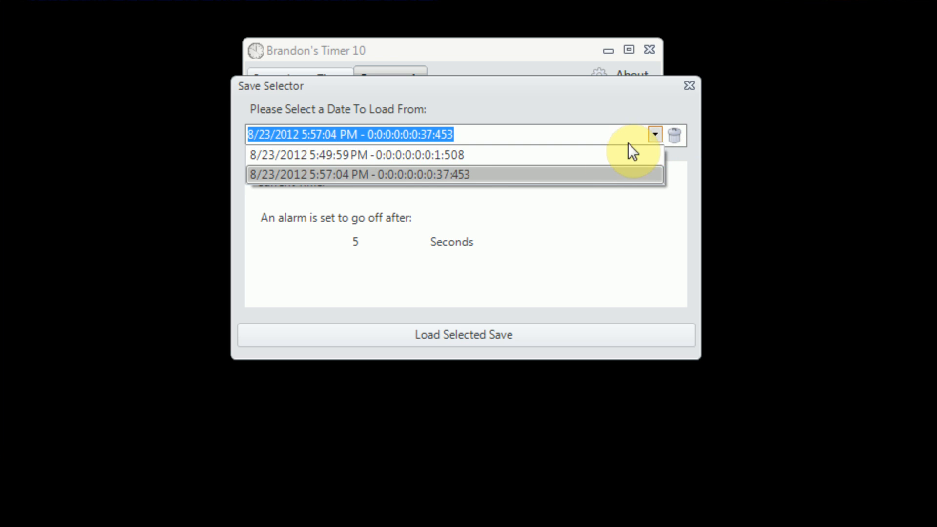
left_click(357, 155)
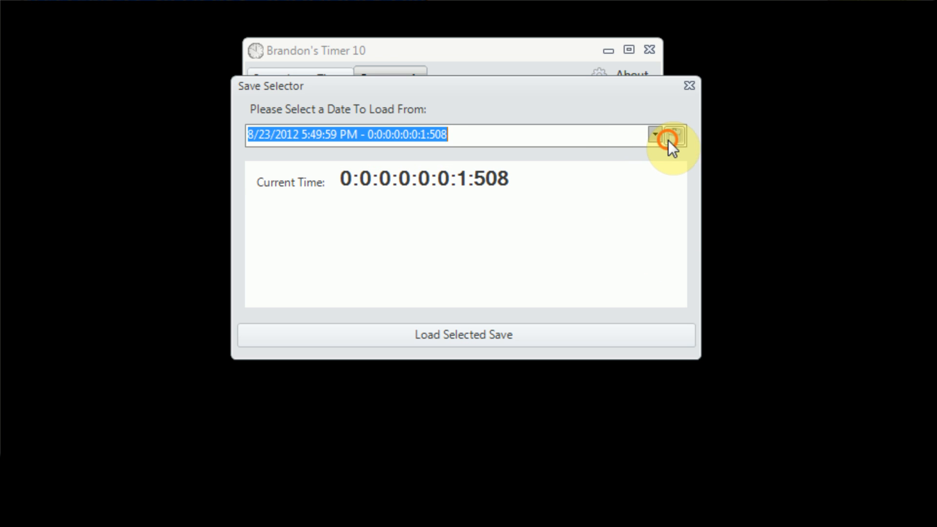
left_click(673, 137)
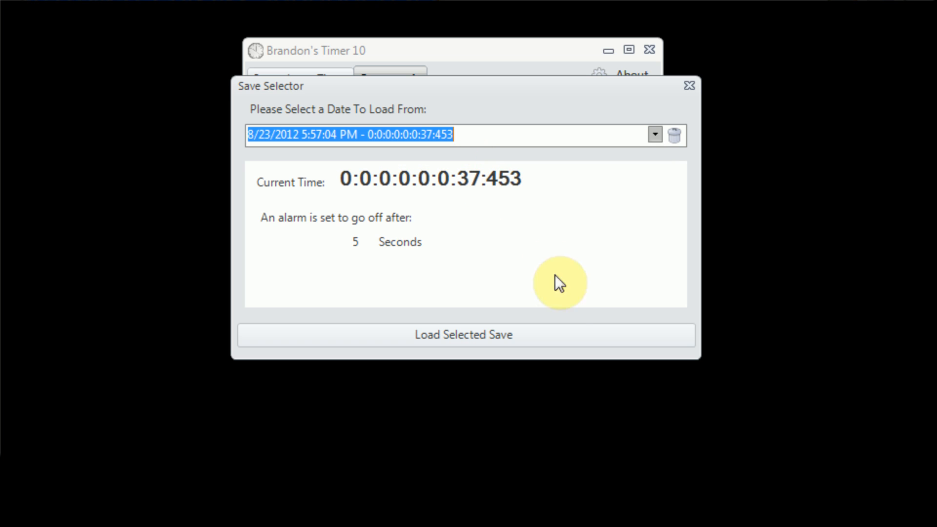
mouse_move(567, 303)
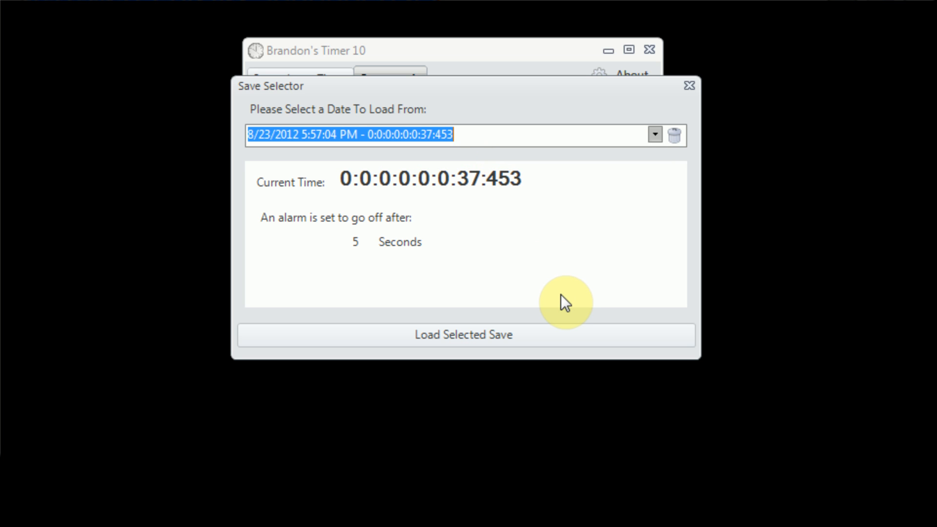
mouse_move(543, 138)
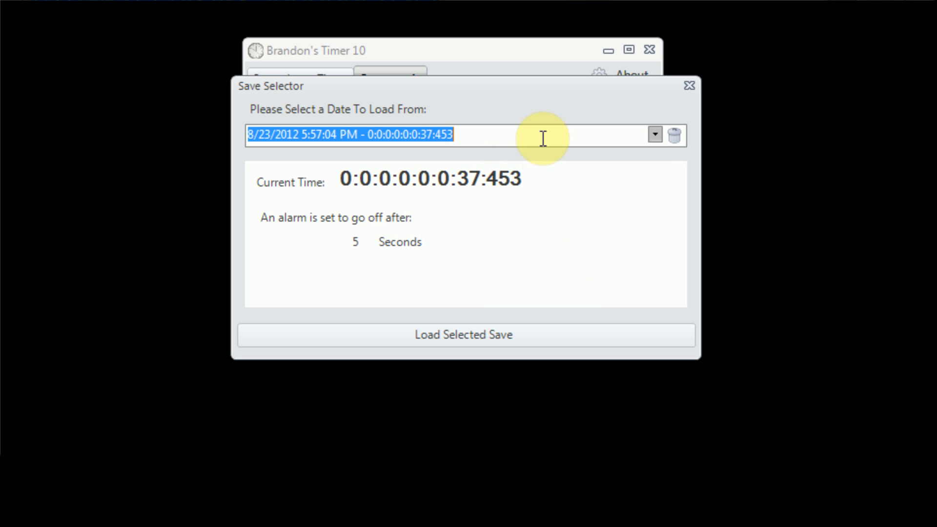
mouse_move(614, 207)
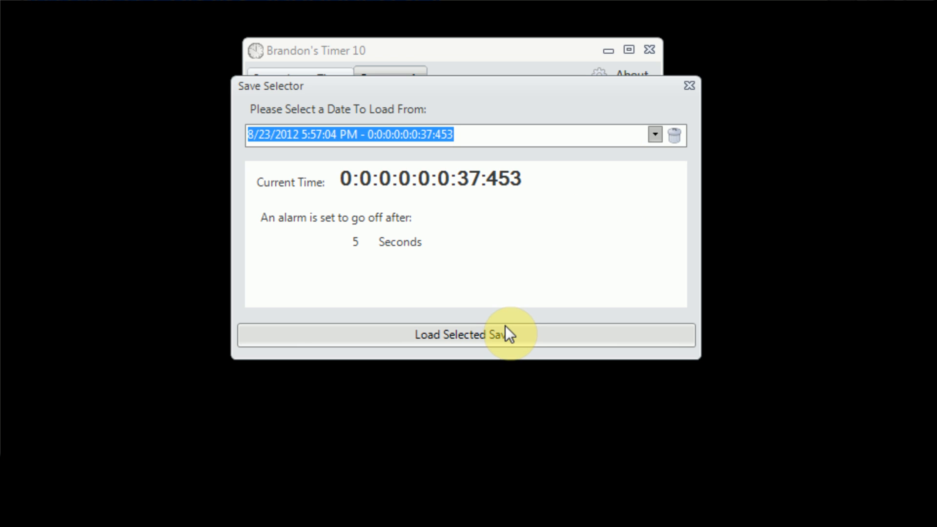
left_click(460, 334)
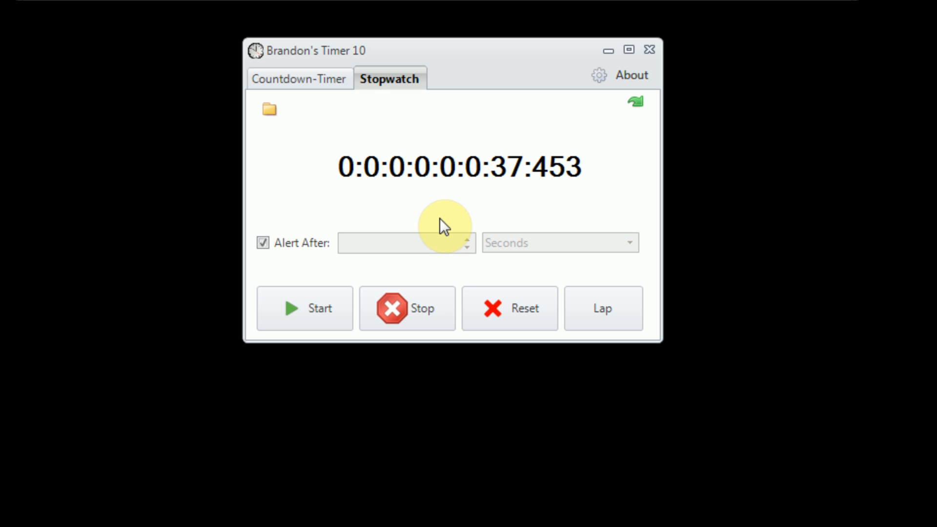
mouse_move(444, 223)
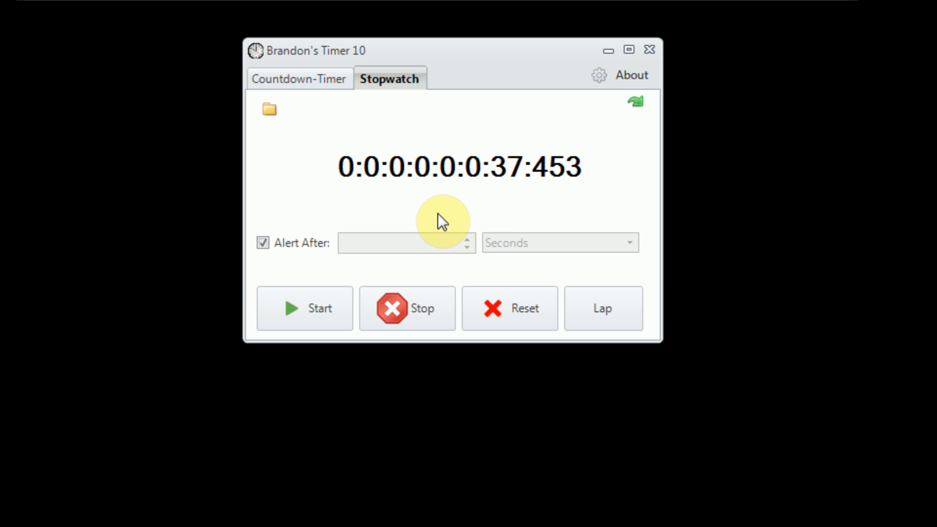
mouse_move(431, 514)
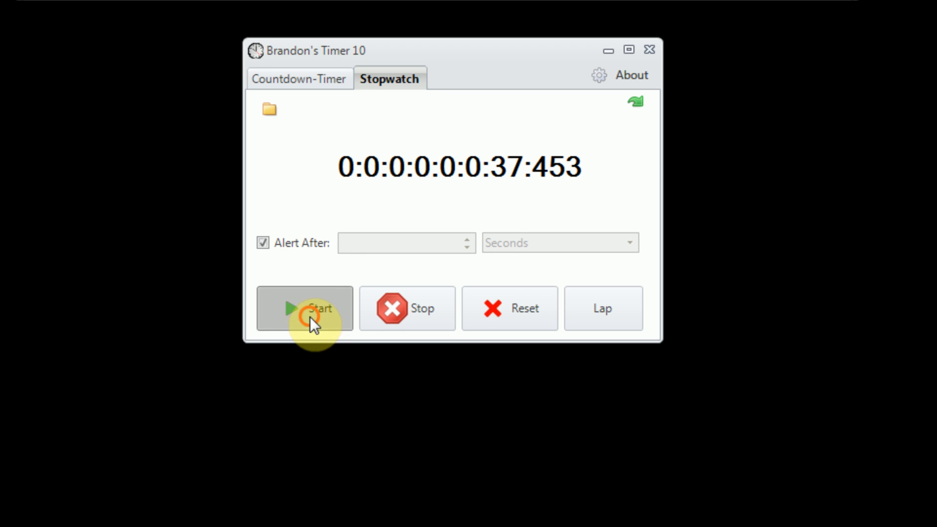
Start the stopwatch from 37.453 so the time-limit-reached alert appears
left_click(305, 308)
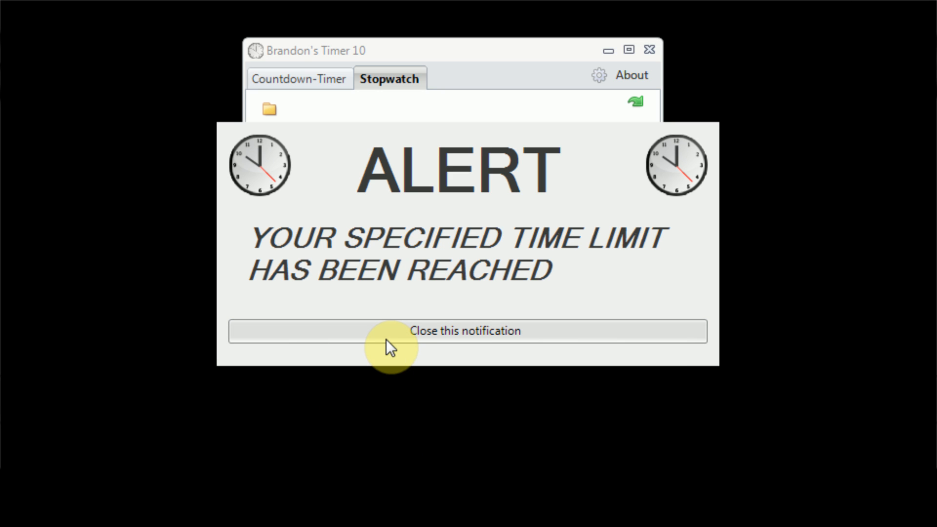
Dismiss the alert, turn Alert After off, stop the stopwatch at 43 seconds, and show the Countdown-Timer
left_click(467, 331)
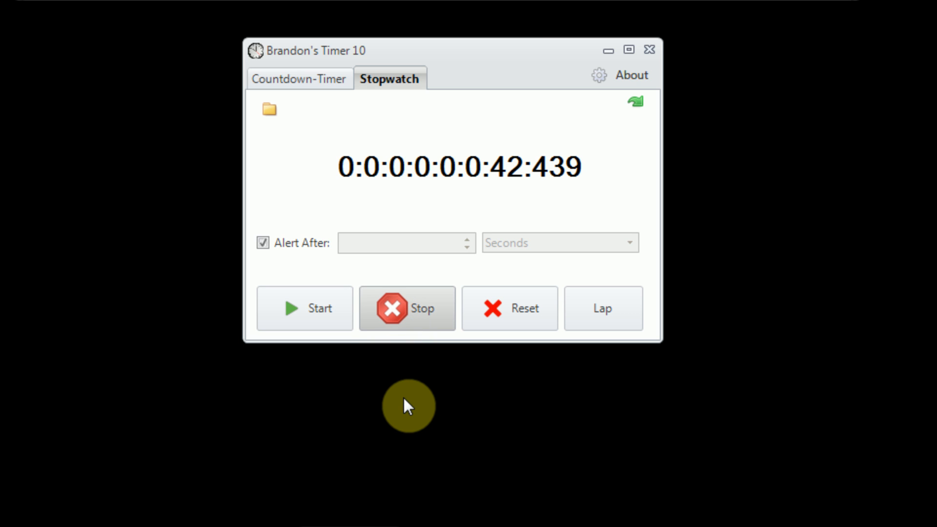
mouse_move(409, 430)
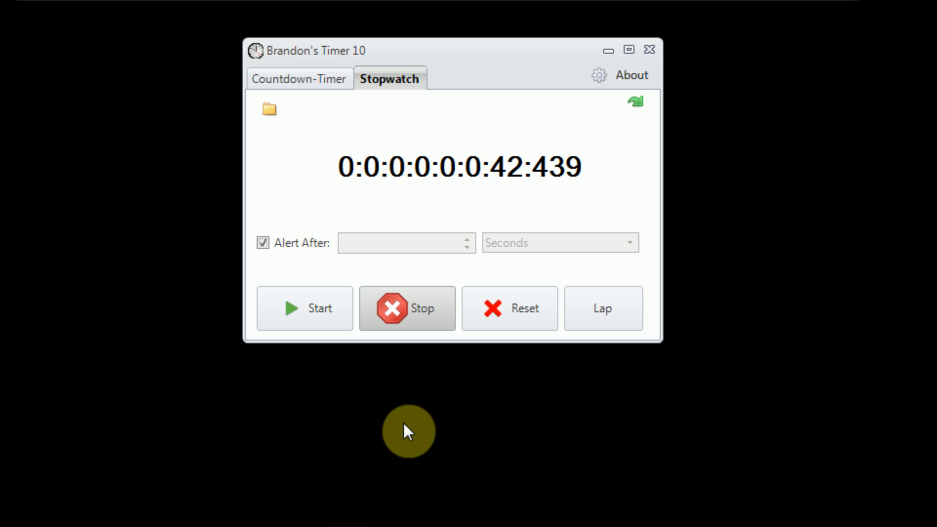
mouse_move(412, 470)
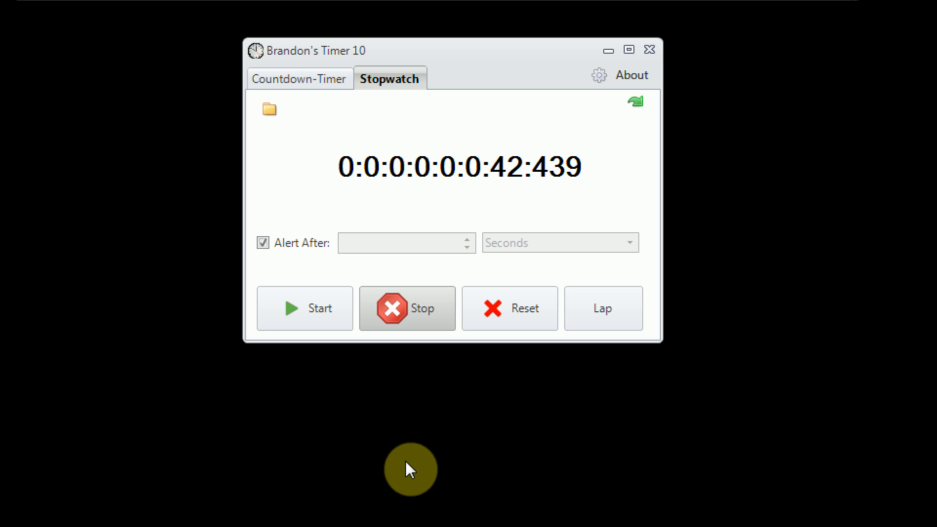
mouse_move(372, 416)
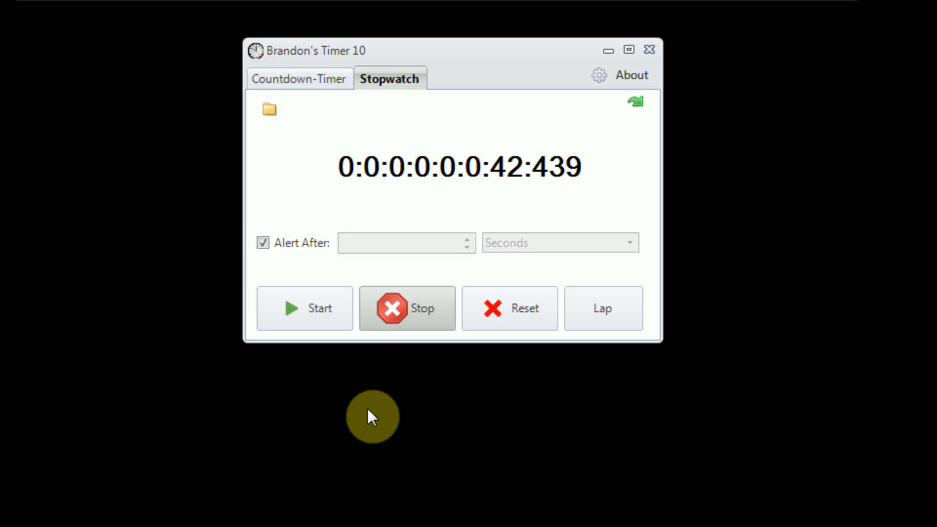
mouse_move(305, 254)
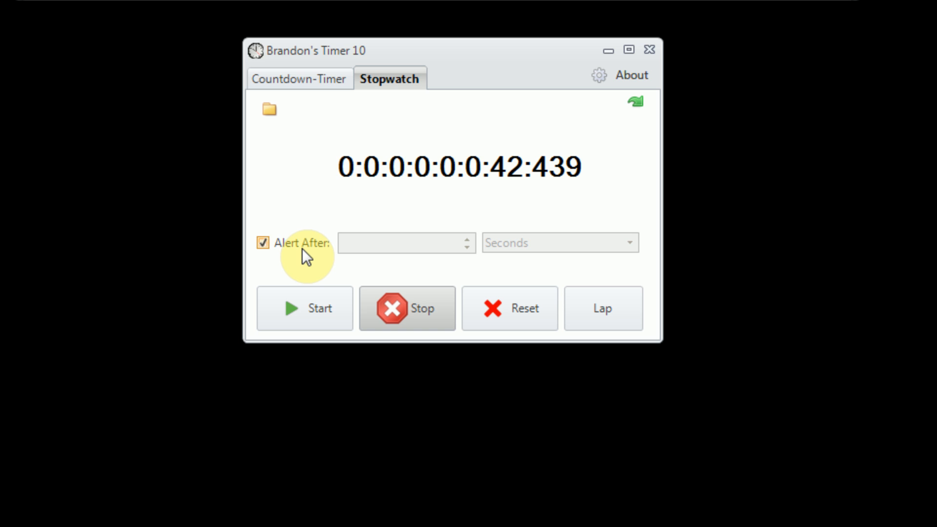
left_click(262, 243)
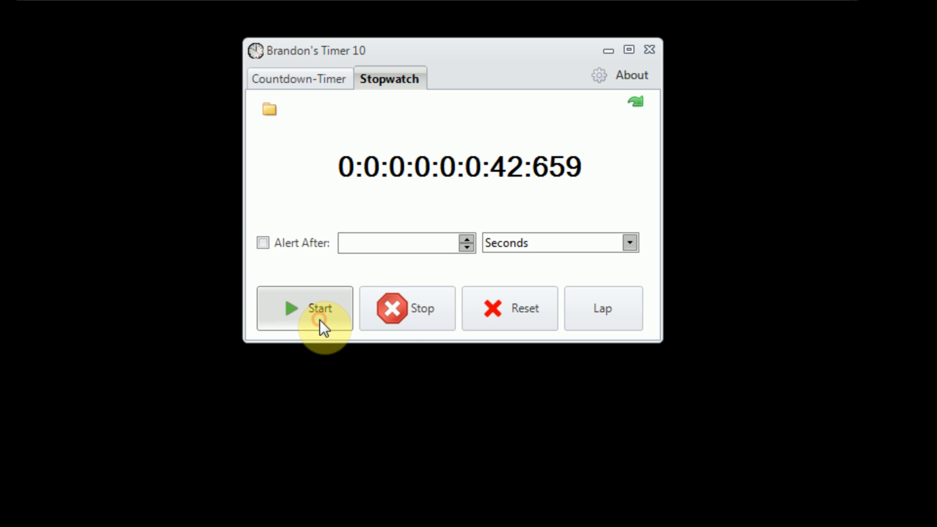
left_click(304, 309)
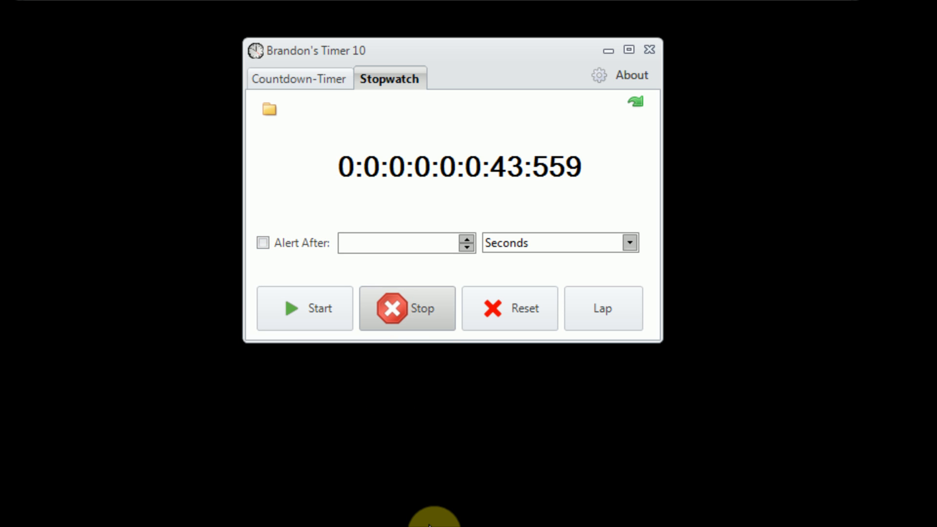
mouse_move(383, 265)
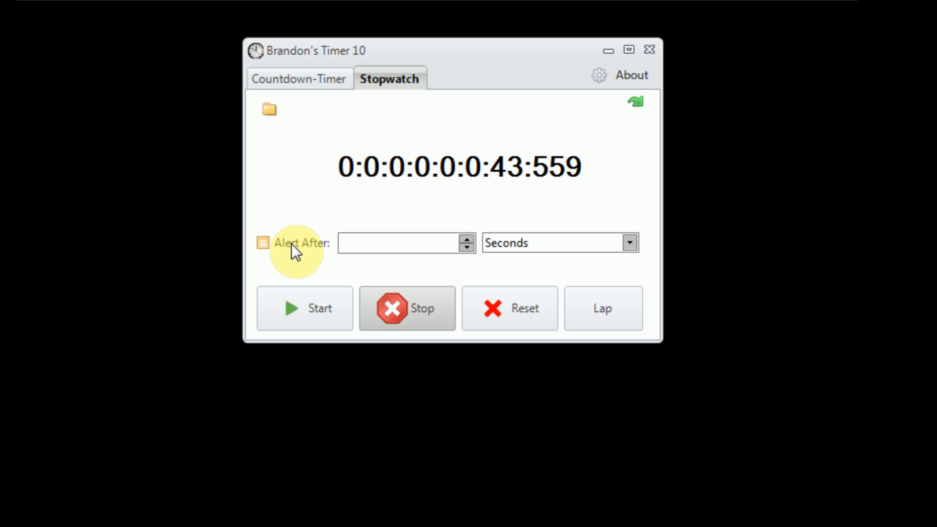
mouse_move(518, 190)
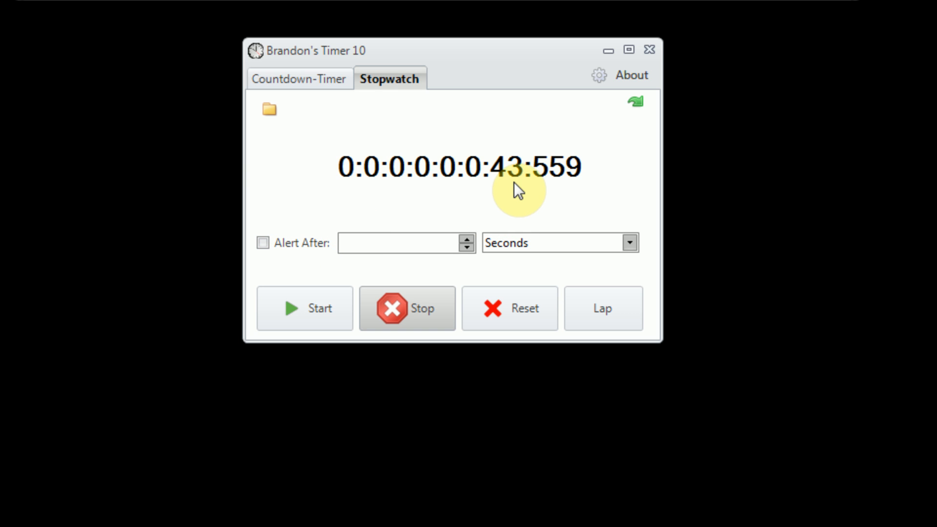
mouse_move(505, 188)
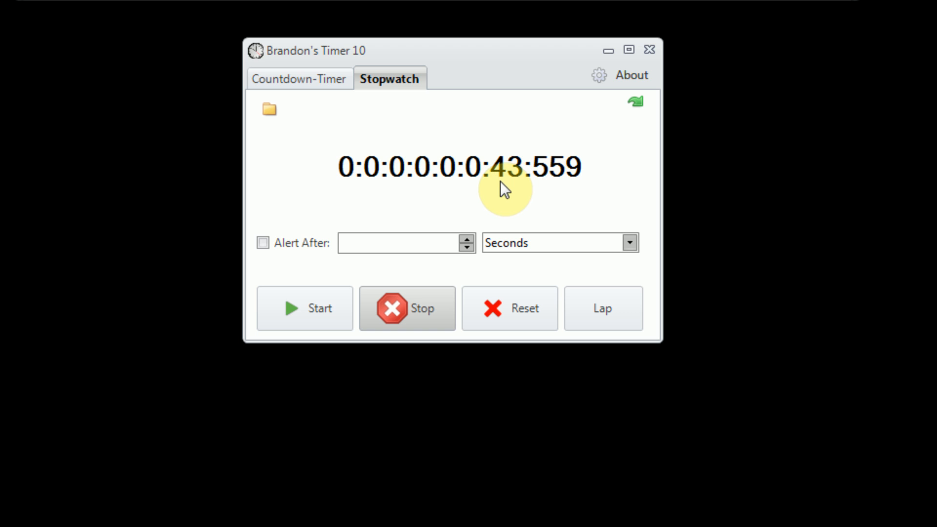
mouse_move(489, 186)
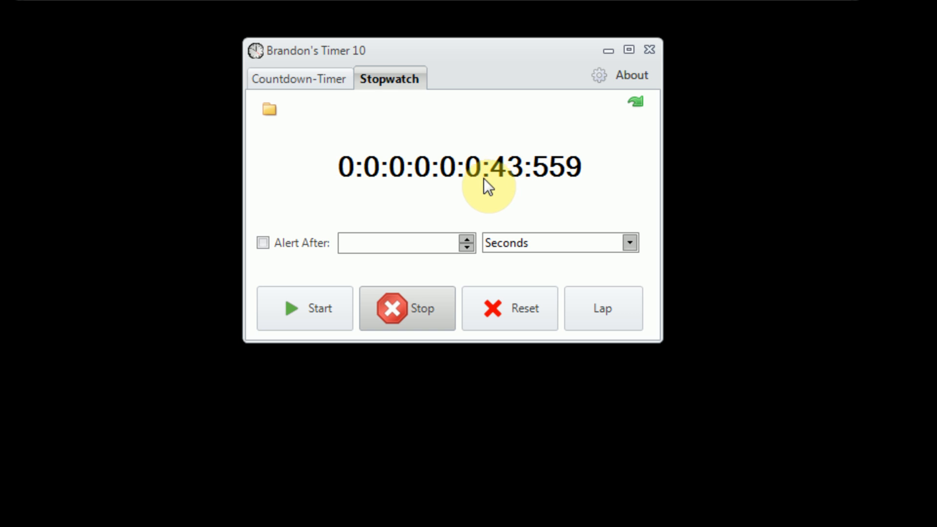
mouse_move(771, 284)
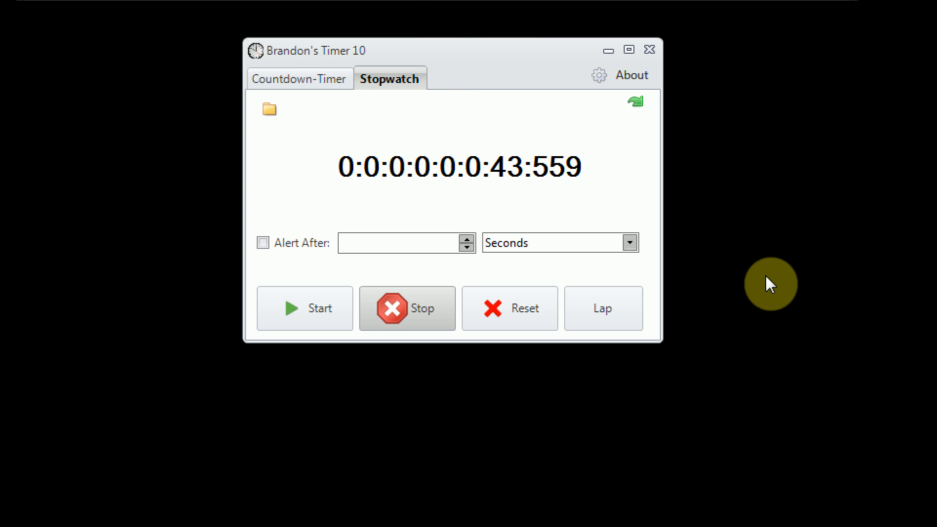
mouse_move(653, 254)
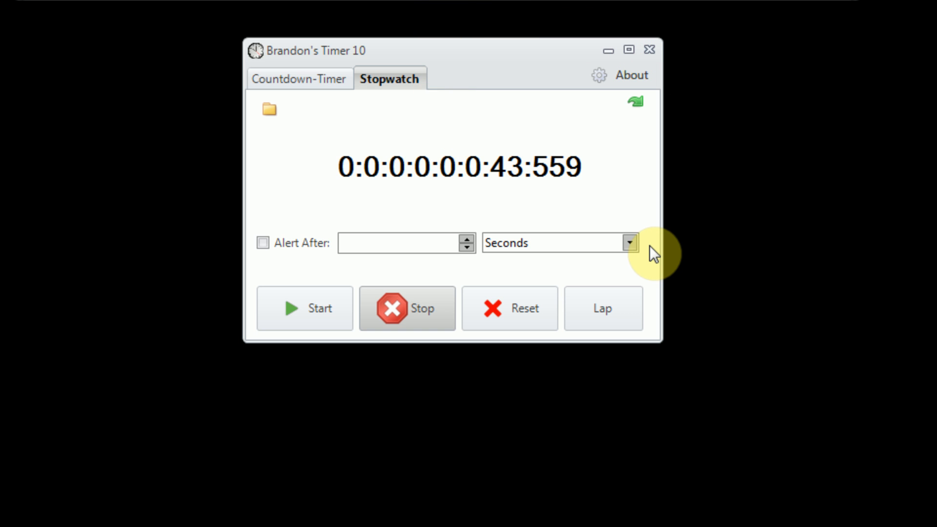
left_click(299, 78)
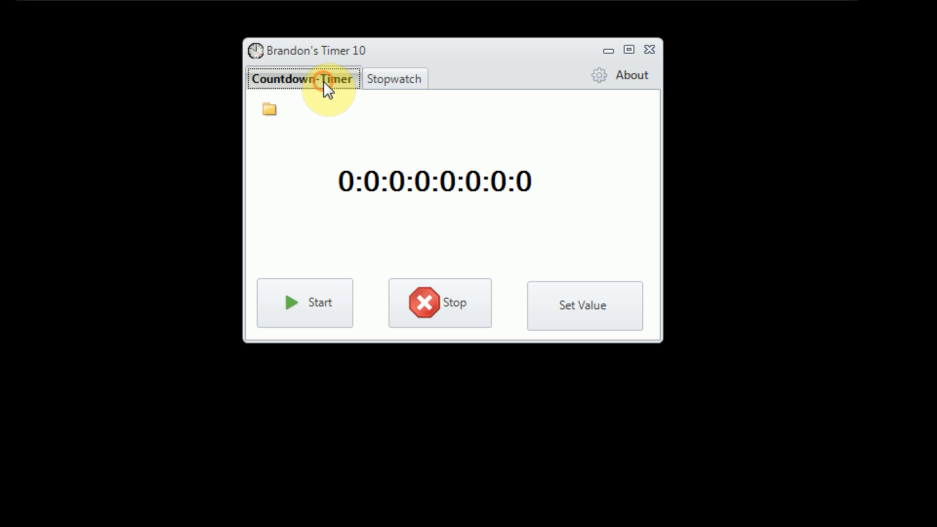
mouse_move(484, 260)
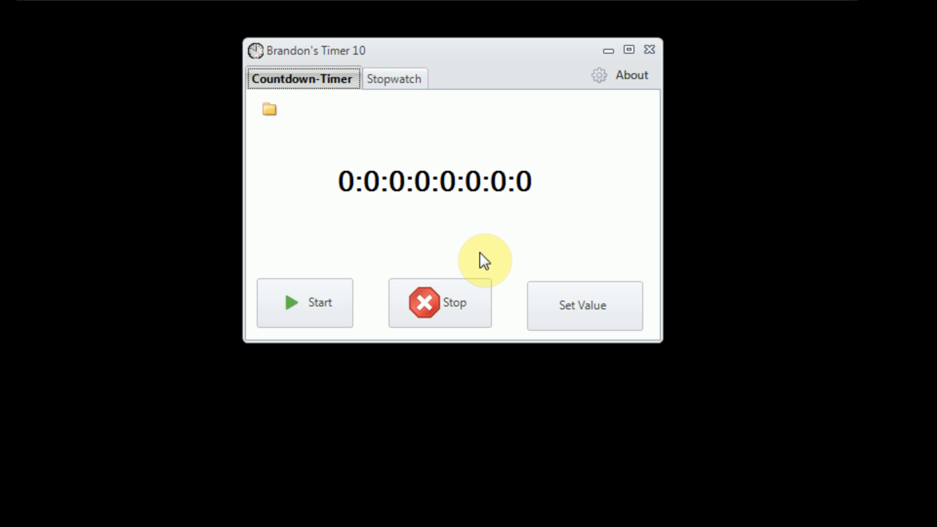
Resume the stopwatch past 44.8 seconds and return to the zeroed Countdown-Timer
left_click(393, 78)
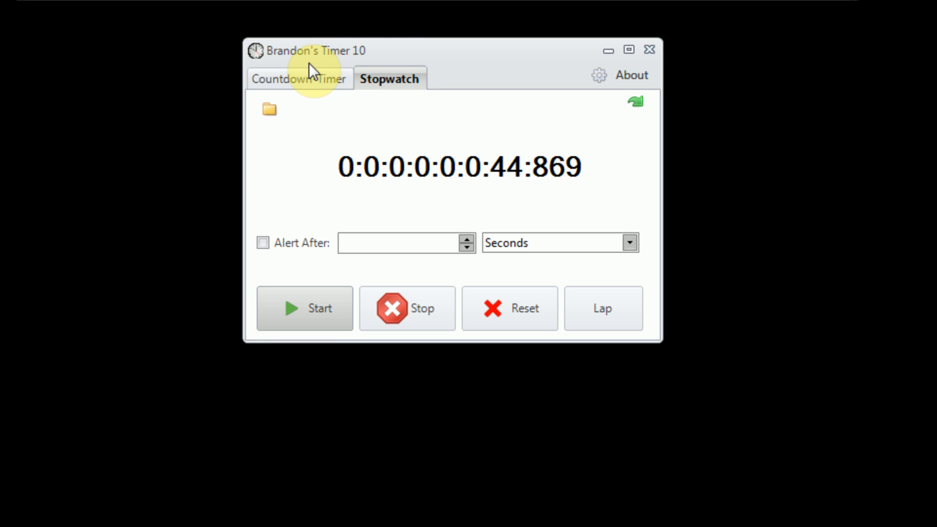
left_click(302, 78)
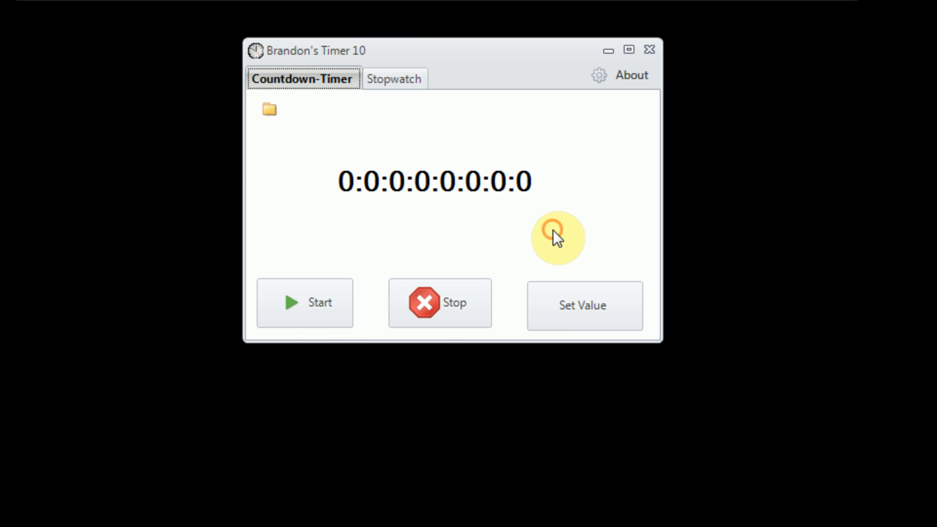
mouse_move(556, 237)
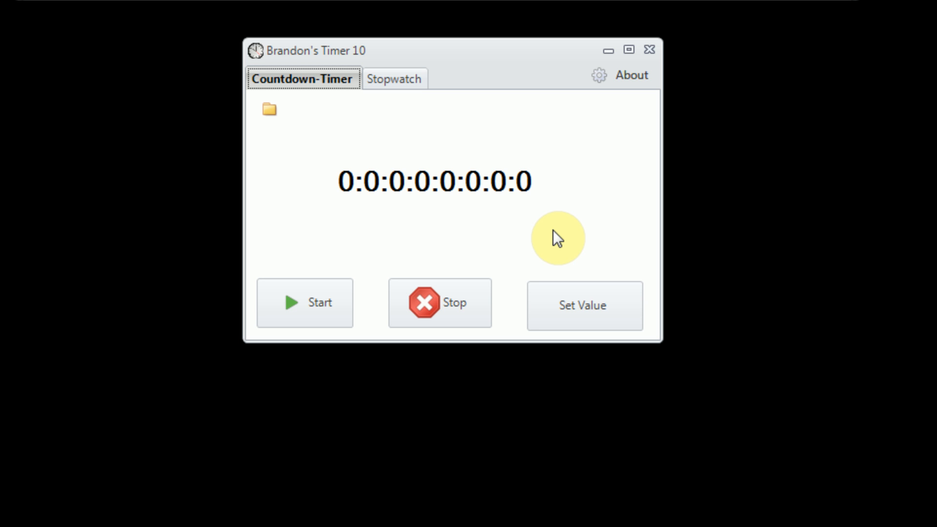
mouse_move(585, 306)
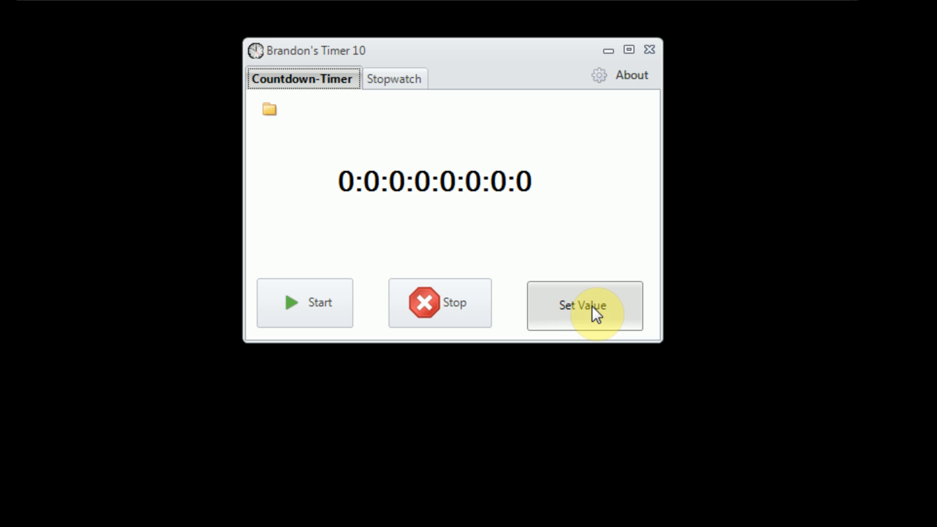
Set the countdown duration to 45 seconds via Set Value and Submit
left_click(584, 306)
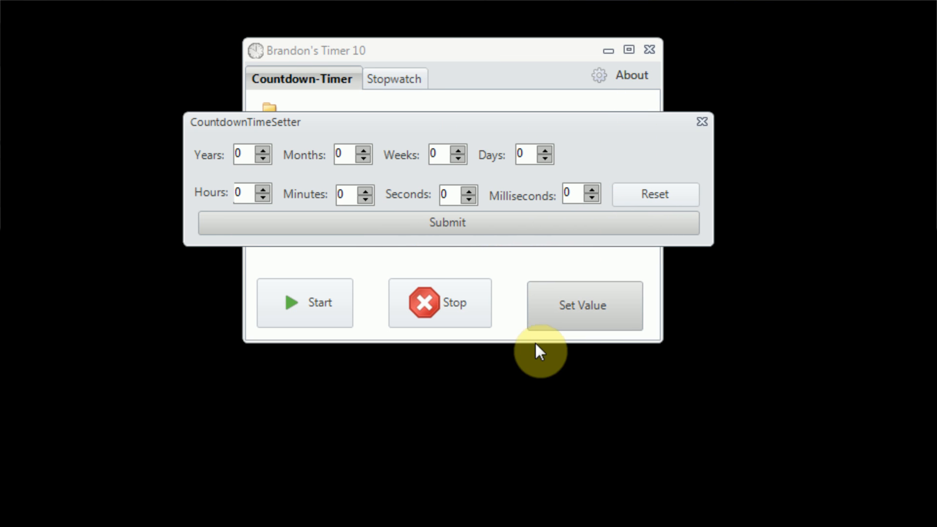
mouse_move(354, 193)
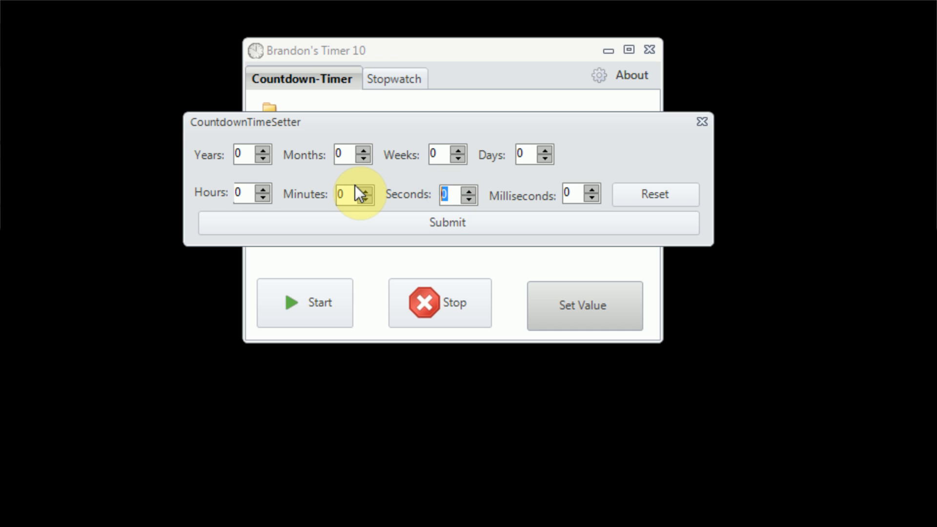
type("45")
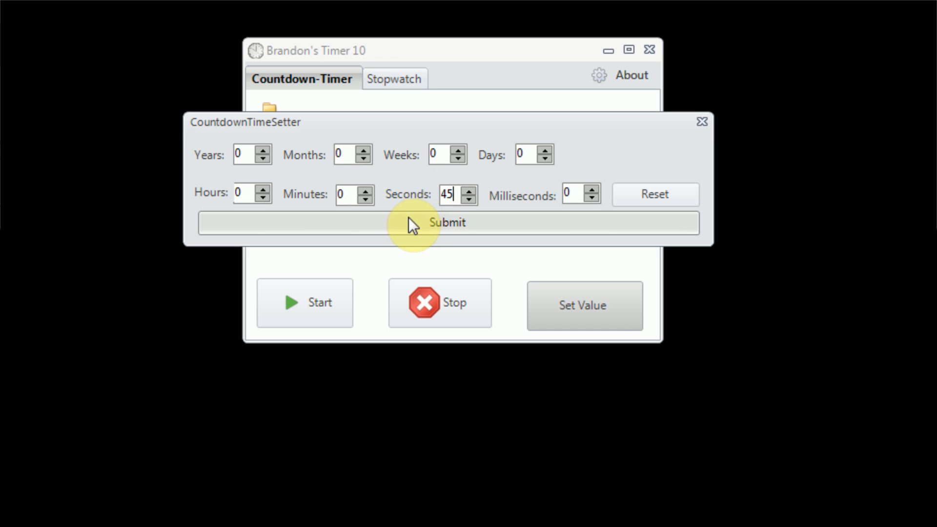
left_click(447, 222)
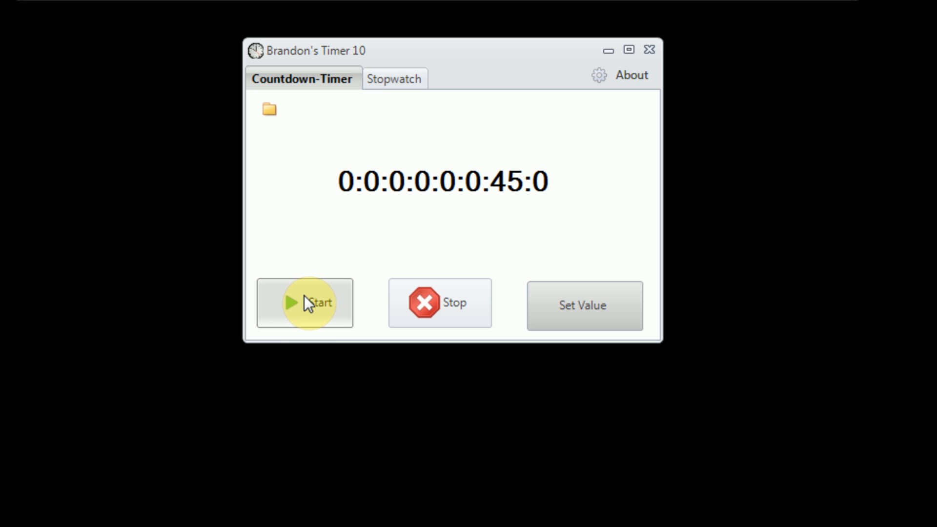
Start the 45-second countdown, check the stopwatch, and return with the countdown near 19.5 seconds
left_click(305, 303)
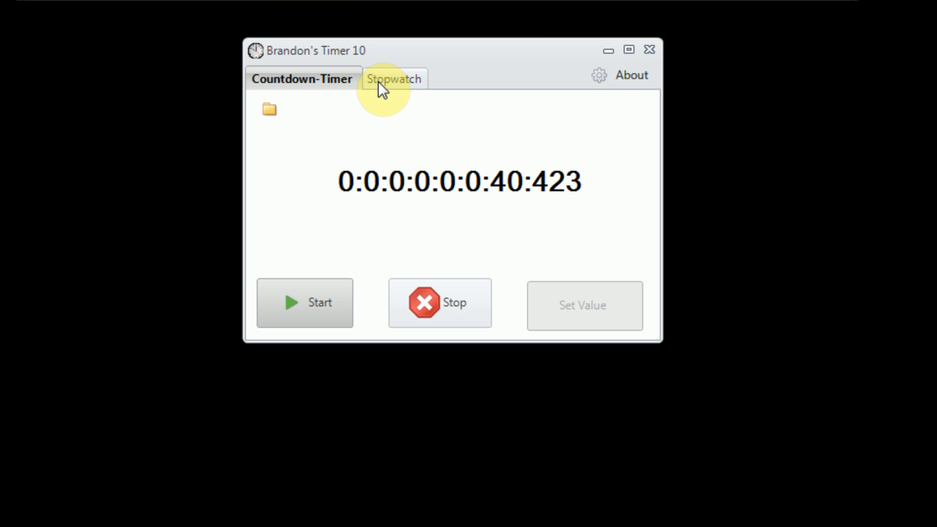
left_click(393, 78)
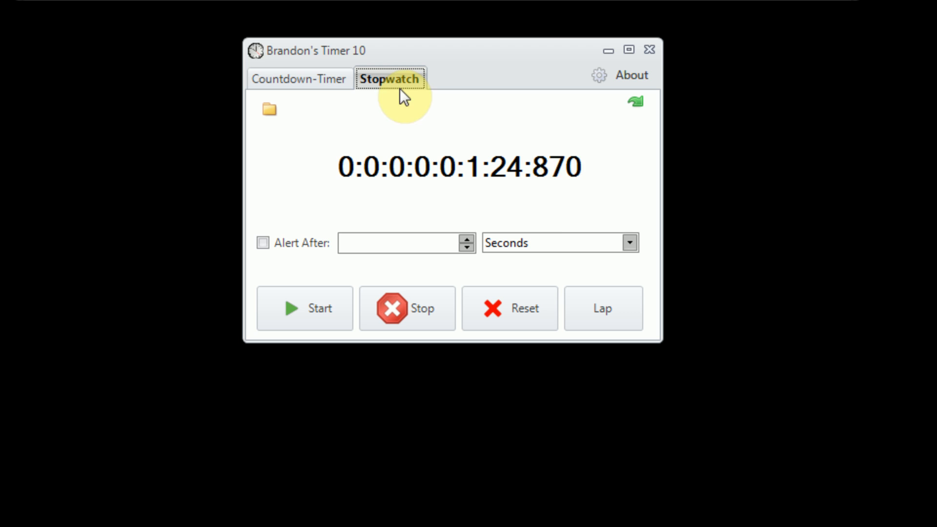
mouse_move(504, 198)
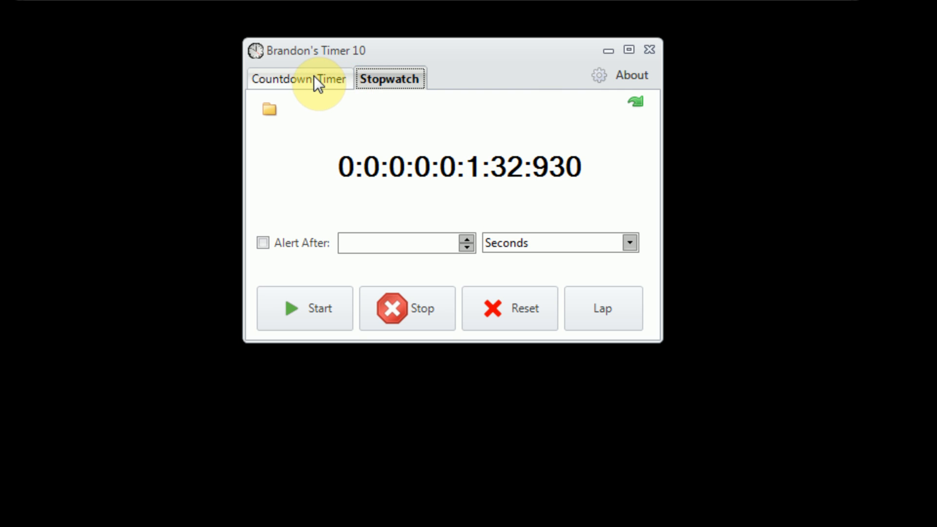
left_click(302, 78)
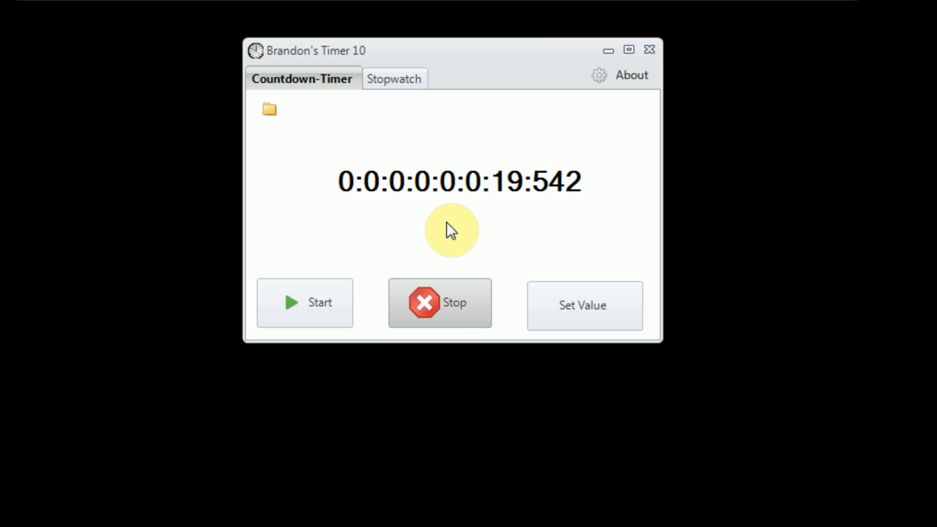
mouse_move(449, 223)
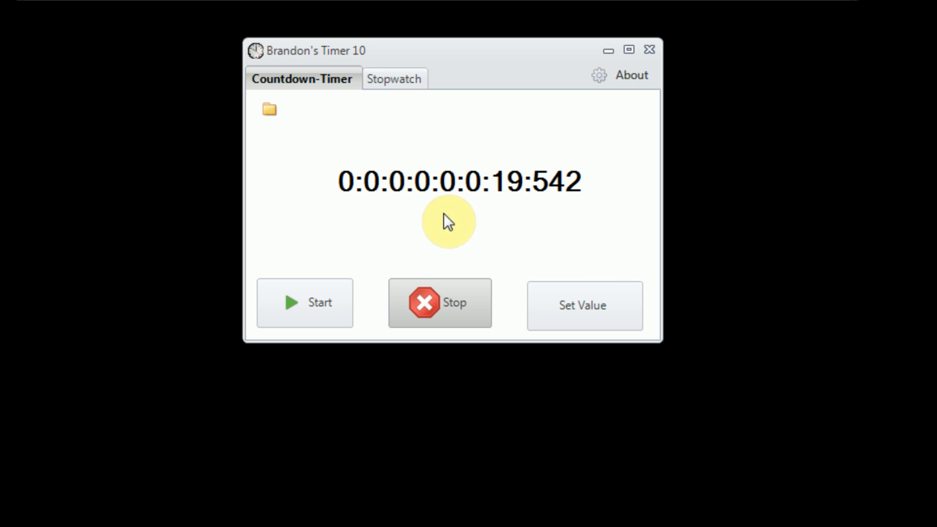
mouse_move(270, 109)
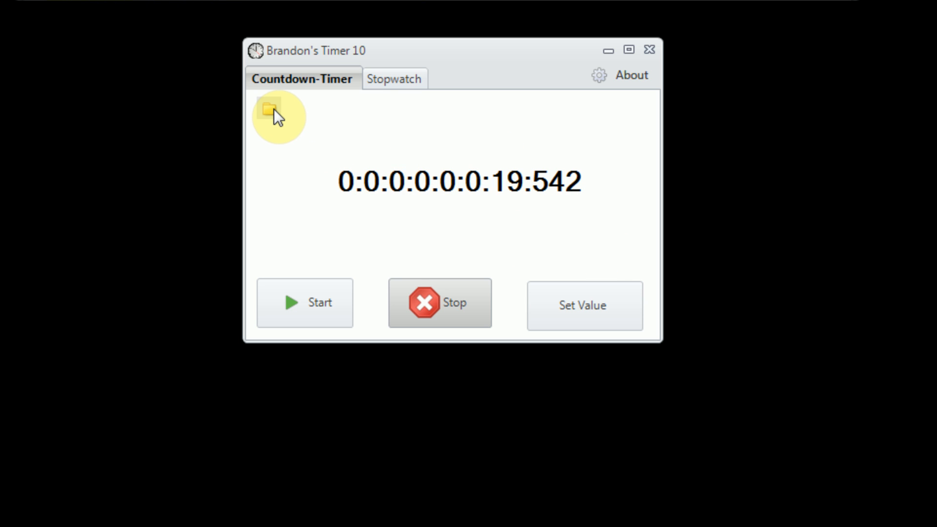
Reset the countdown, then load the 8/23/2012 5:59:48 PM save of 19:542 from Save Selector
left_click(269, 110)
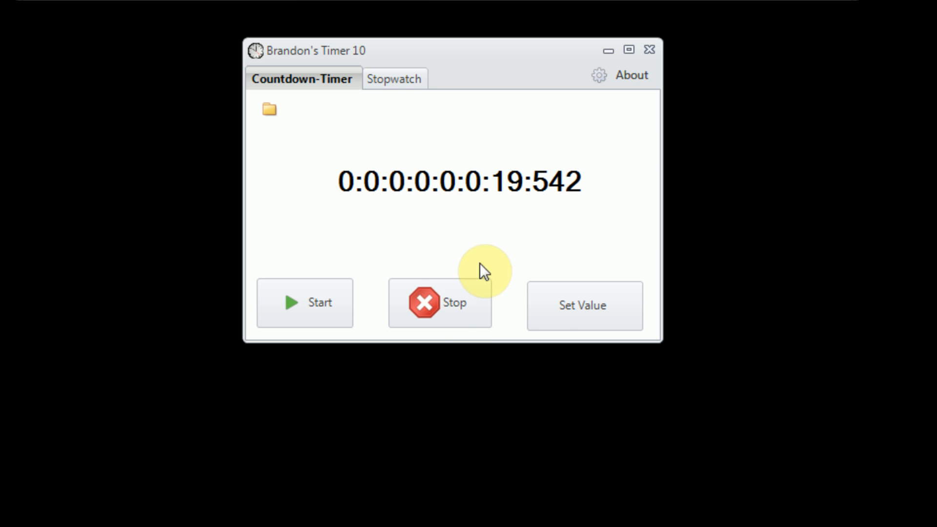
left_click(584, 306)
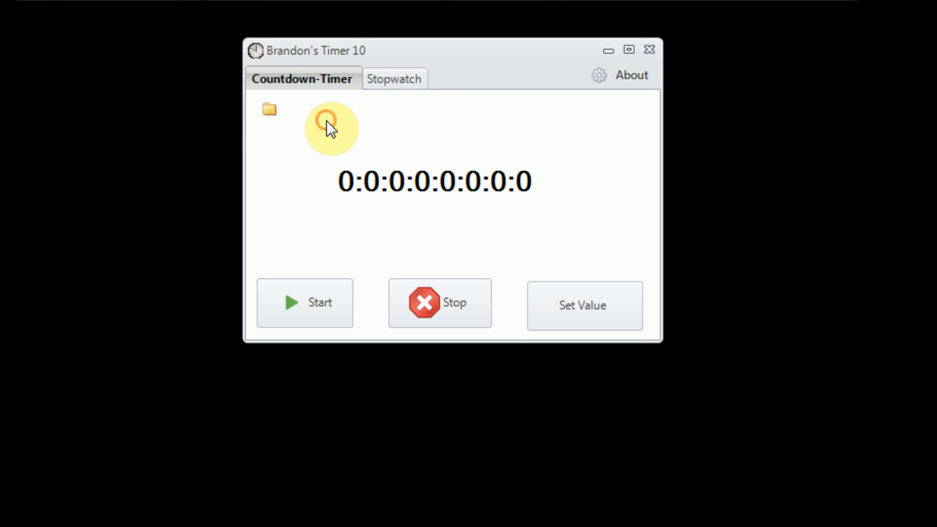
left_click(270, 108)
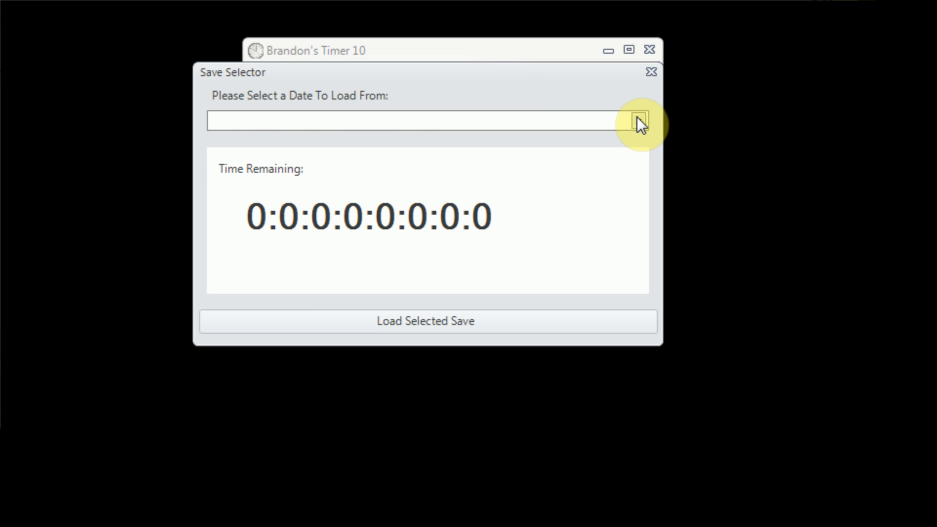
left_click(635, 121)
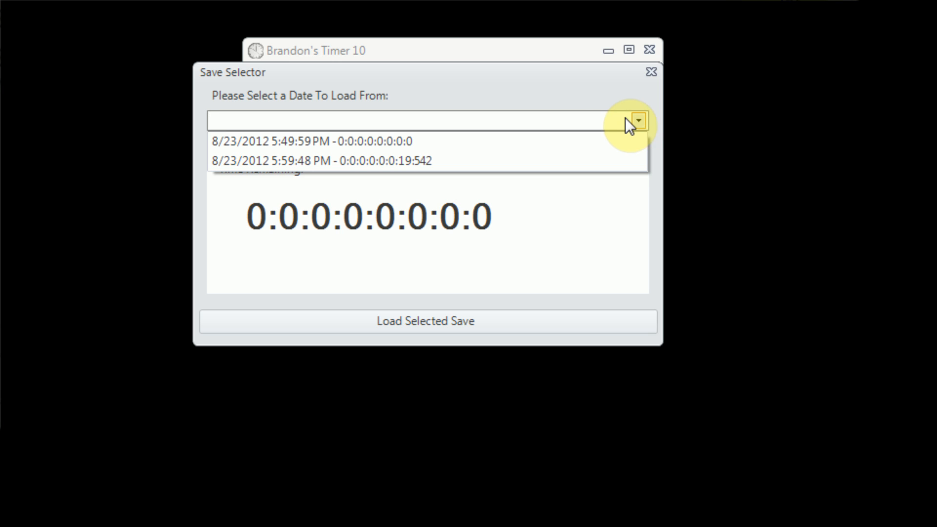
left_click(309, 141)
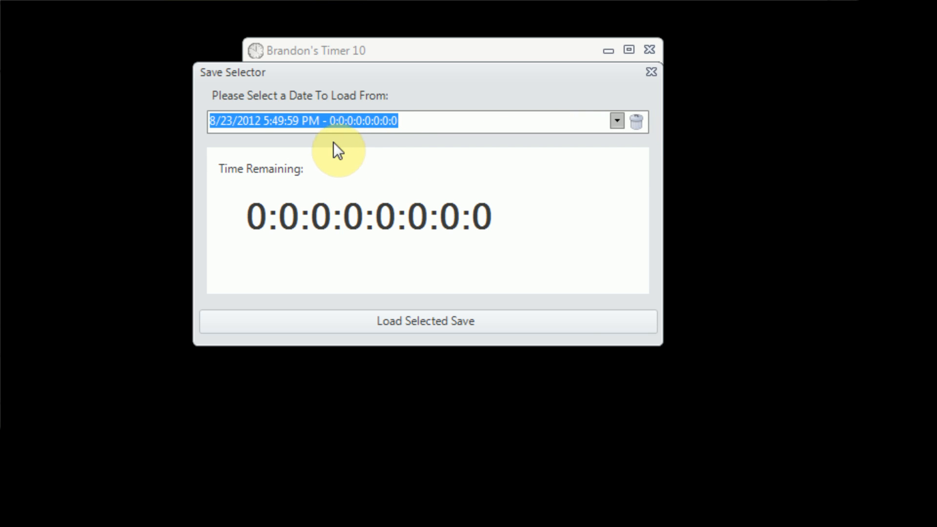
mouse_move(657, 163)
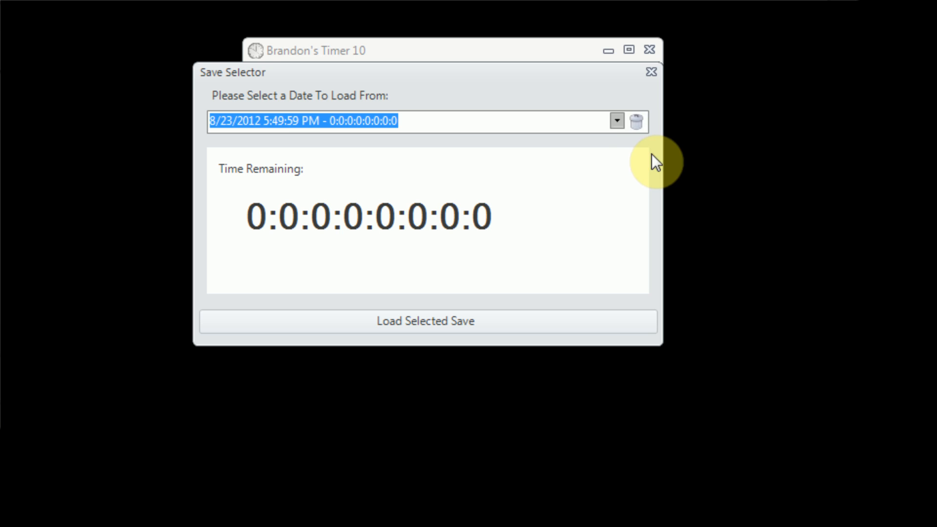
left_click(617, 121)
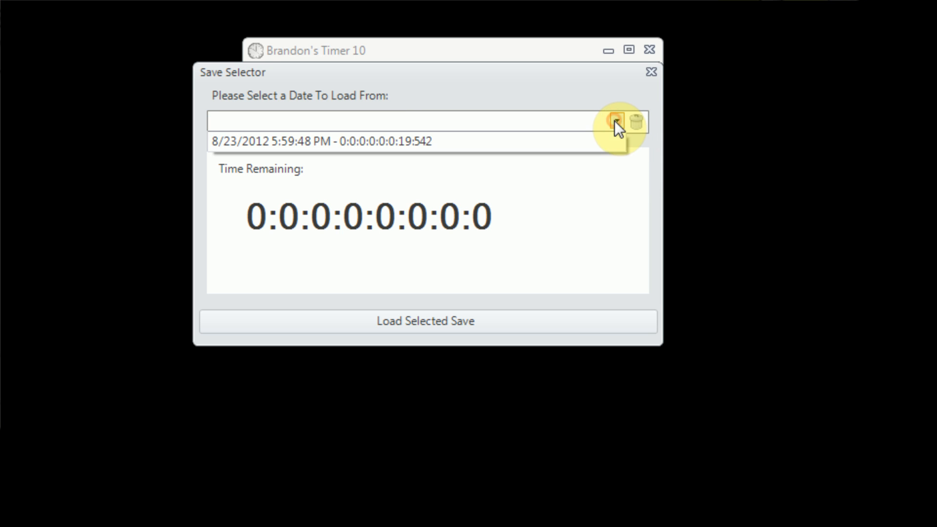
left_click(321, 141)
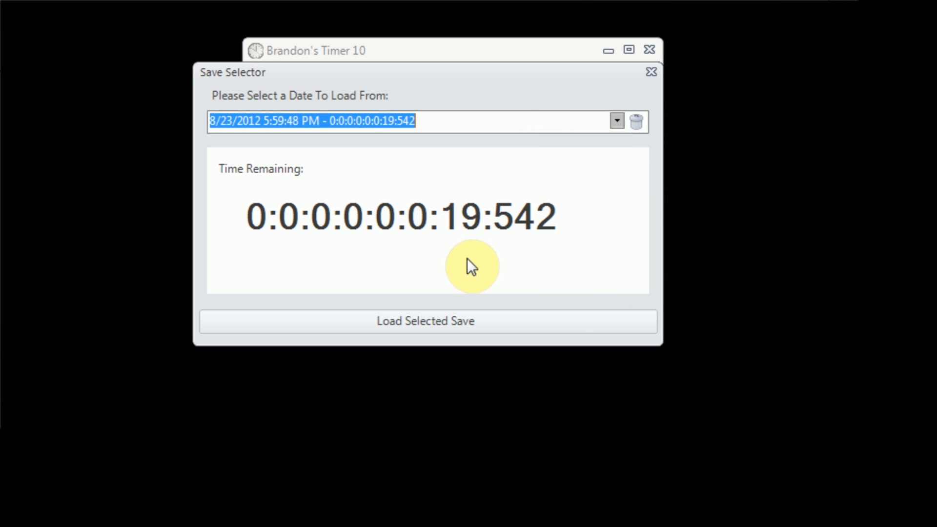
mouse_move(476, 235)
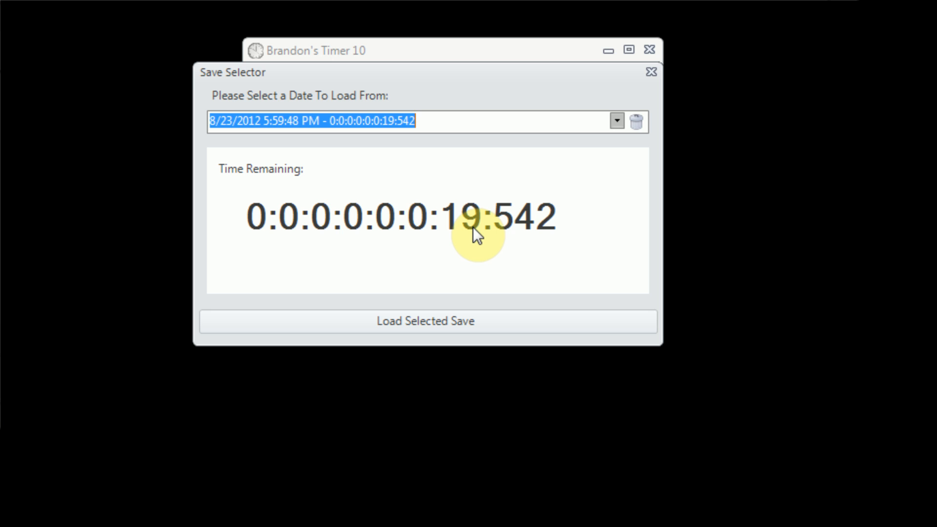
mouse_move(600, 246)
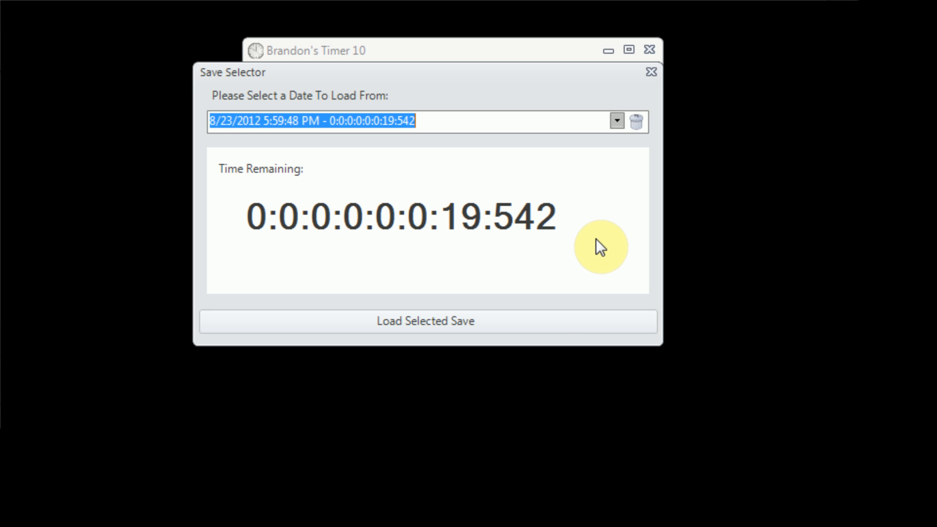
mouse_move(486, 281)
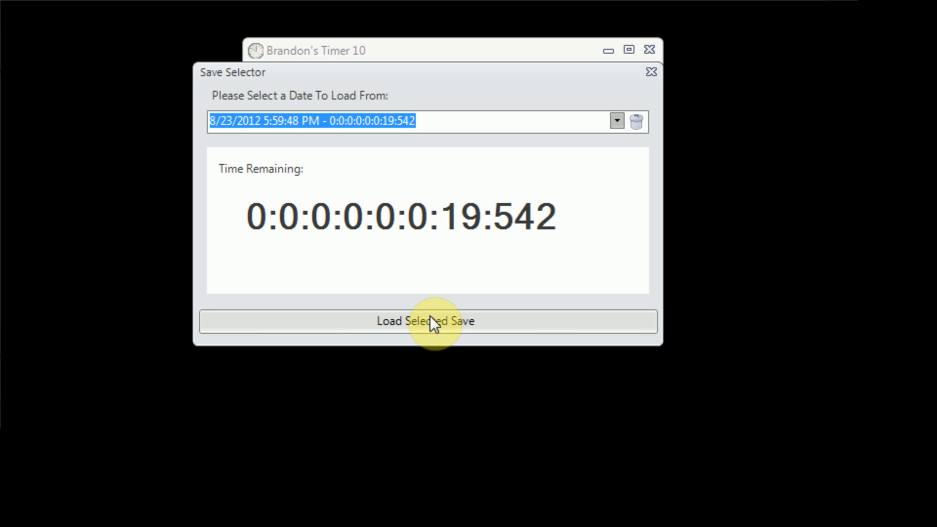
left_click(425, 321)
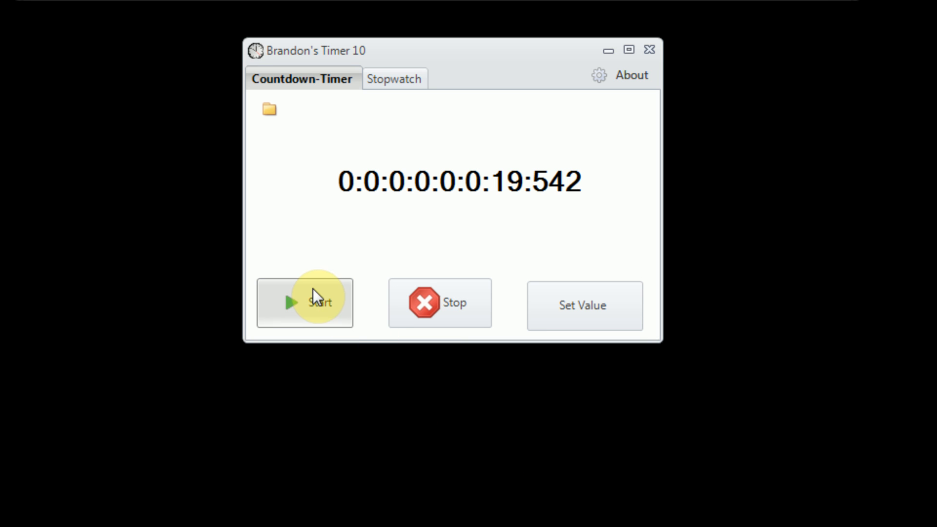
Start the countdown from the loaded 19.542 seconds, running down to about 15.6
left_click(305, 303)
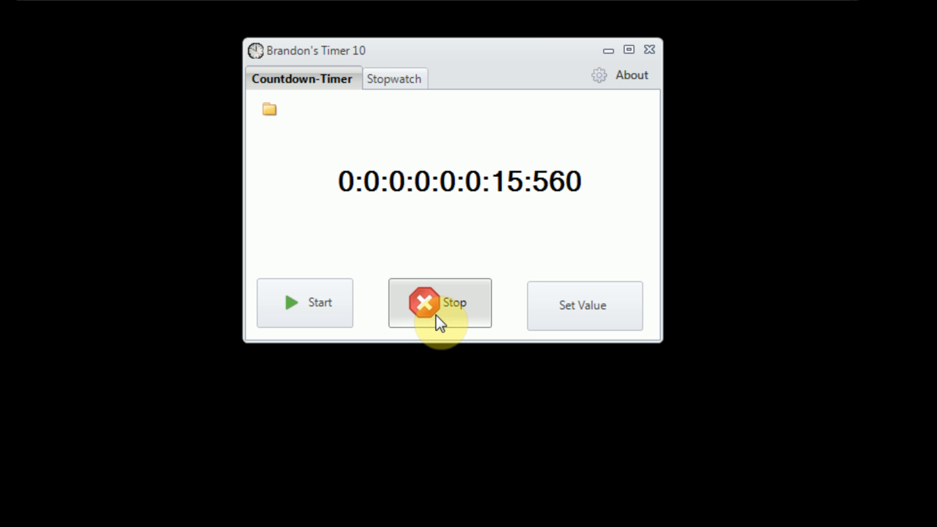
mouse_move(463, 253)
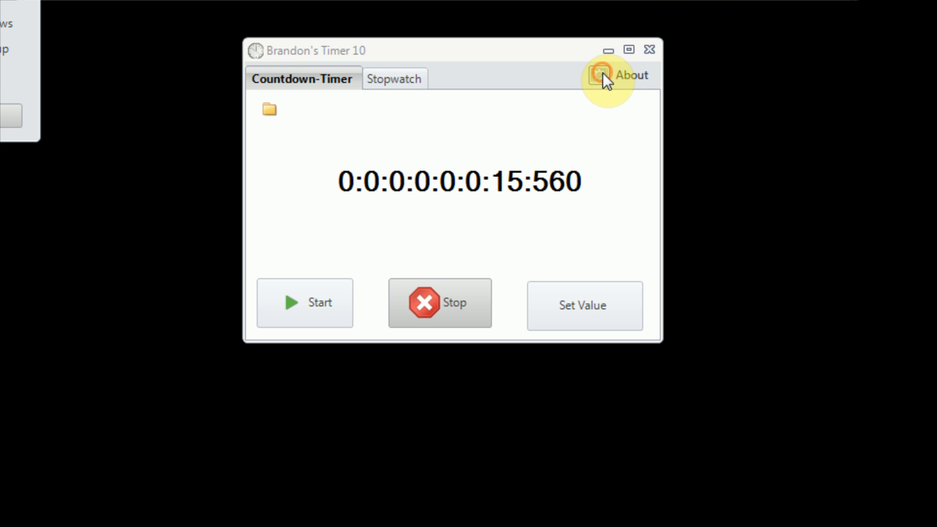
Save the options with all three startup and save settings left enabled
left_click(599, 75)
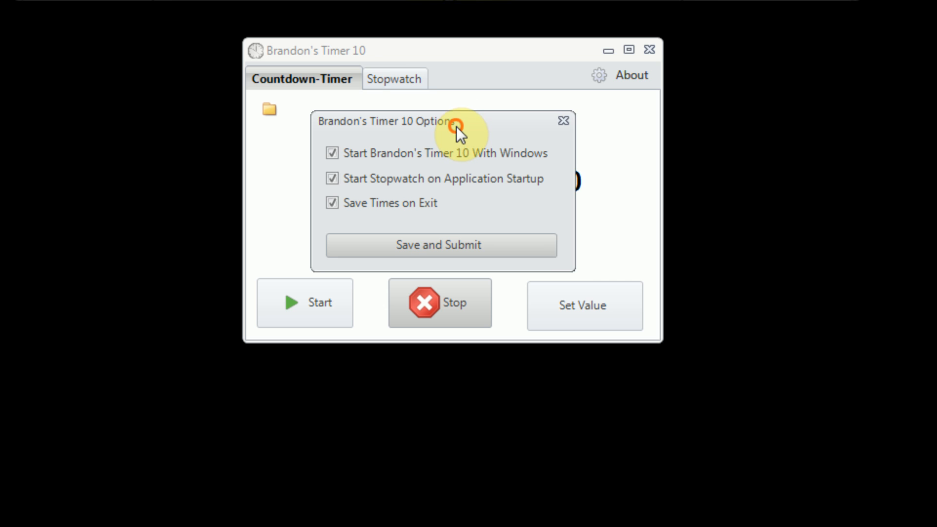
mouse_move(637, 321)
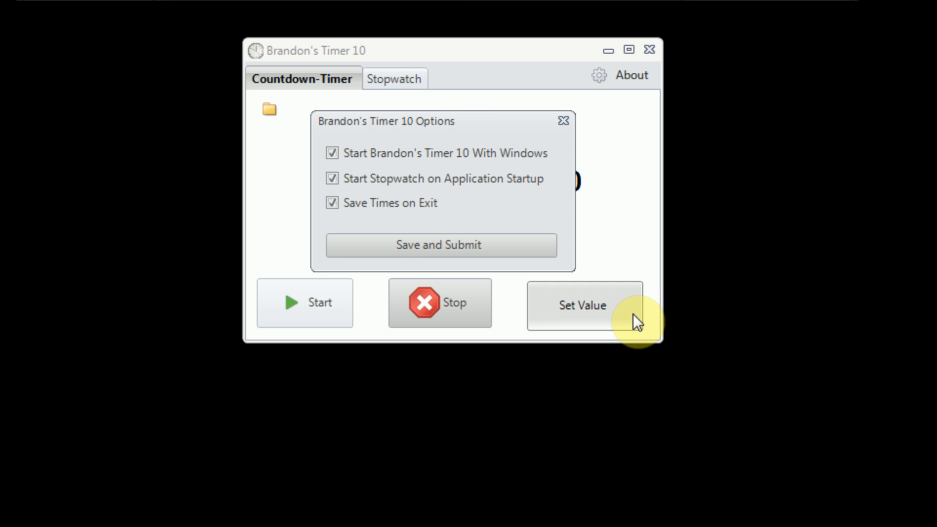
mouse_move(459, 207)
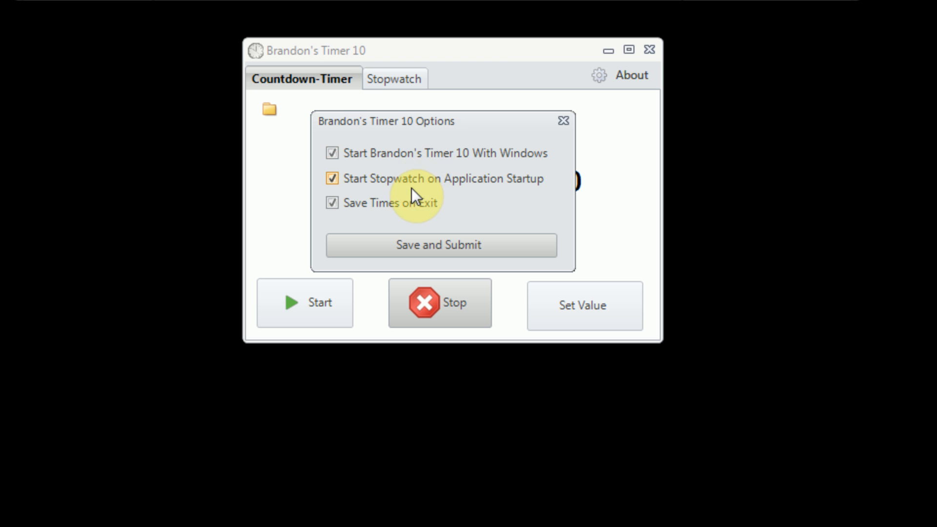
mouse_move(383, 212)
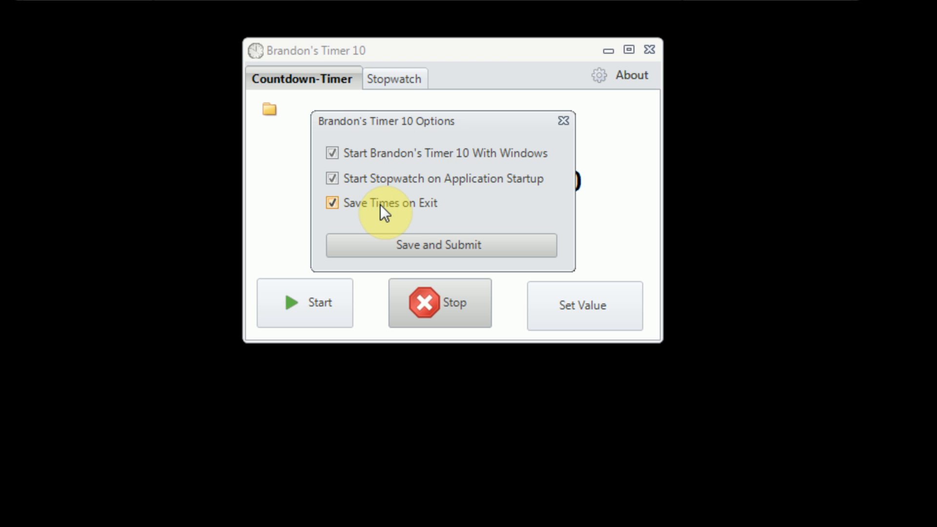
mouse_move(357, 214)
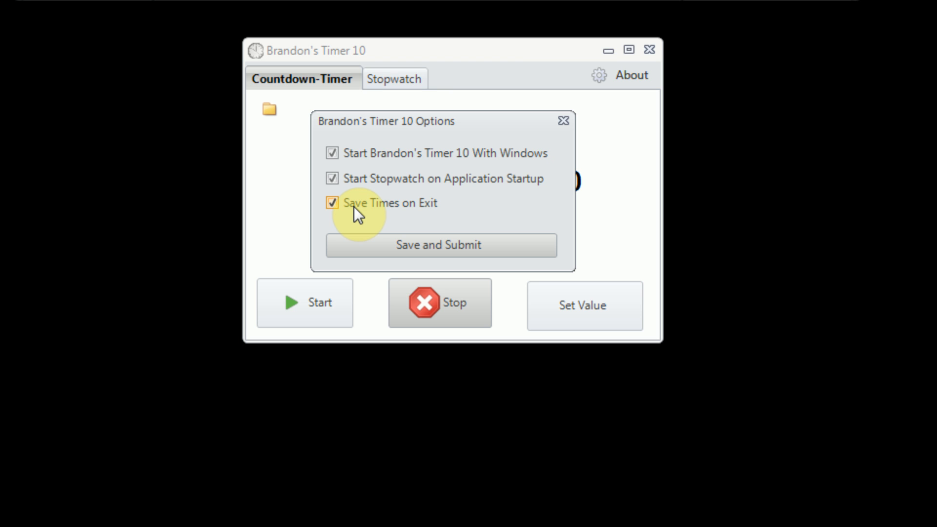
mouse_move(440, 130)
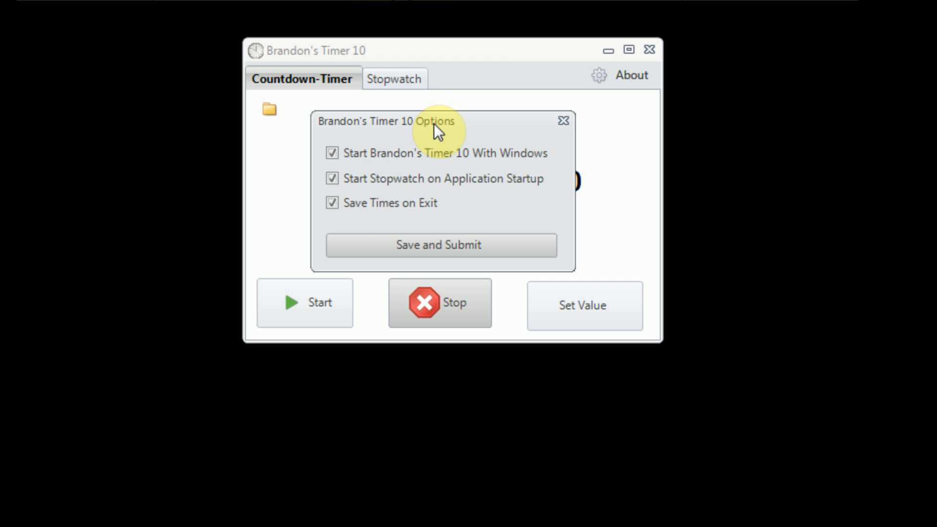
left_click(440, 245)
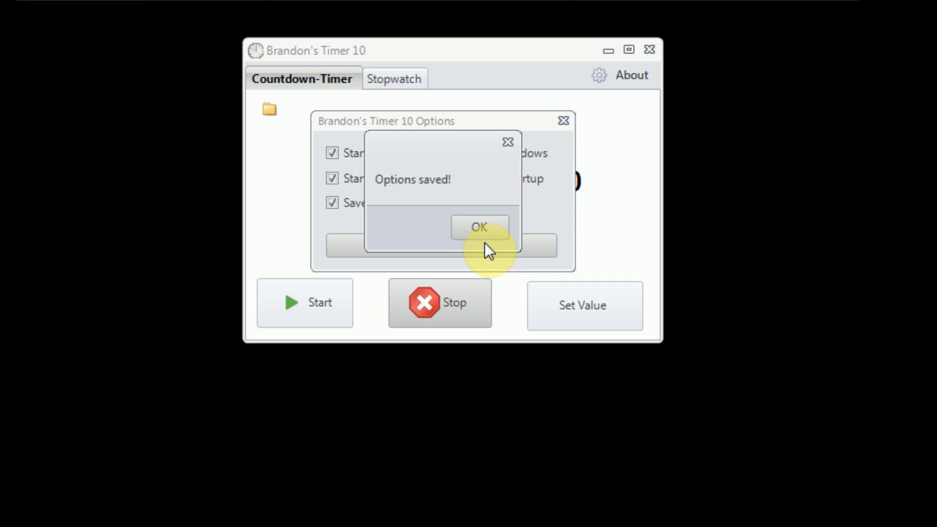
Dismiss the 'Options saved!' confirmation, returning to the paused 15.560 s countdown
left_click(479, 228)
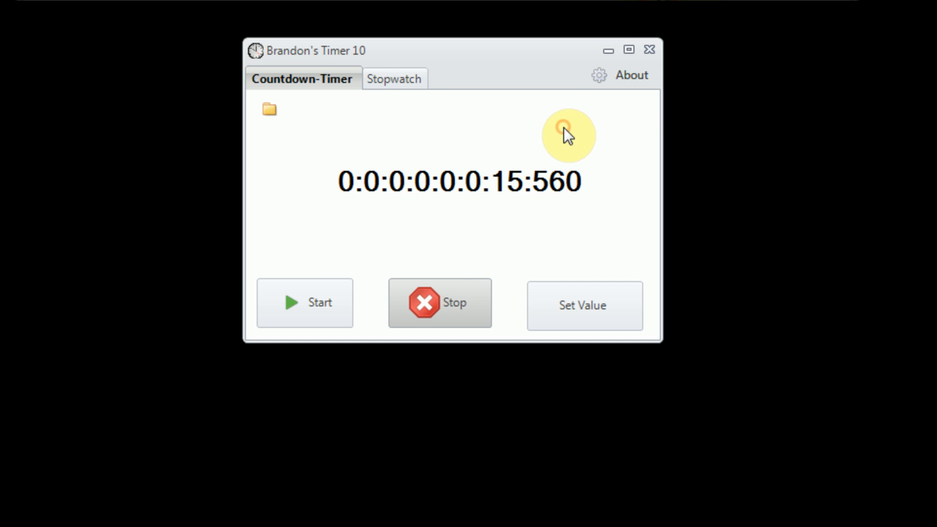
mouse_move(573, 149)
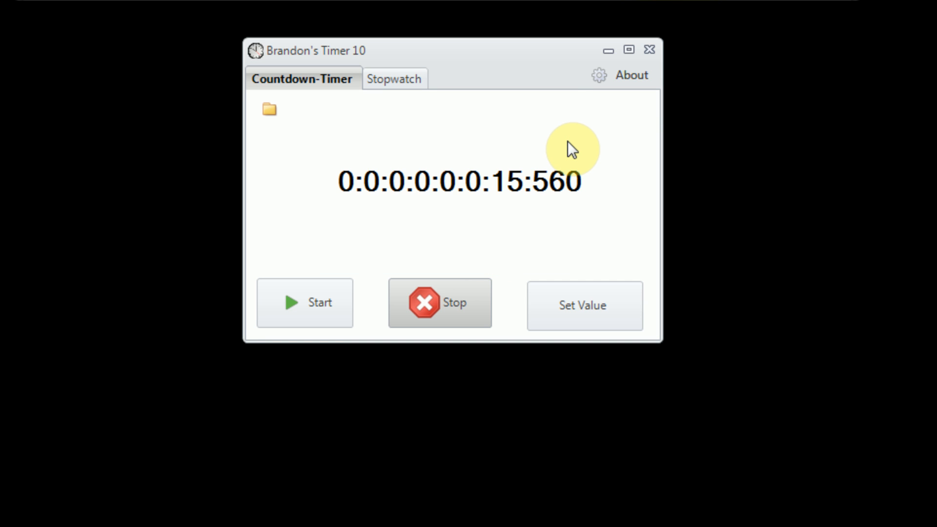
mouse_move(573, 147)
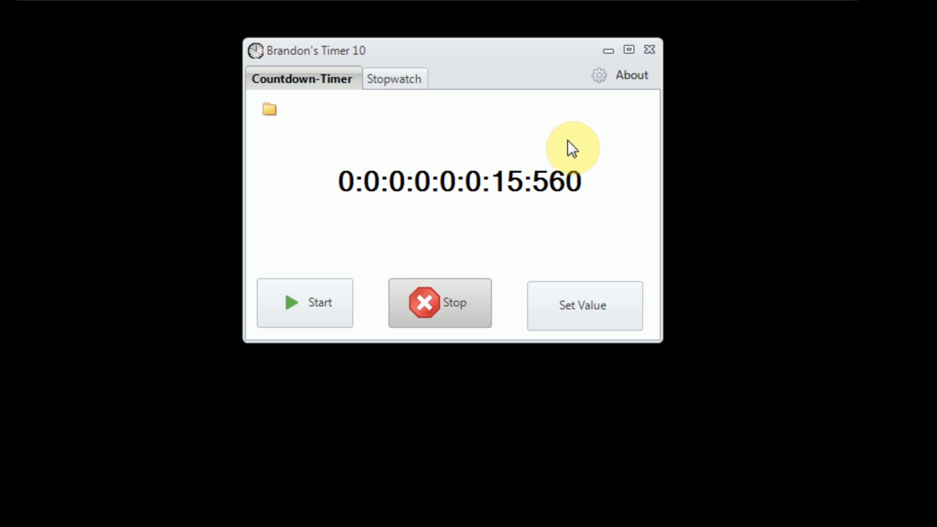
mouse_move(555, 238)
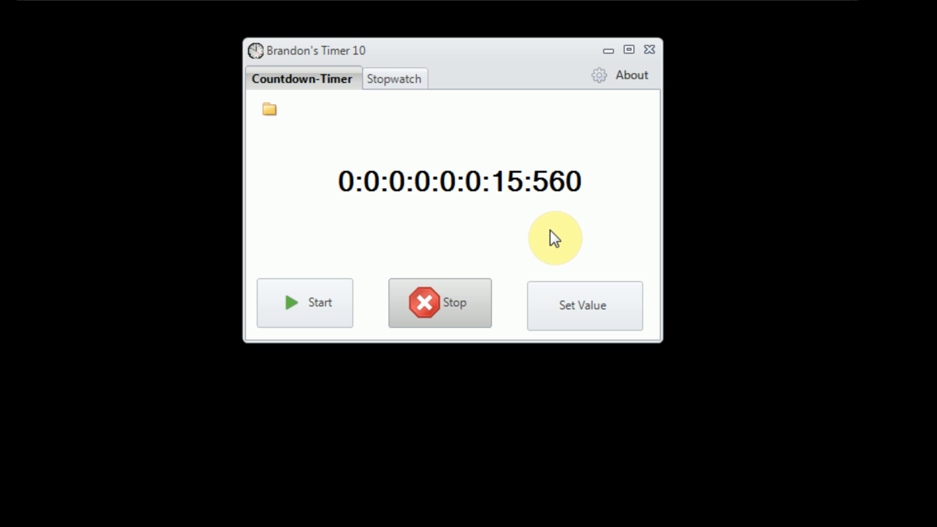
mouse_move(552, 234)
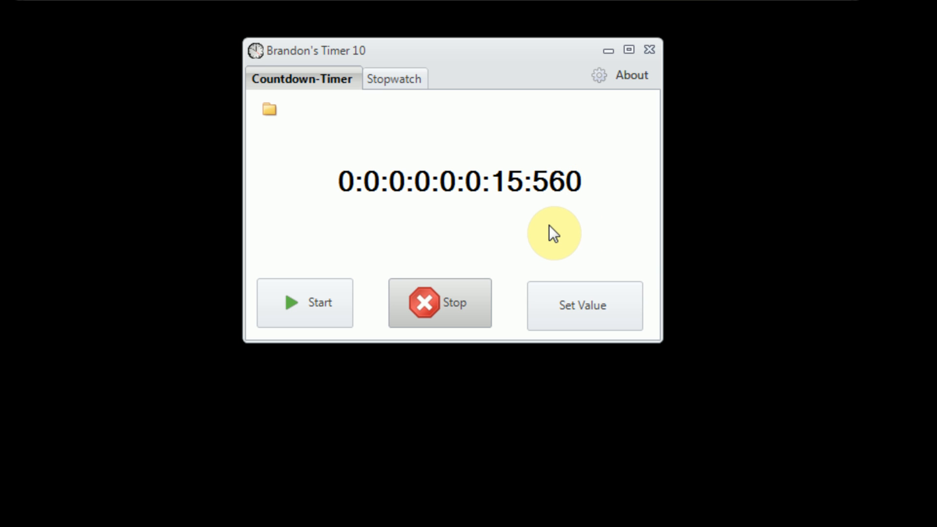